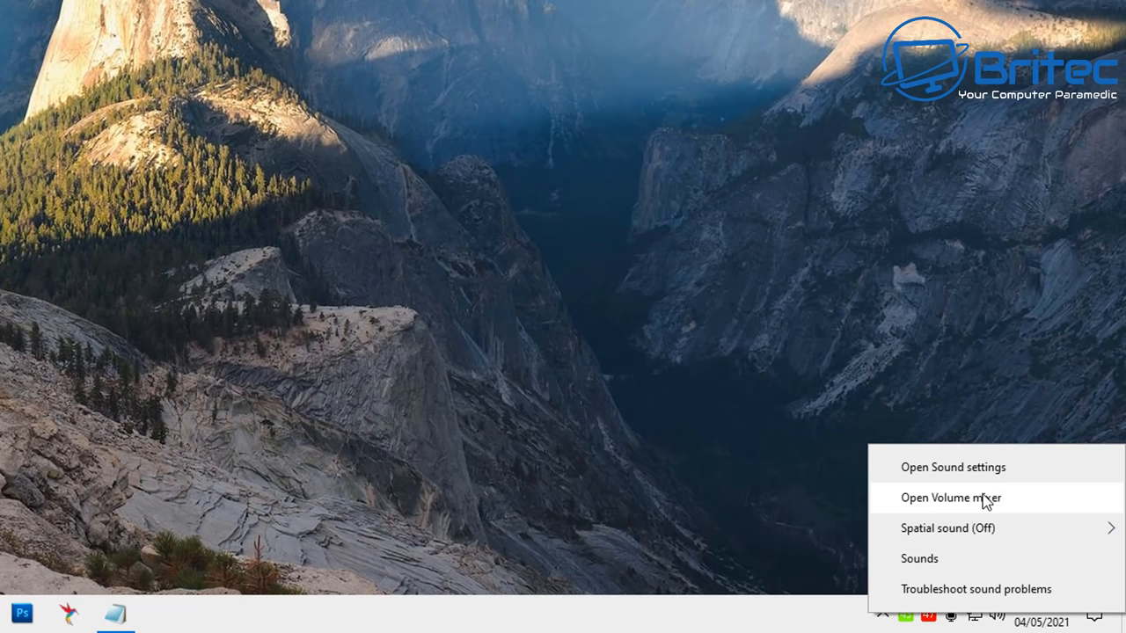
Reach the speakers' device properties through the Windows sound settings.
click(949, 496)
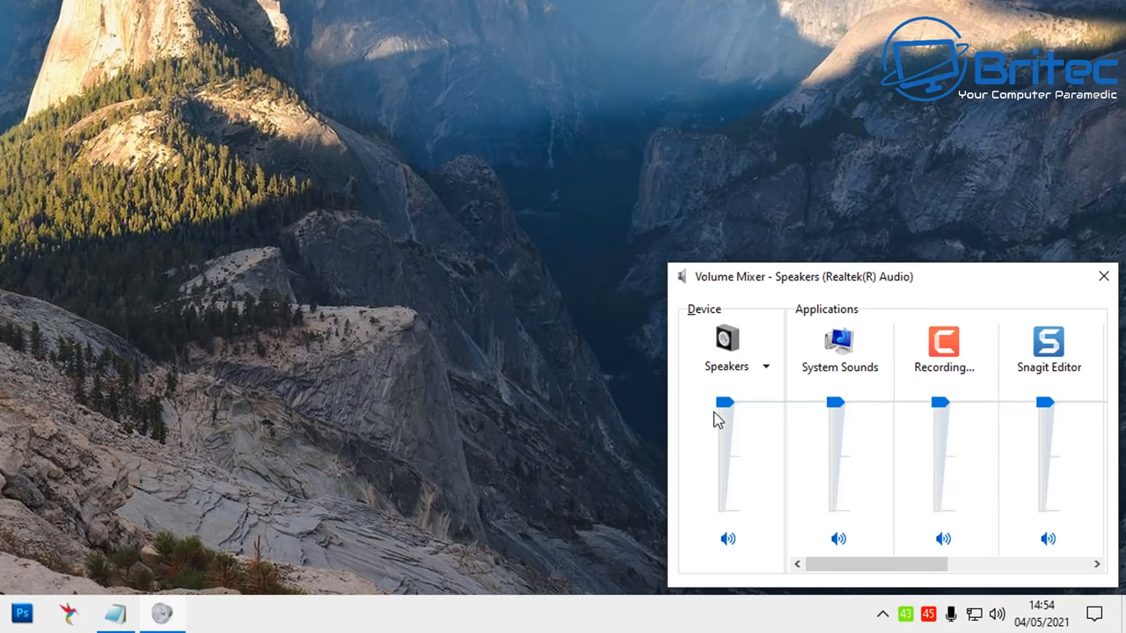
mouse_move(828, 413)
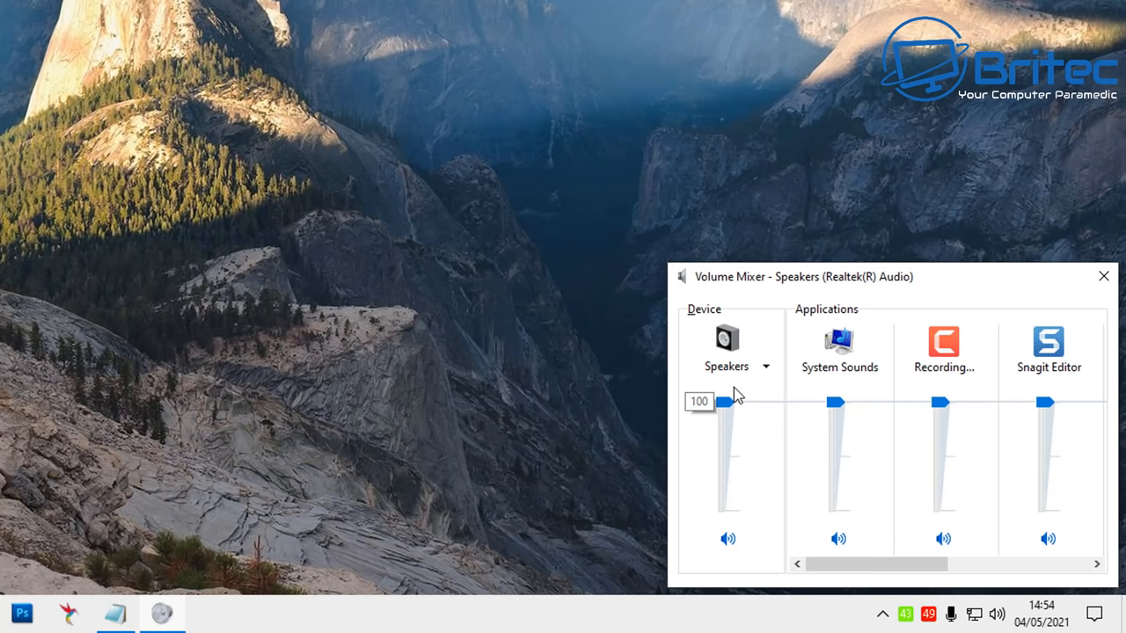
mouse_move(759, 389)
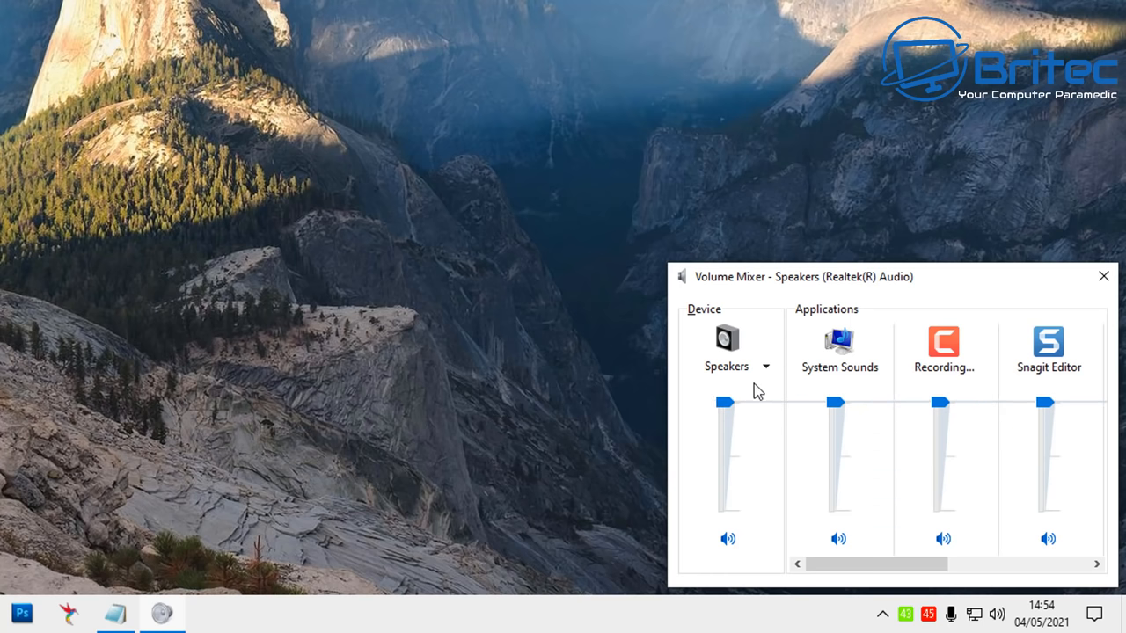
mouse_move(1103, 276)
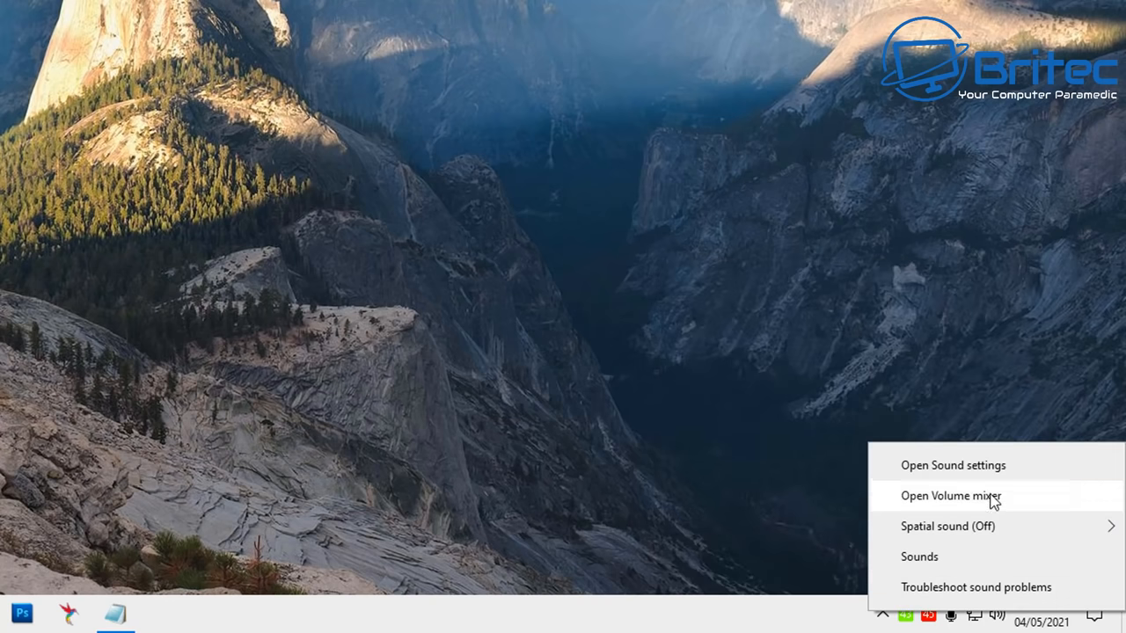
click(950, 496)
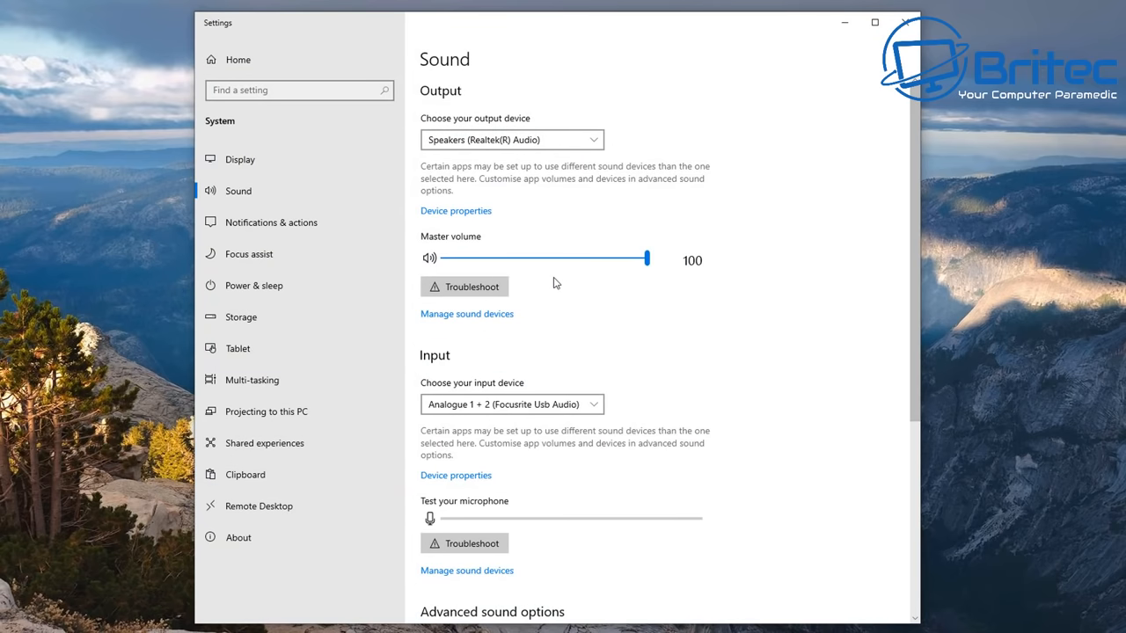
mouse_move(531, 513)
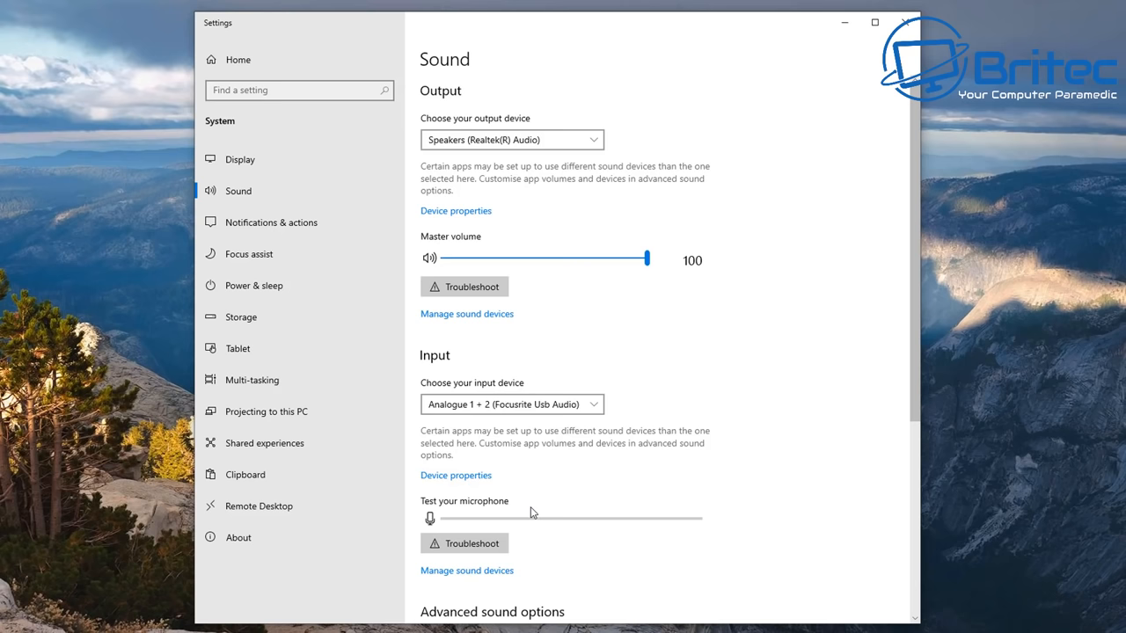
mouse_move(472, 214)
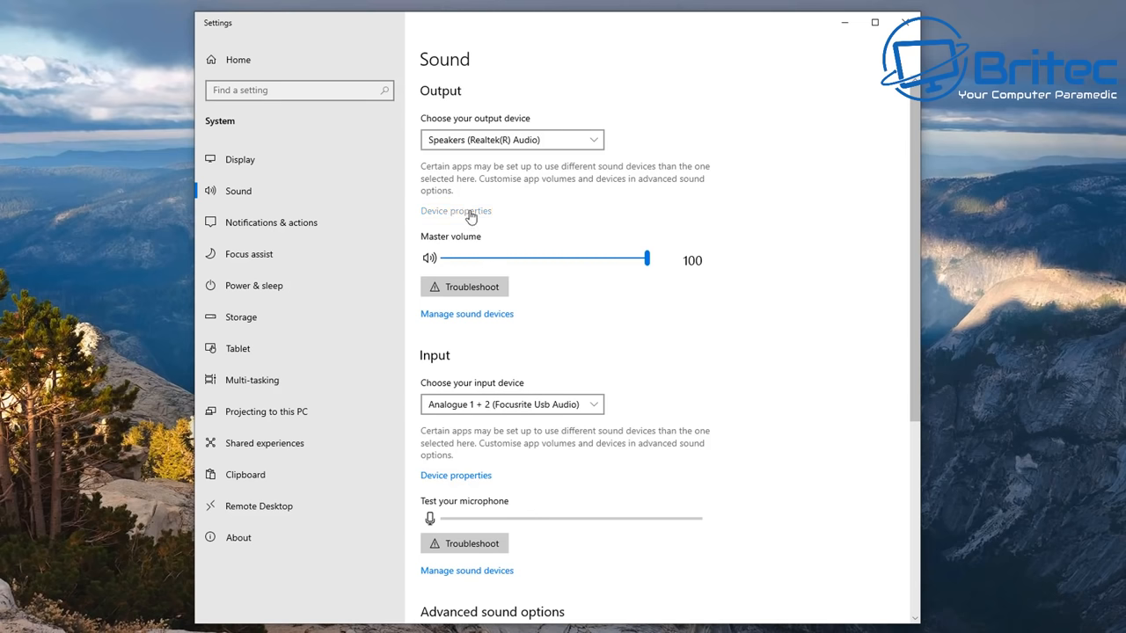
click(456, 211)
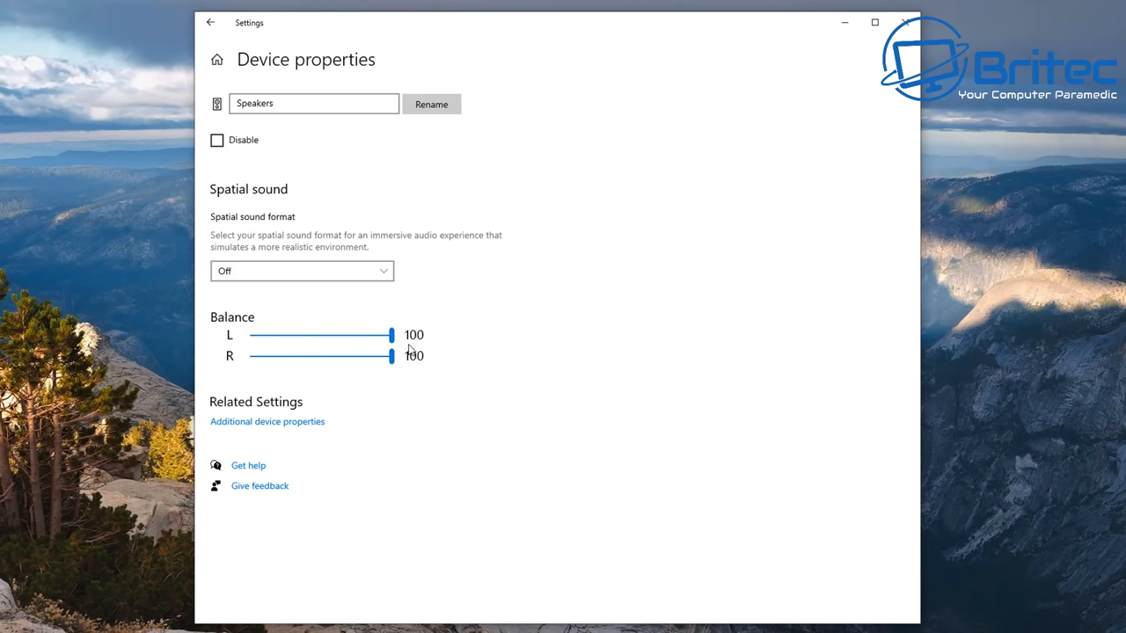
mouse_move(475, 390)
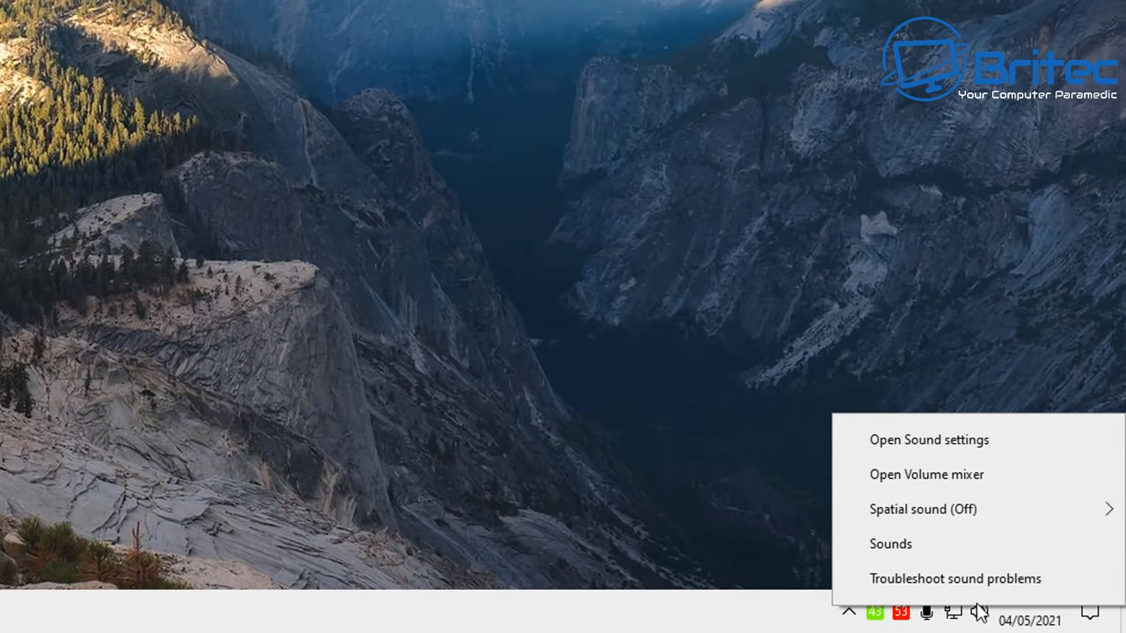
mouse_move(956, 485)
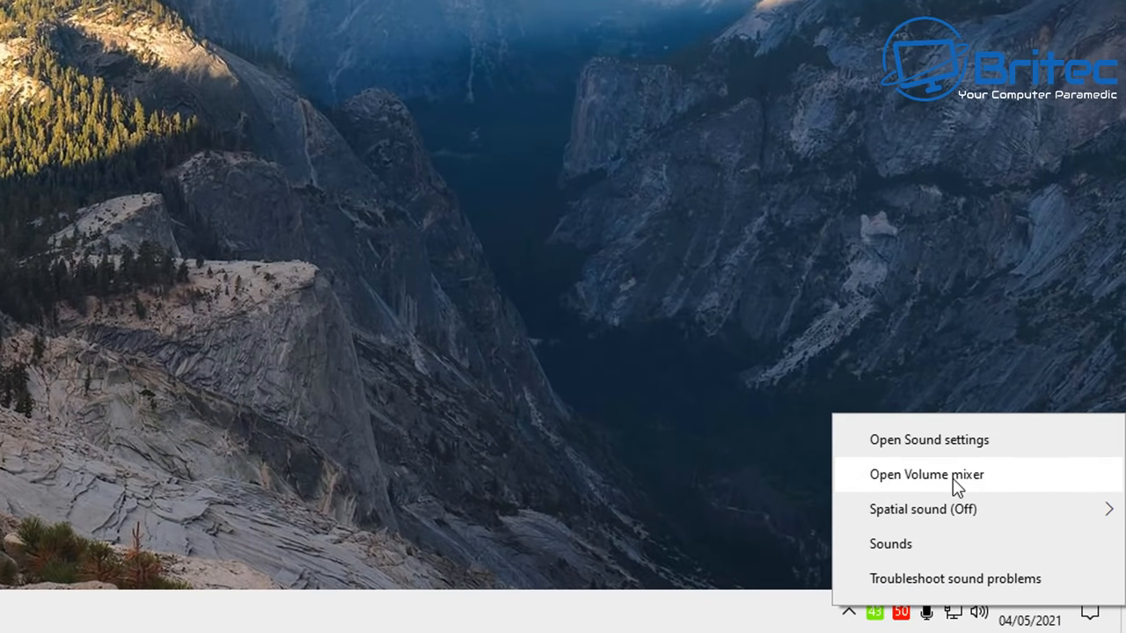
mouse_move(955, 457)
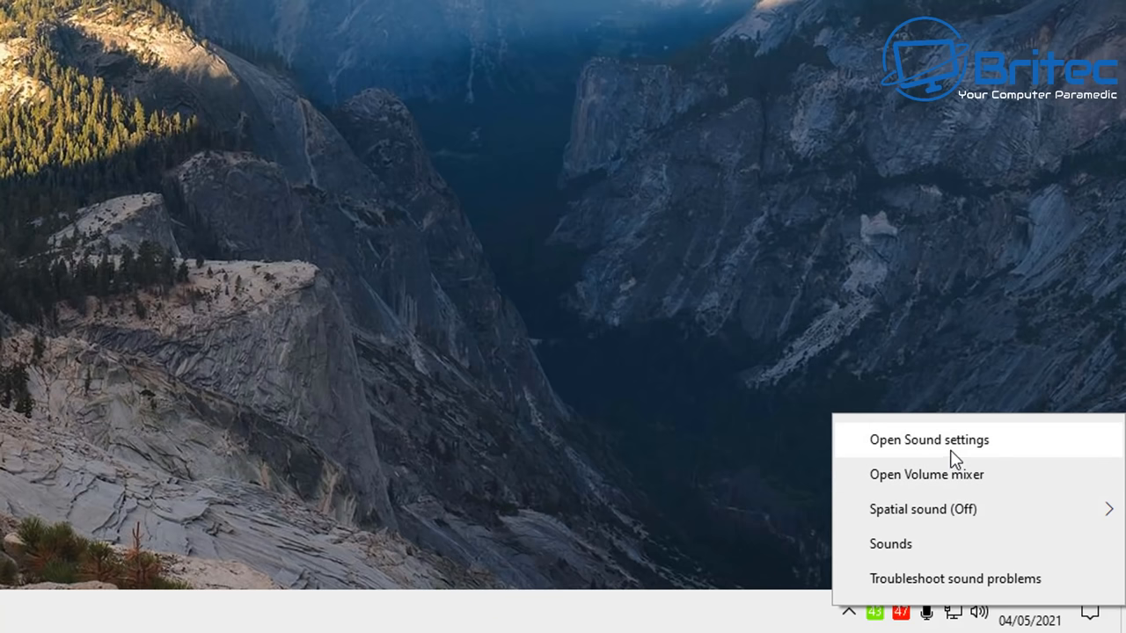
Check the Speakers output level of 100 on the Levels page and close the Properties dialog.
click(925, 475)
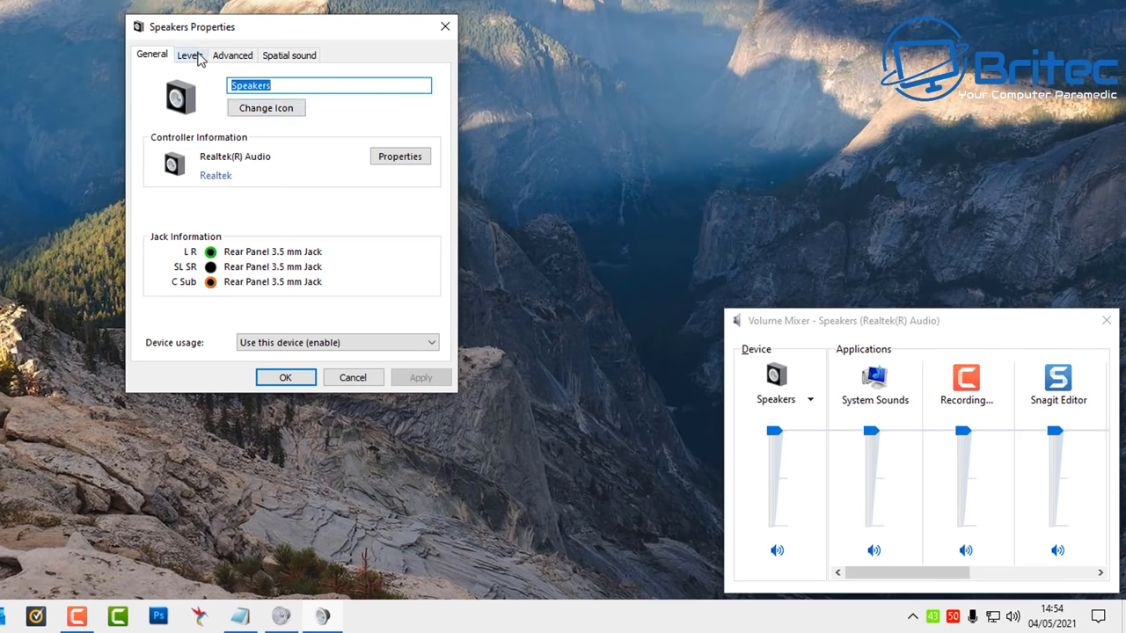
click(190, 54)
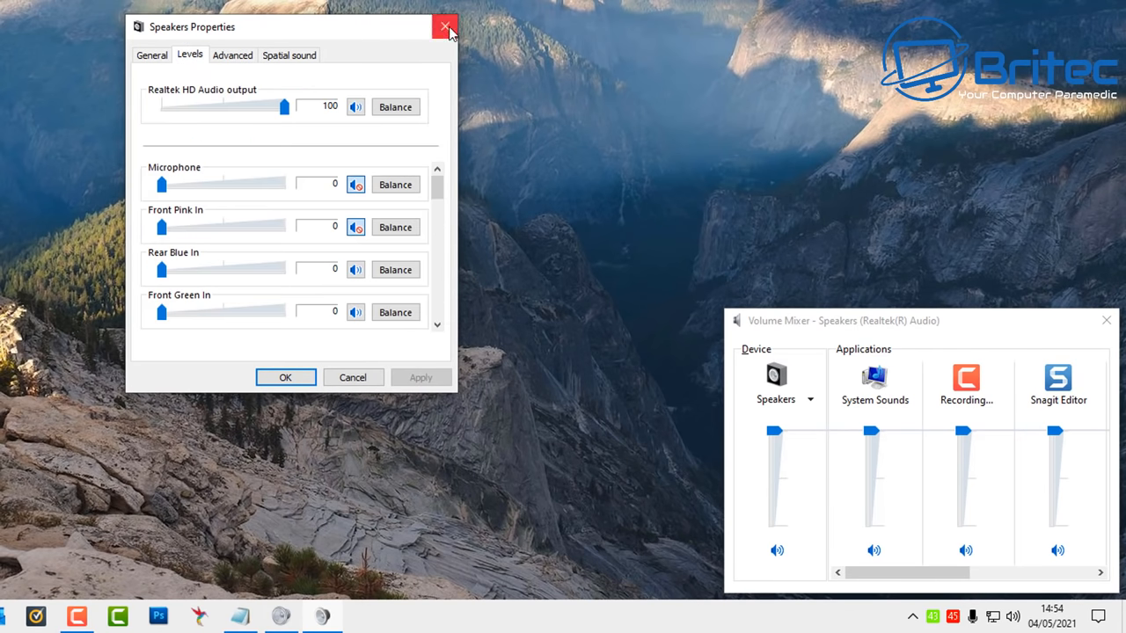
click(445, 26)
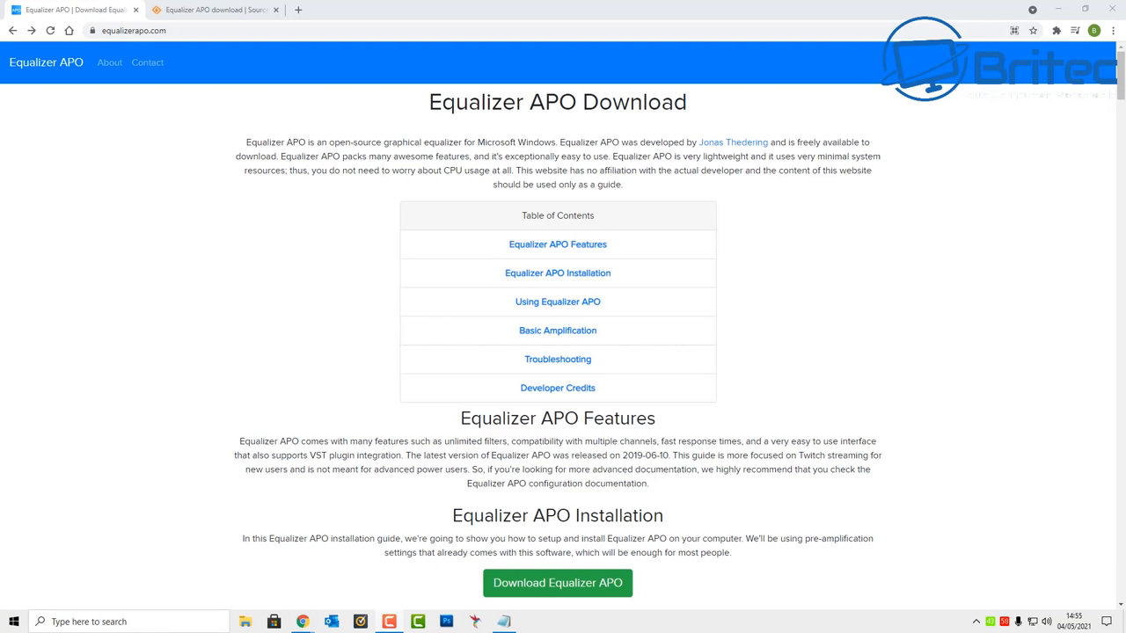
mouse_move(728, 154)
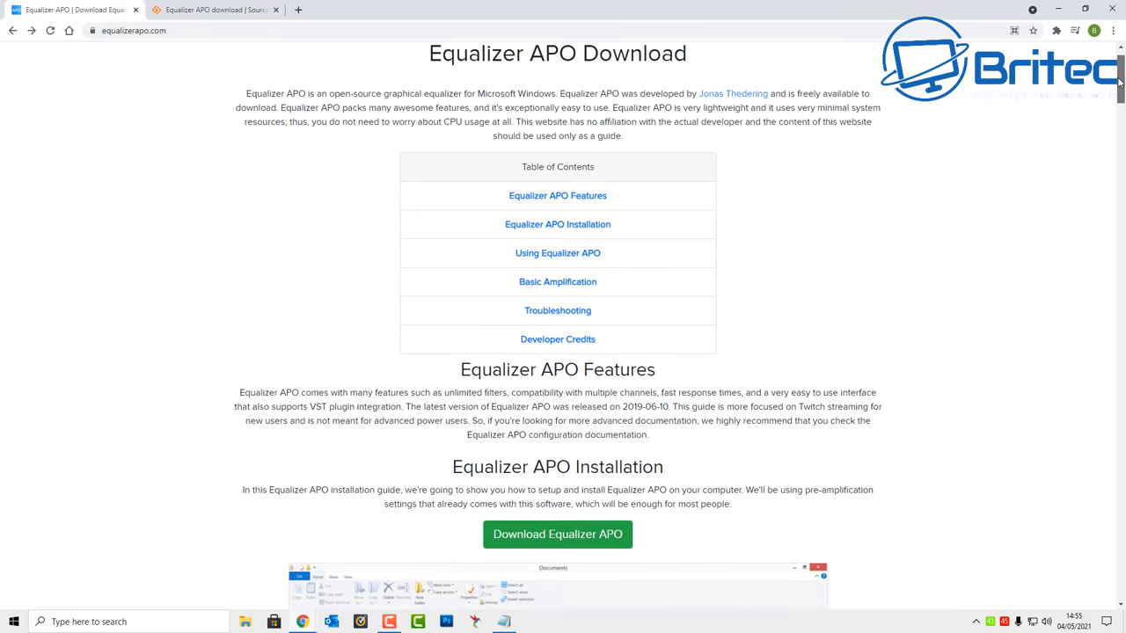
Scroll through the installation guide on the Equalizer APO download site.
scroll(down, 3)
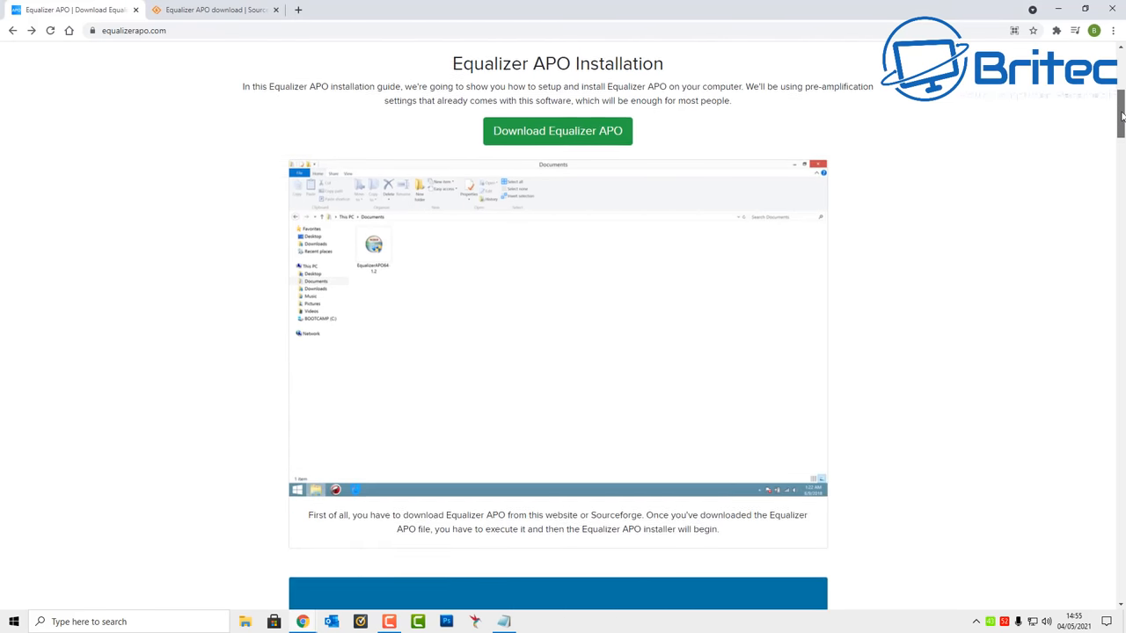
scroll(down, 3)
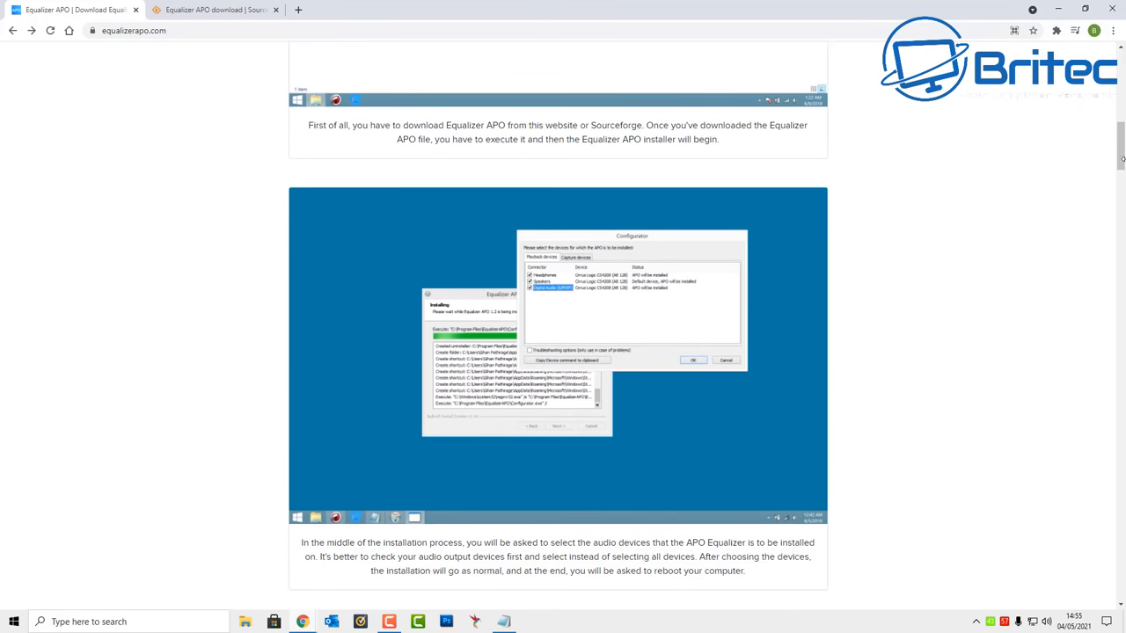
scroll(up, 3)
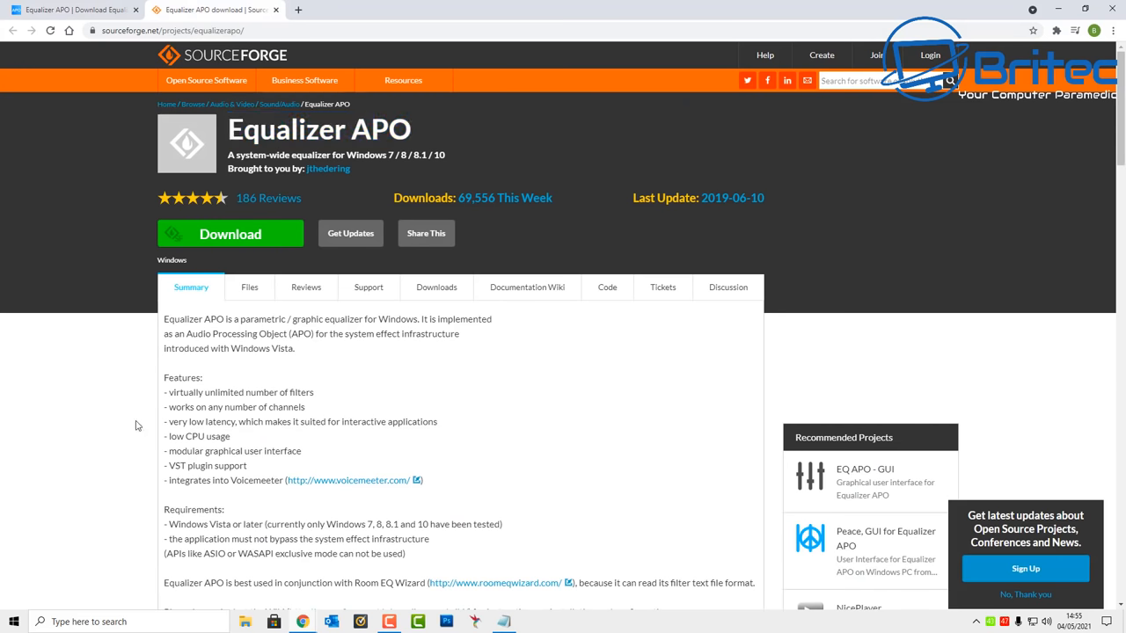
mouse_move(447, 457)
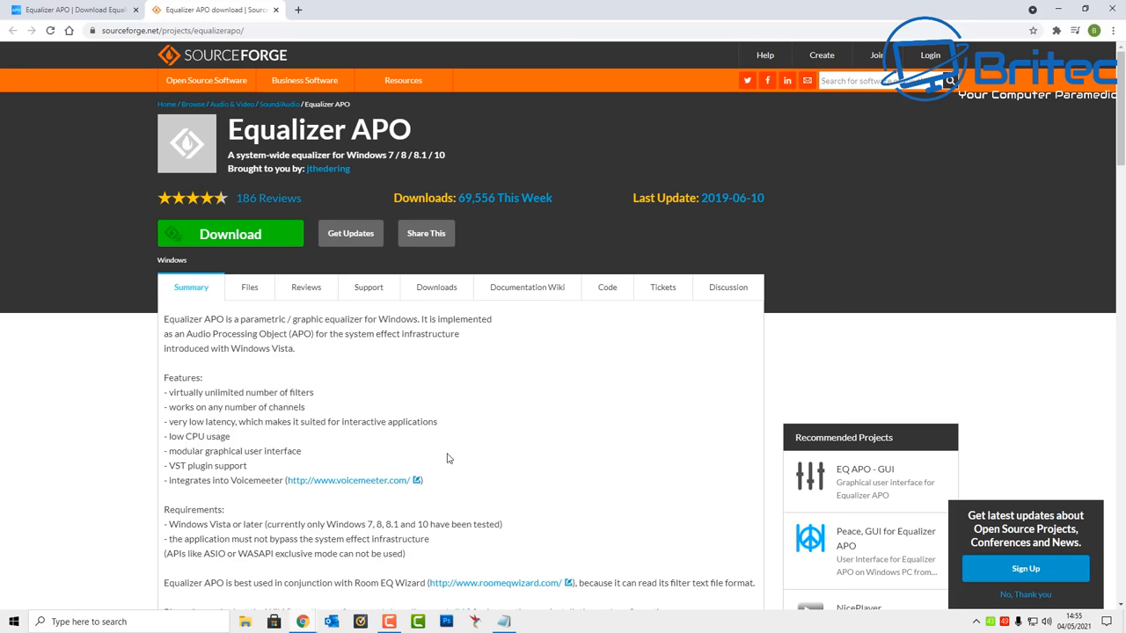
mouse_move(74, 11)
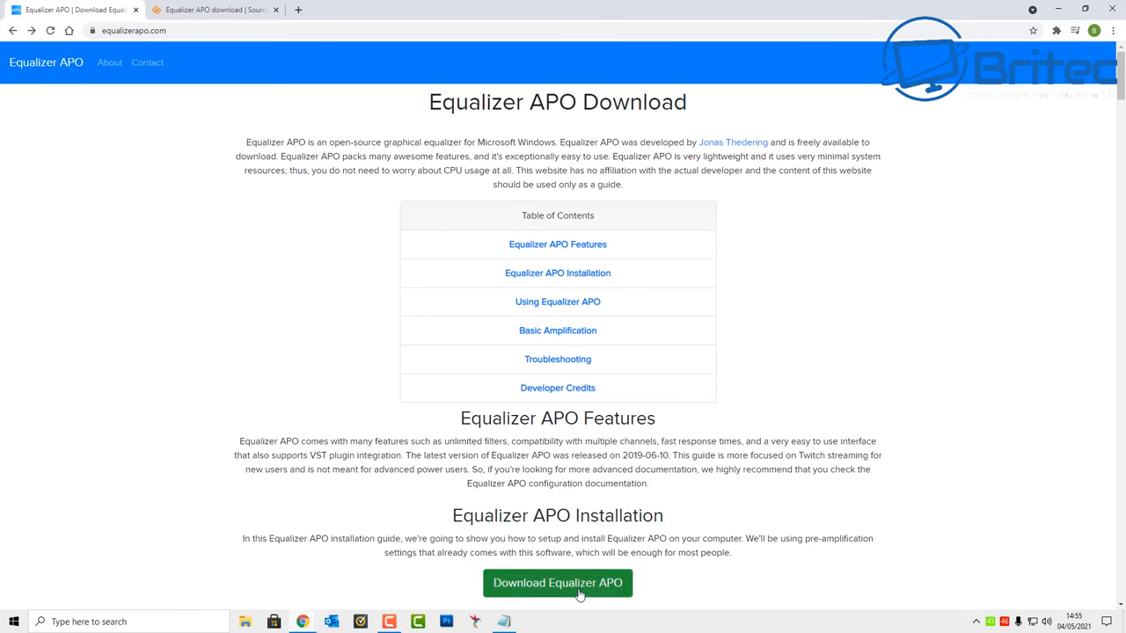
Download the Equalizer APO zip archive from the APO Equalizer Download page.
click(555, 582)
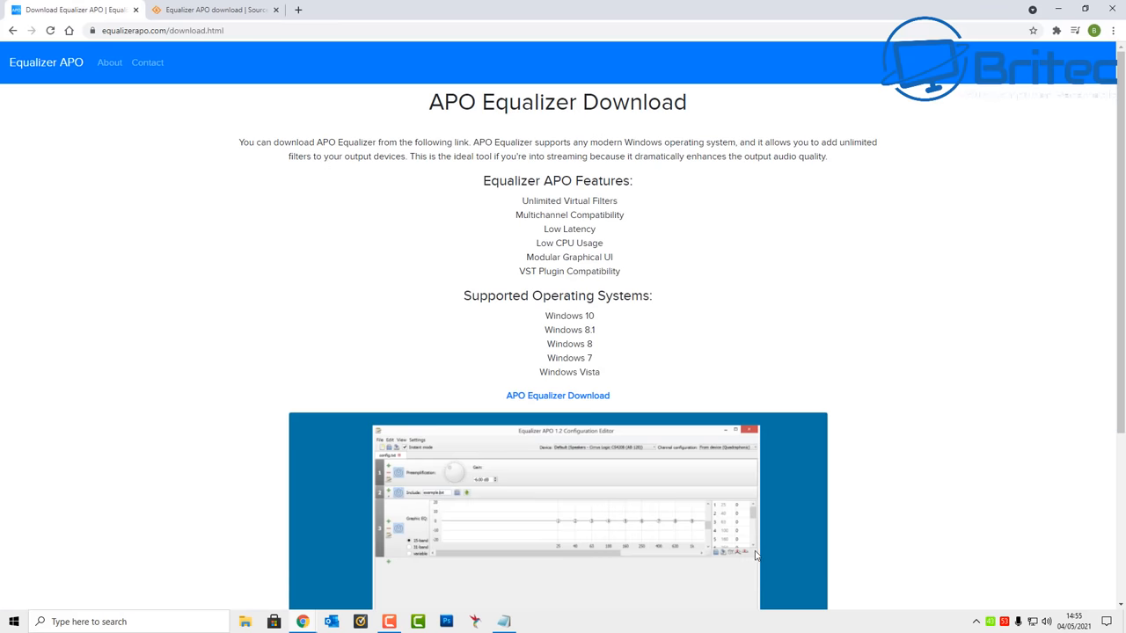
mouse_move(747, 295)
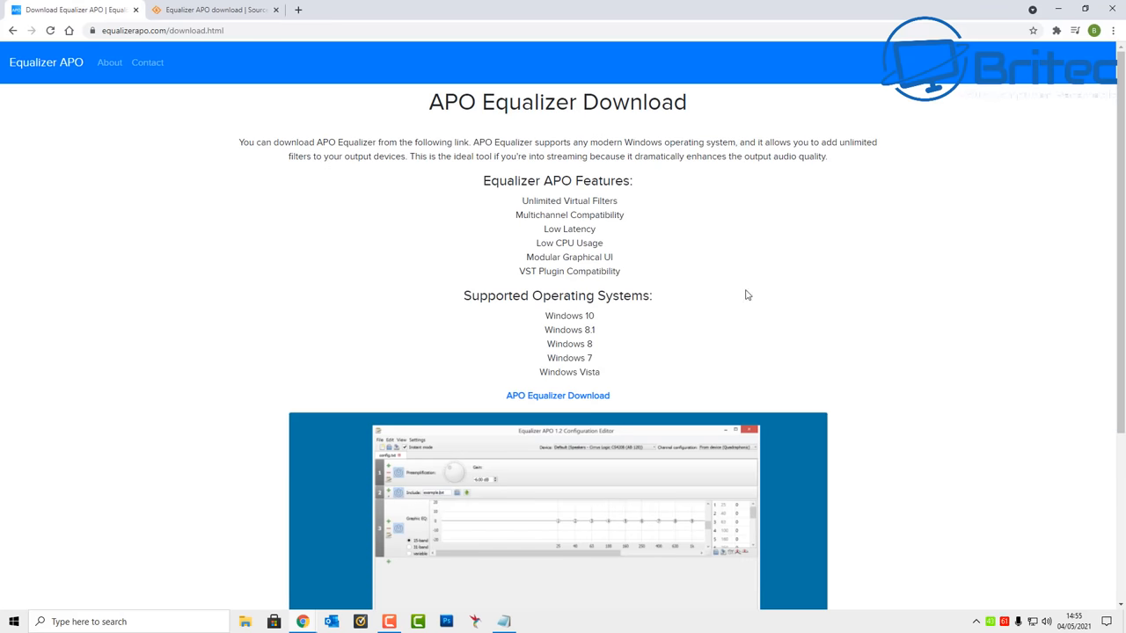
mouse_move(639, 228)
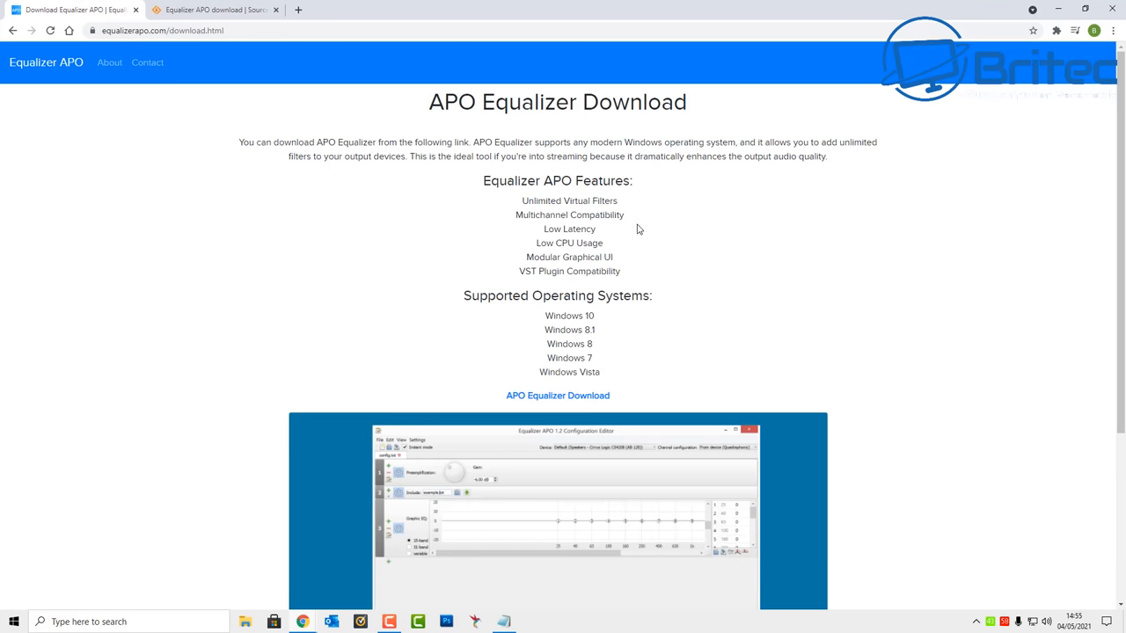
mouse_move(619, 257)
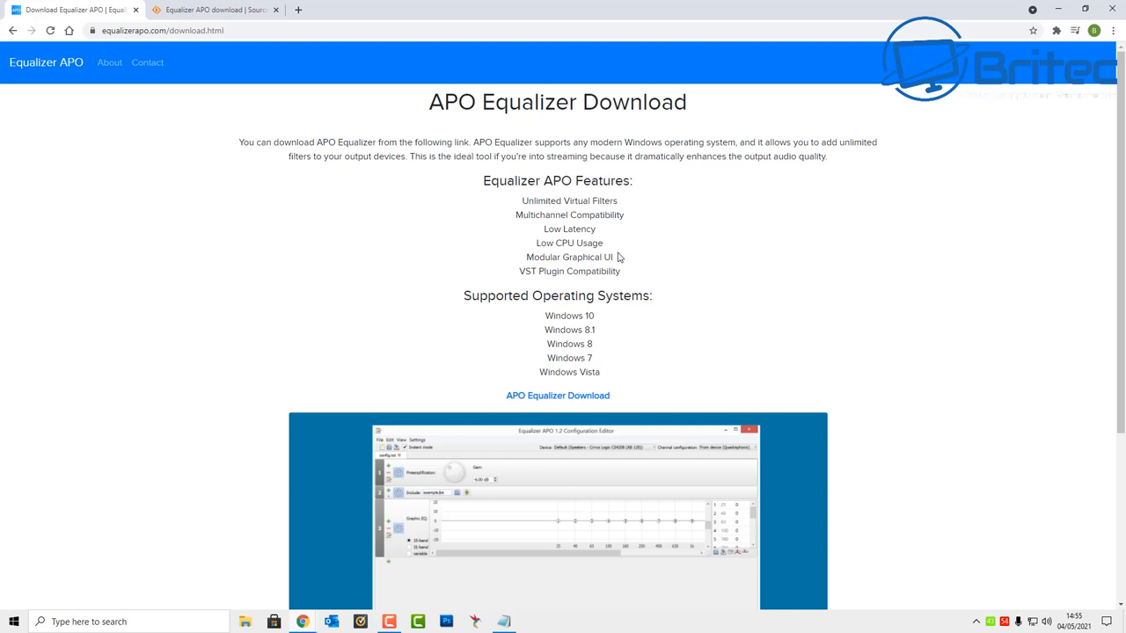
mouse_move(678, 348)
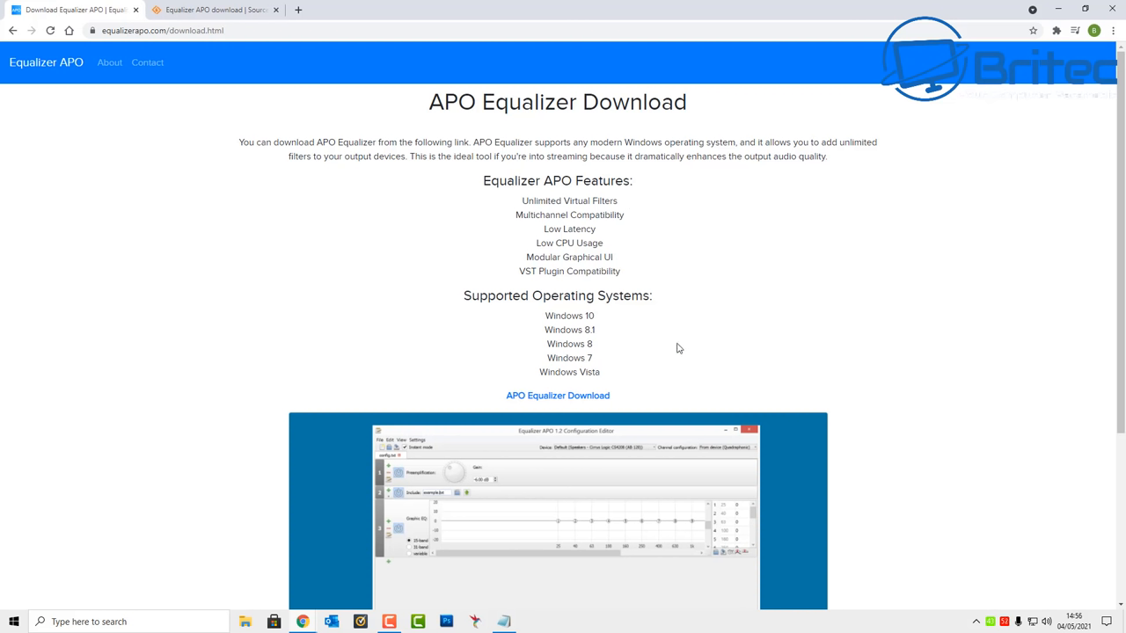
mouse_move(557, 394)
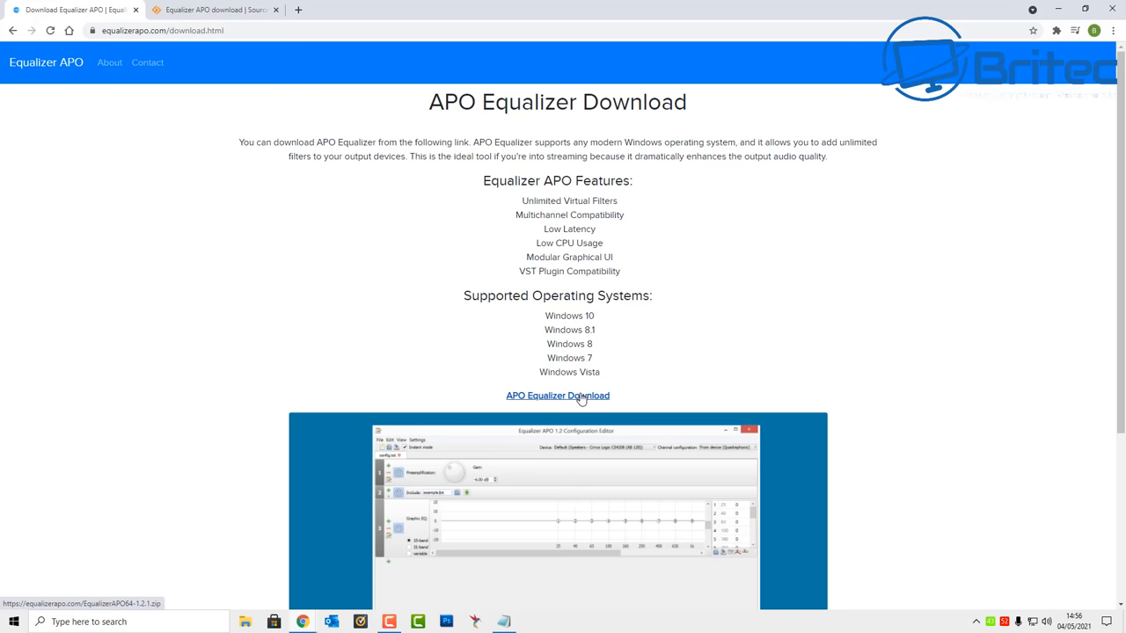
click(557, 394)
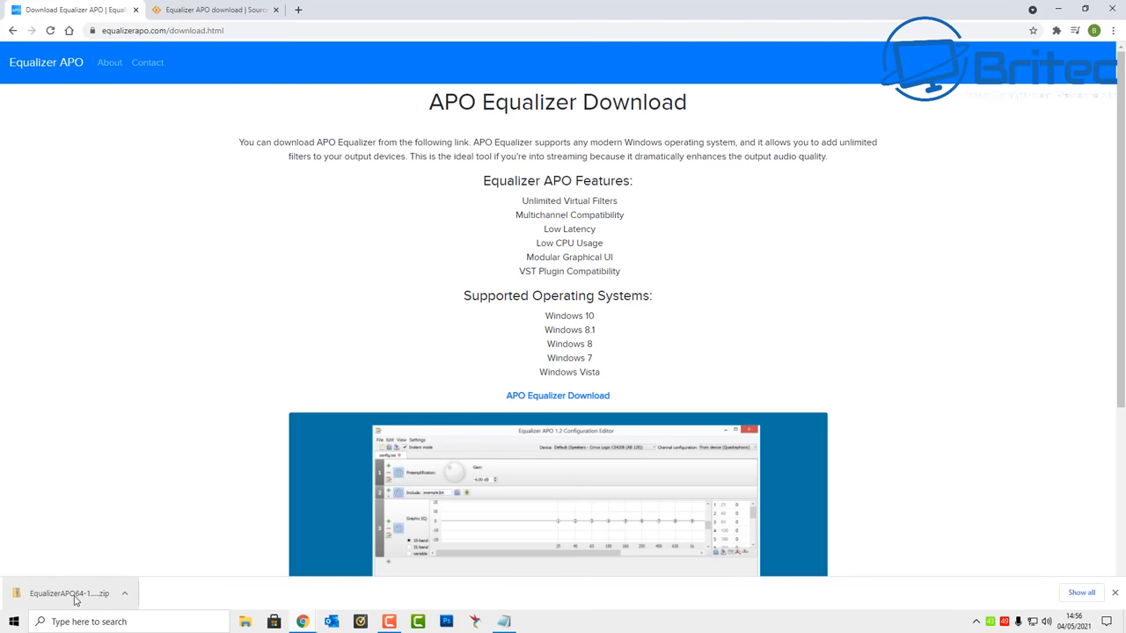
Open the downloaded zip and select the EqualizerAPO64-1.2.1.exe installer.
click(70, 593)
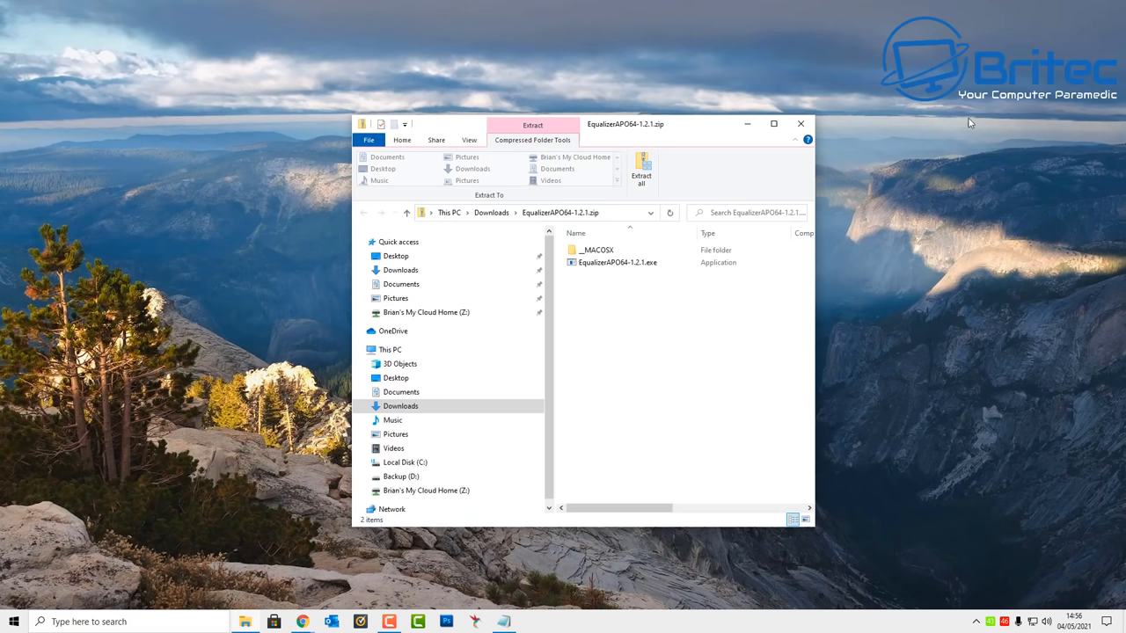
mouse_move(1119, 563)
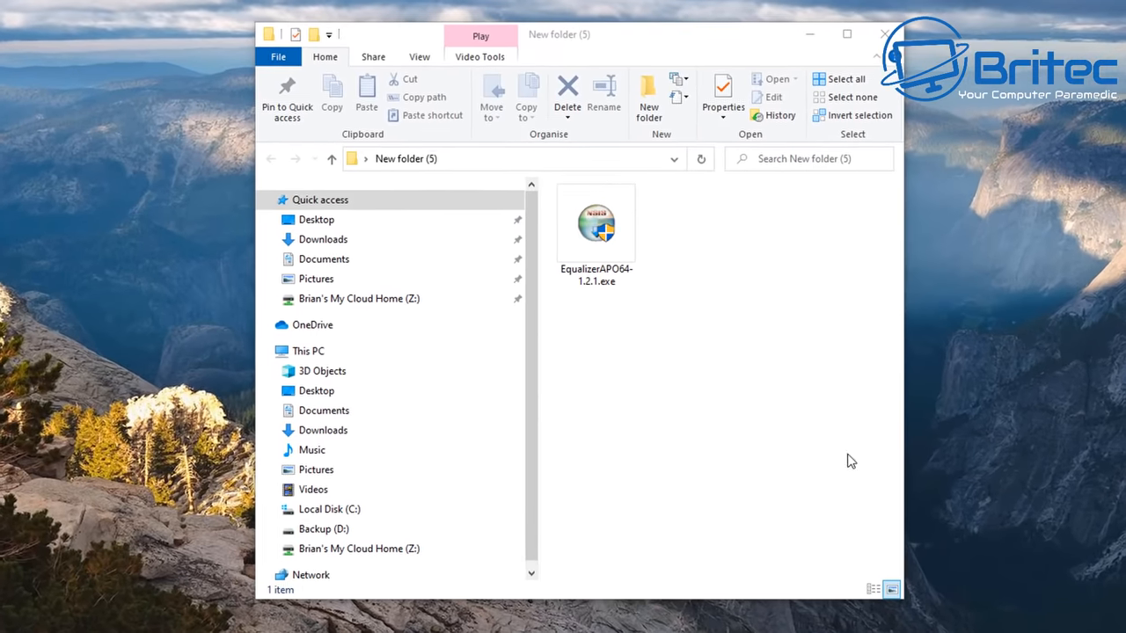
click(594, 225)
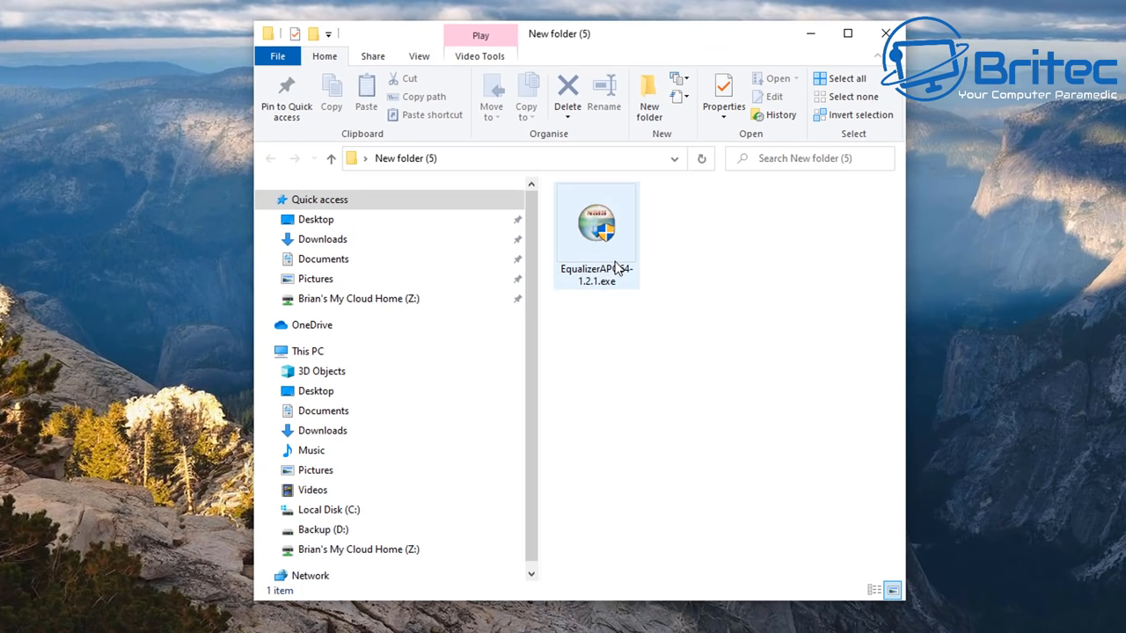
click(596, 226)
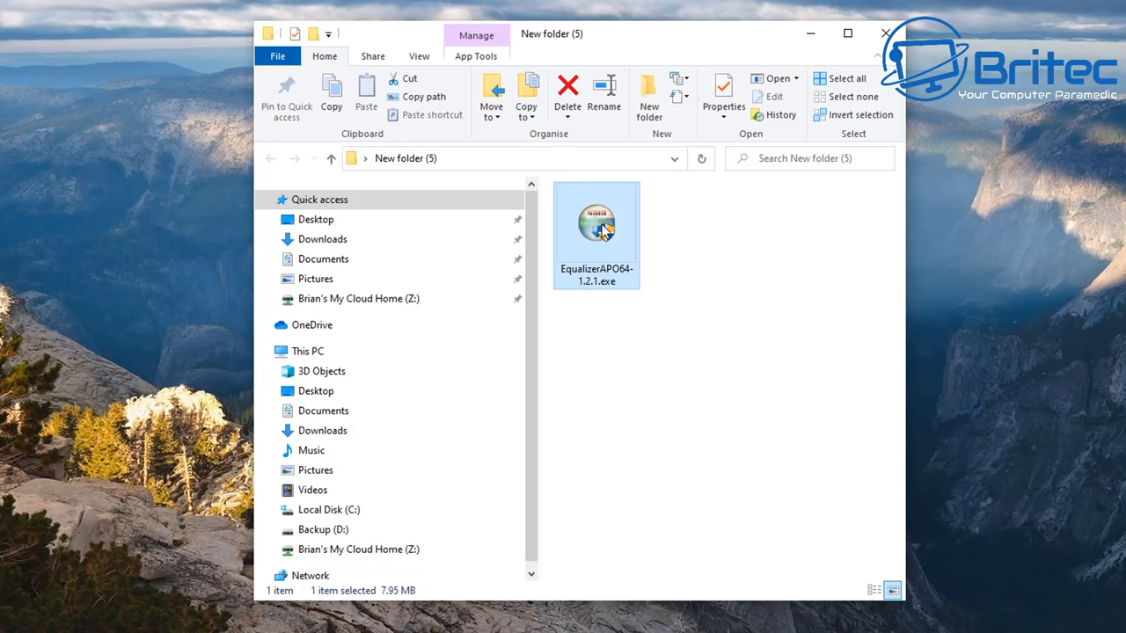
Install Equalizer APO, accepting the license and keeping the default folder and shortcuts.
double_click(596, 222)
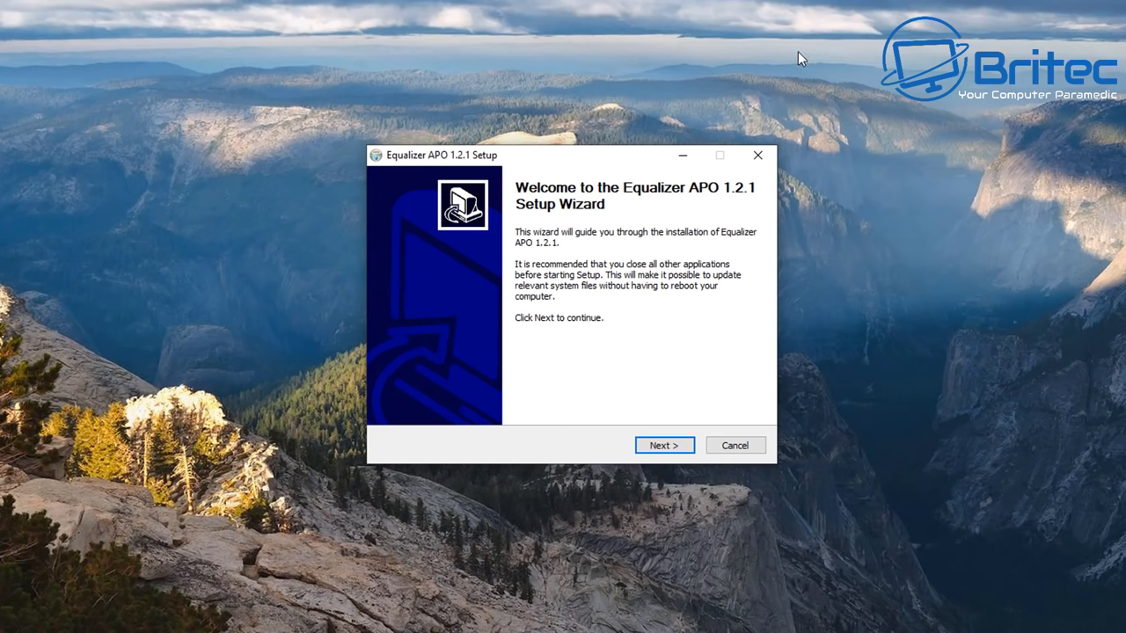
click(665, 445)
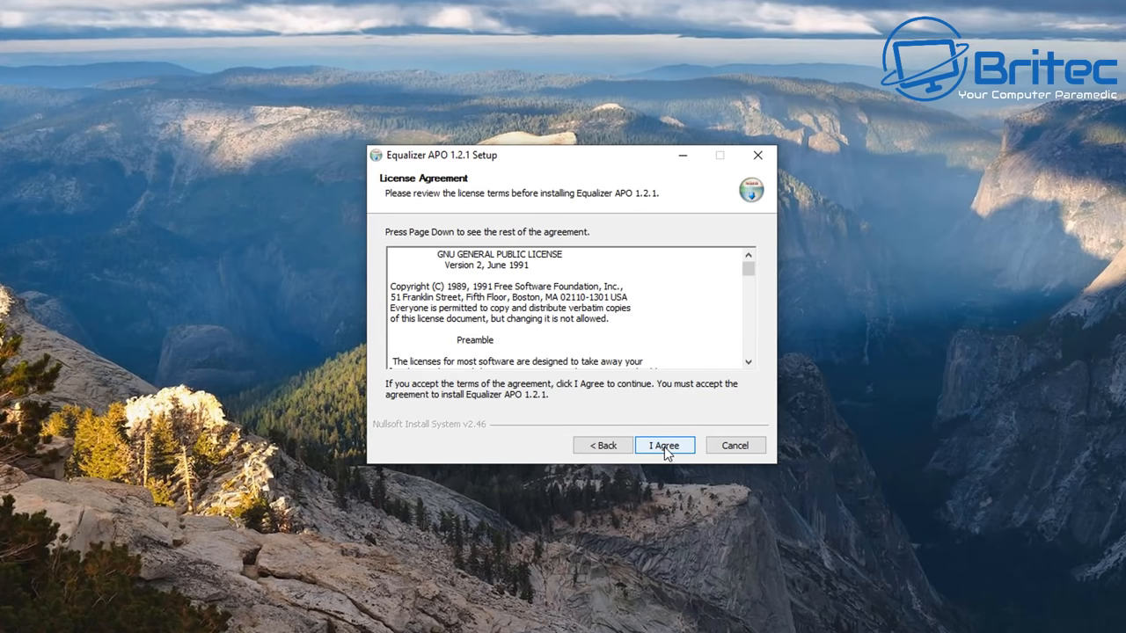
click(664, 445)
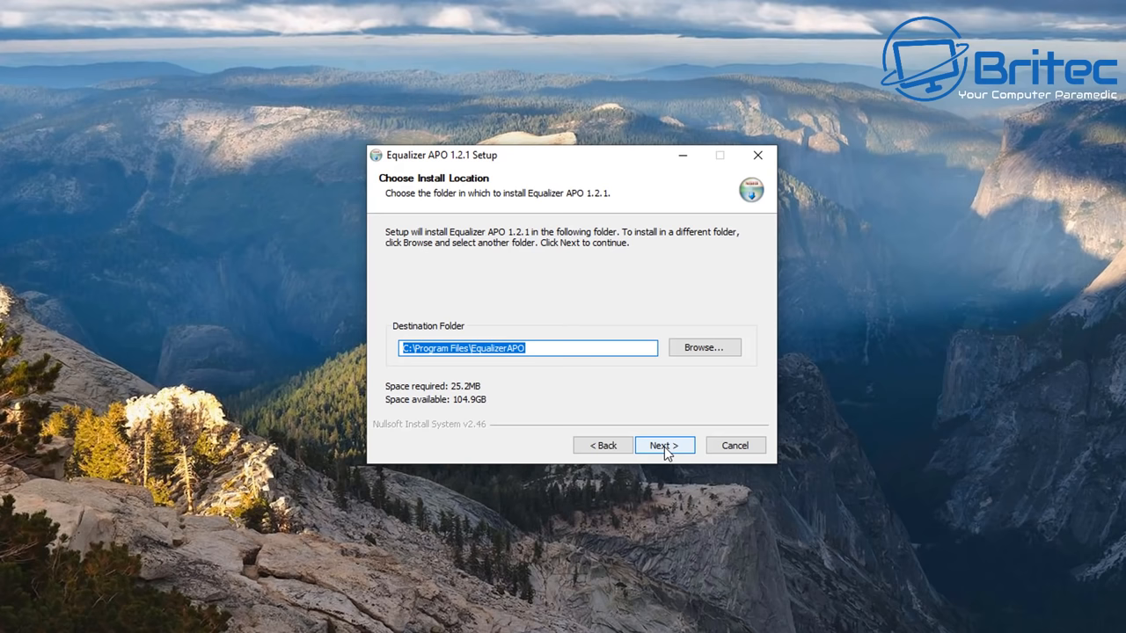
click(663, 445)
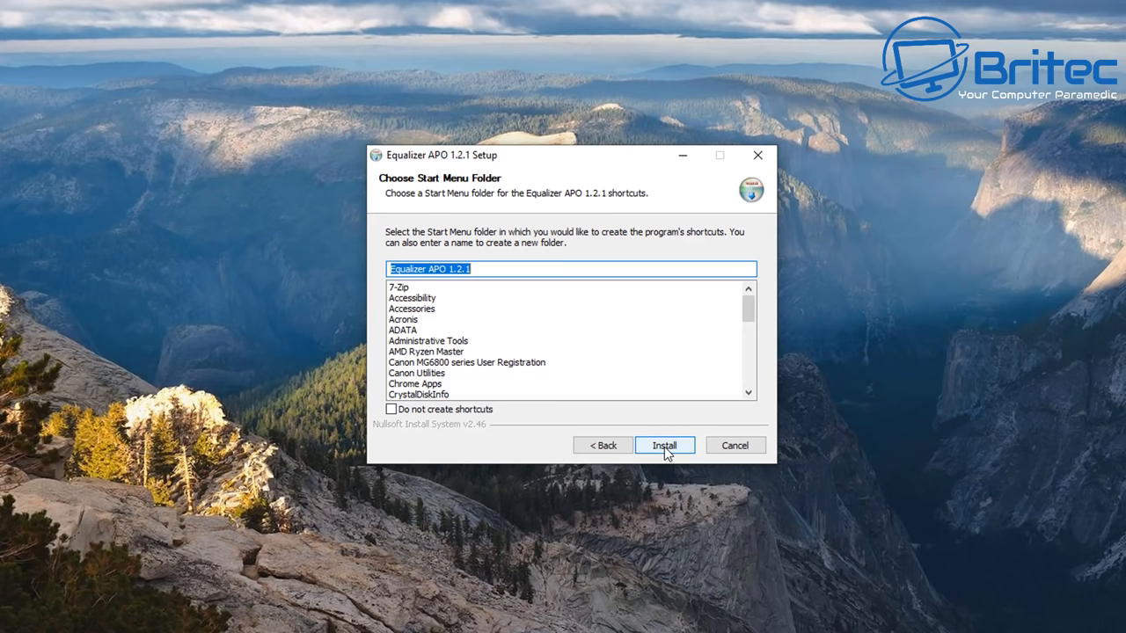
click(664, 445)
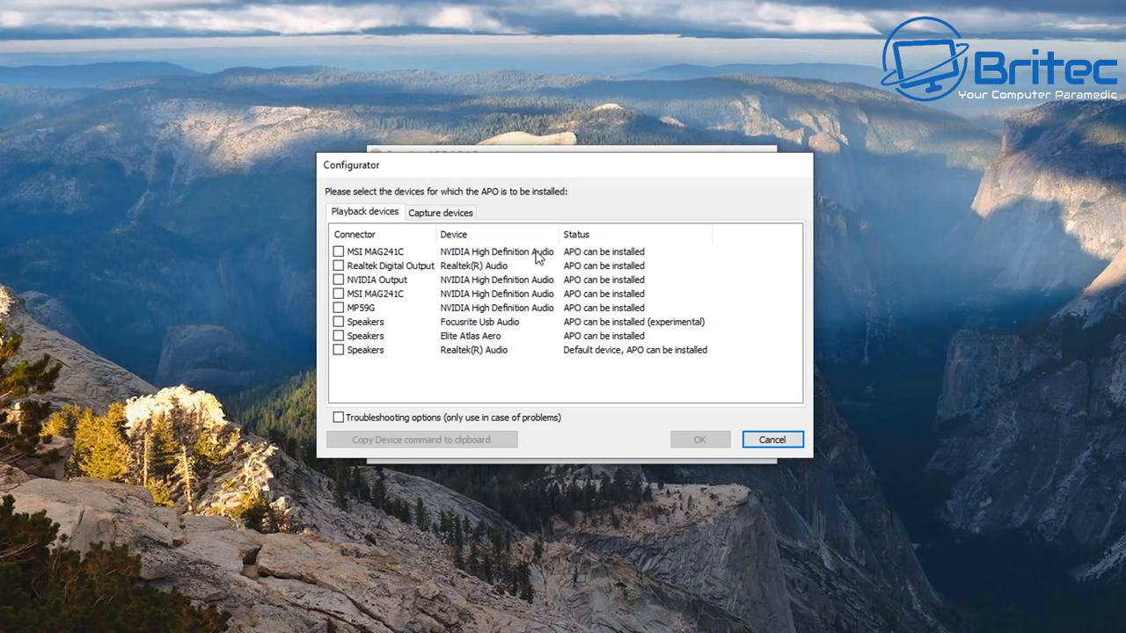
mouse_move(552, 257)
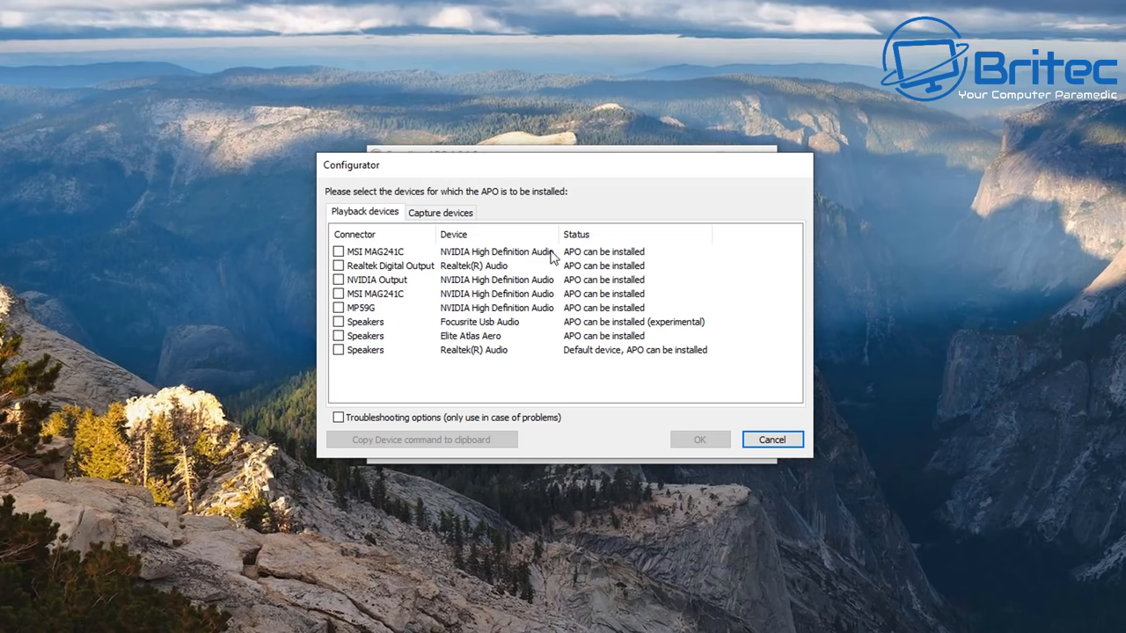
mouse_move(343, 260)
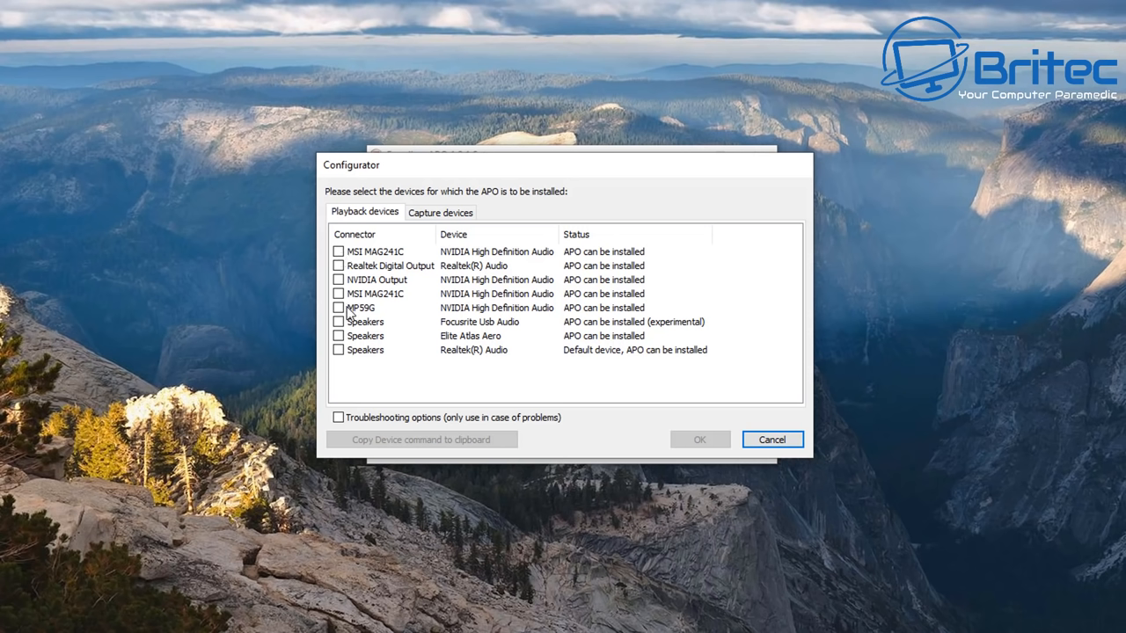
Enable the APO on Realtek Digital Output, Elite Atlas Aero speakers, its microphone and more capture devices, then confirm.
click(337, 266)
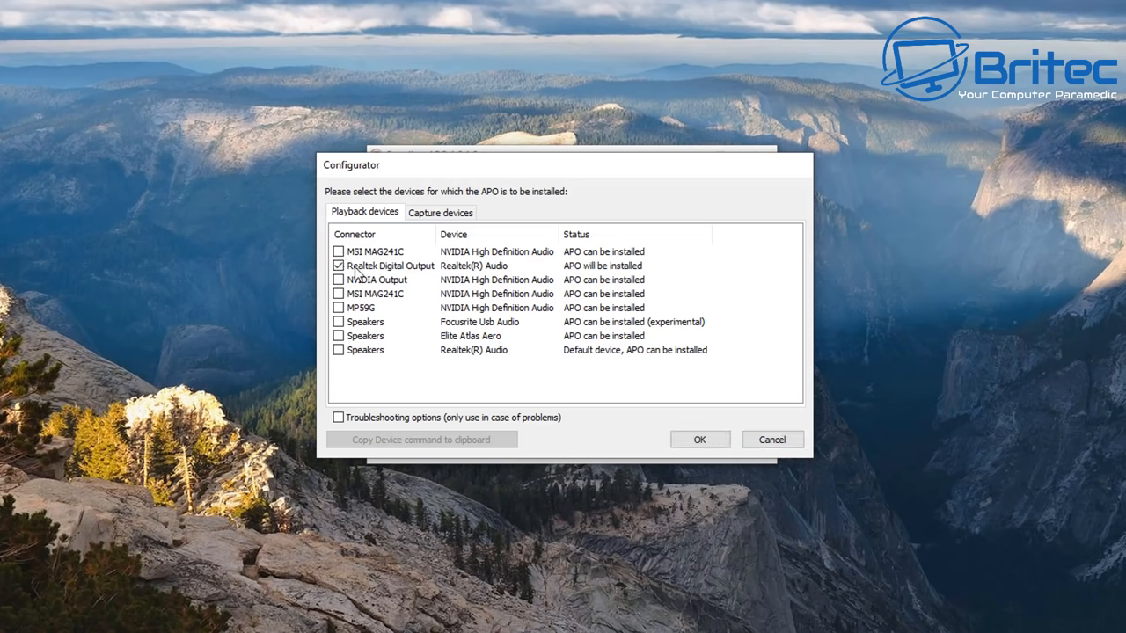
mouse_move(368, 263)
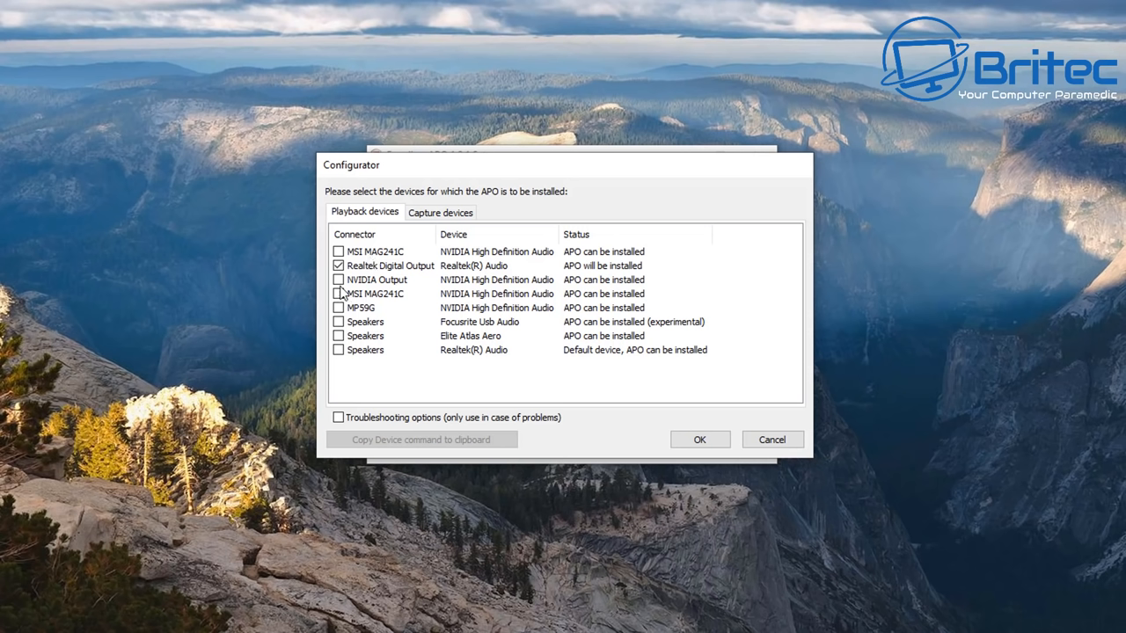
mouse_move(341, 321)
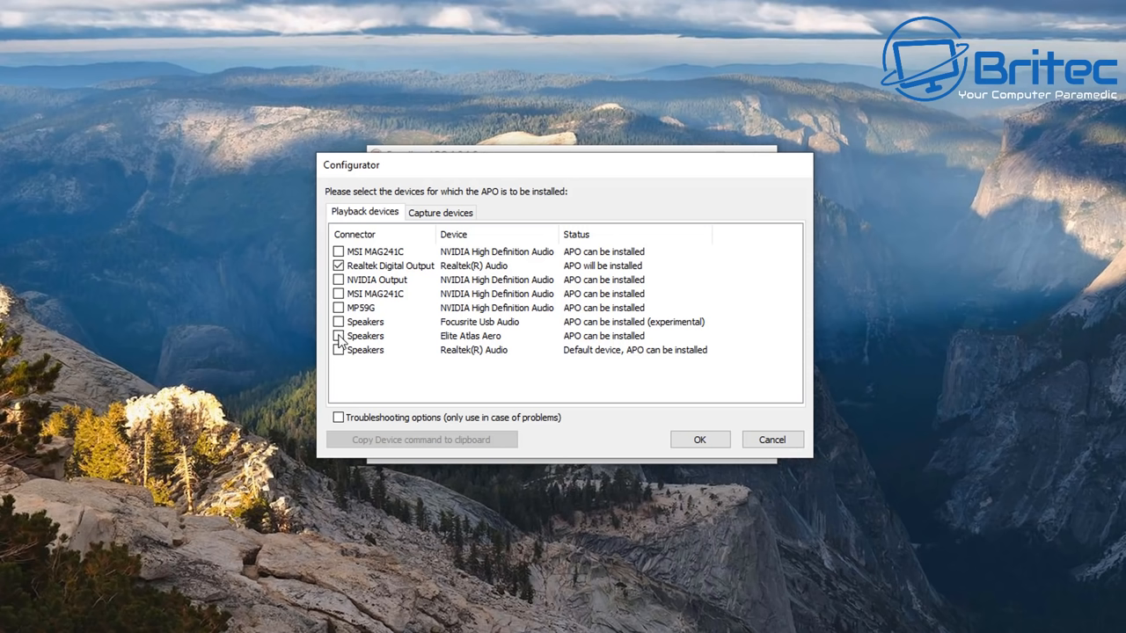
click(338, 348)
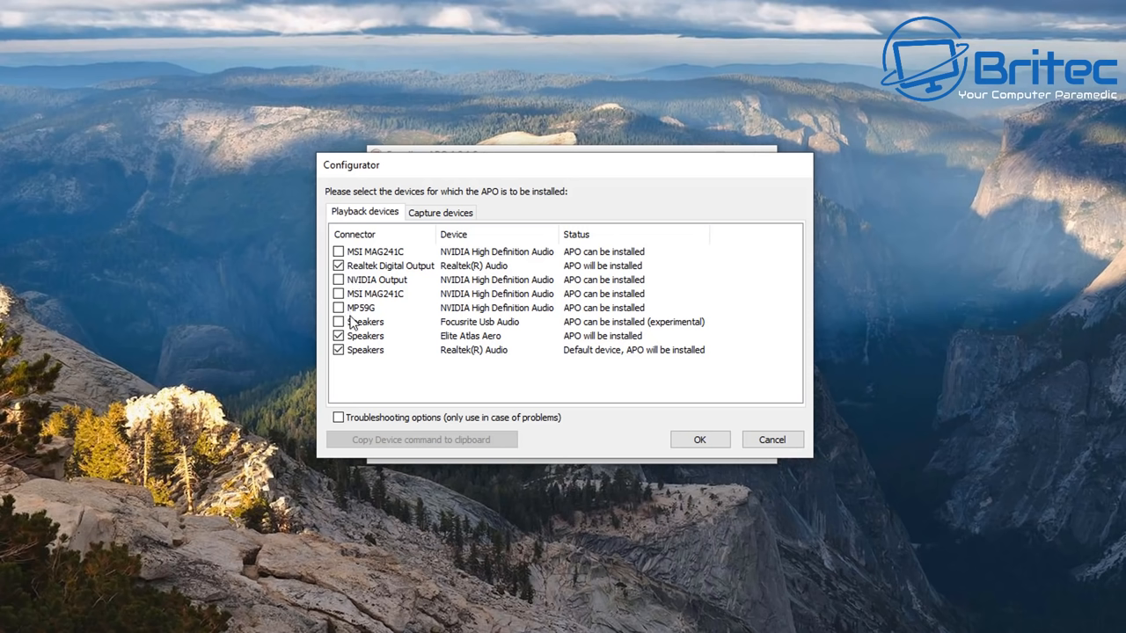
mouse_move(429, 229)
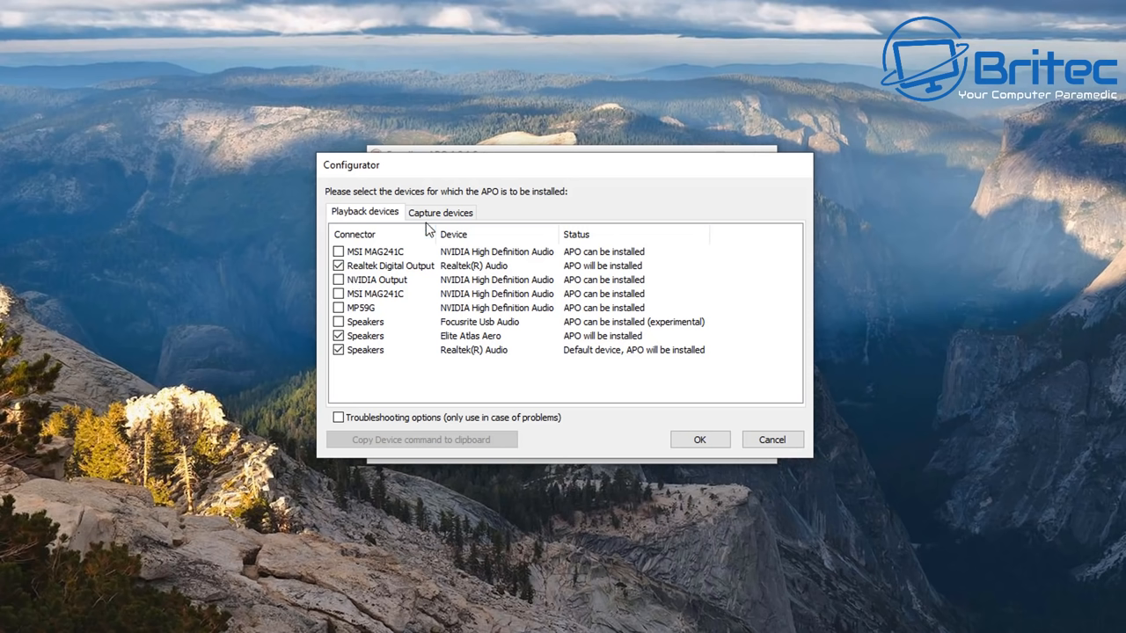
click(440, 211)
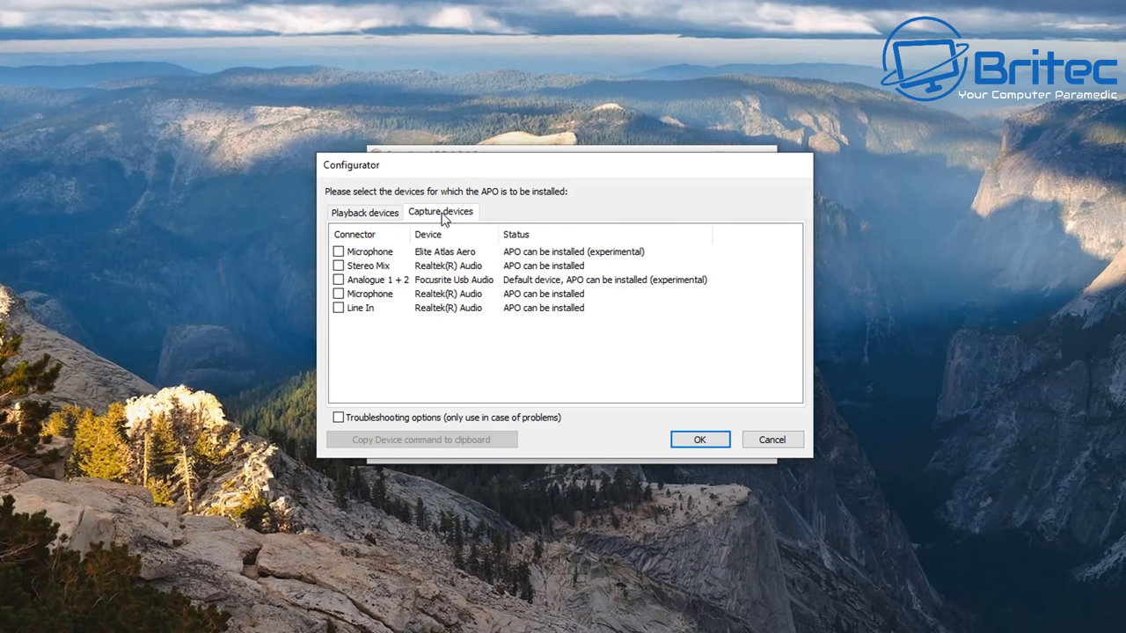
mouse_move(370, 291)
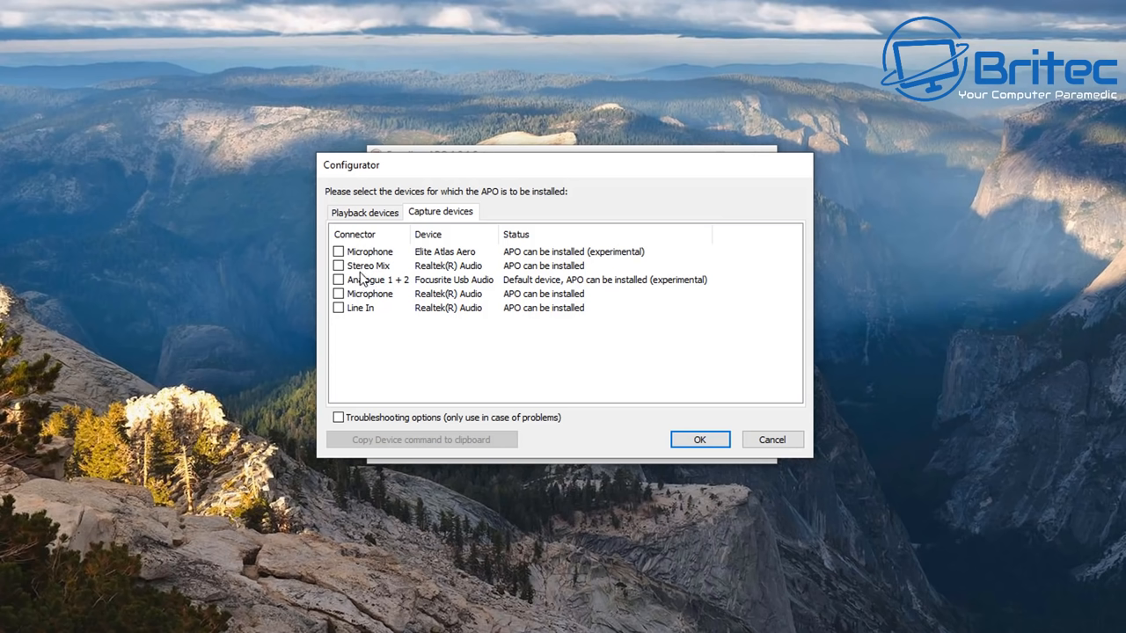
click(338, 251)
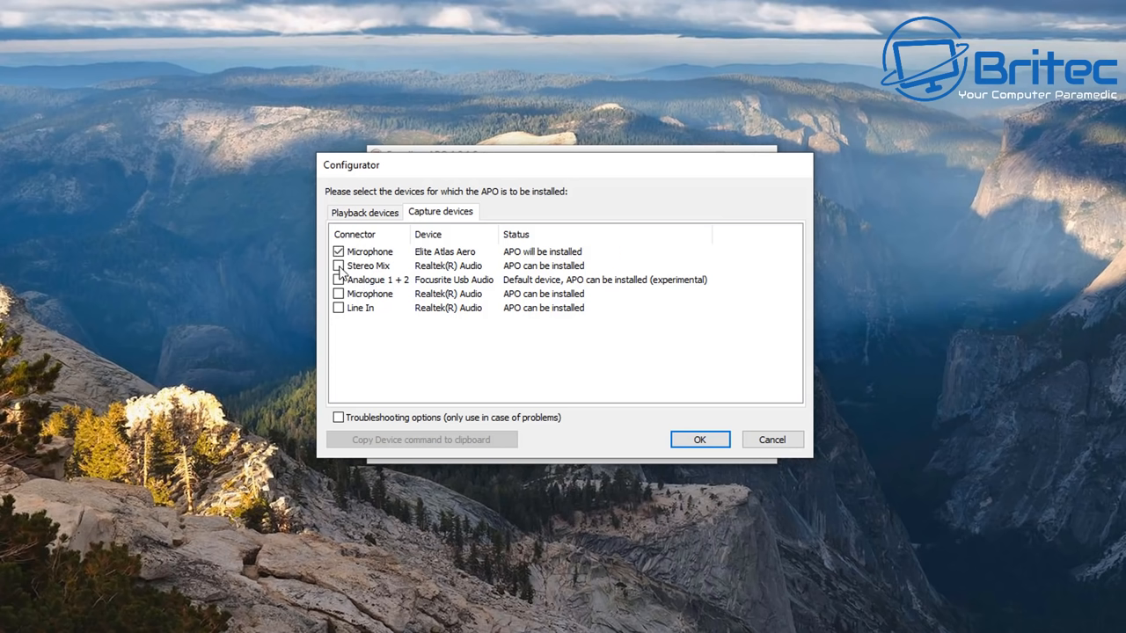
click(338, 265)
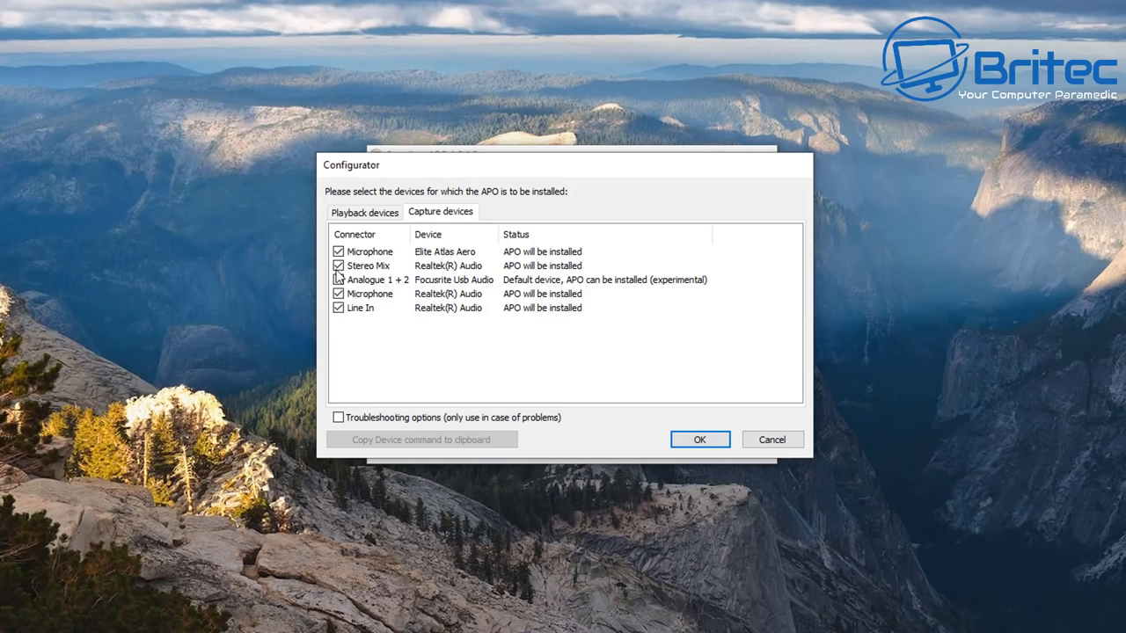
click(364, 211)
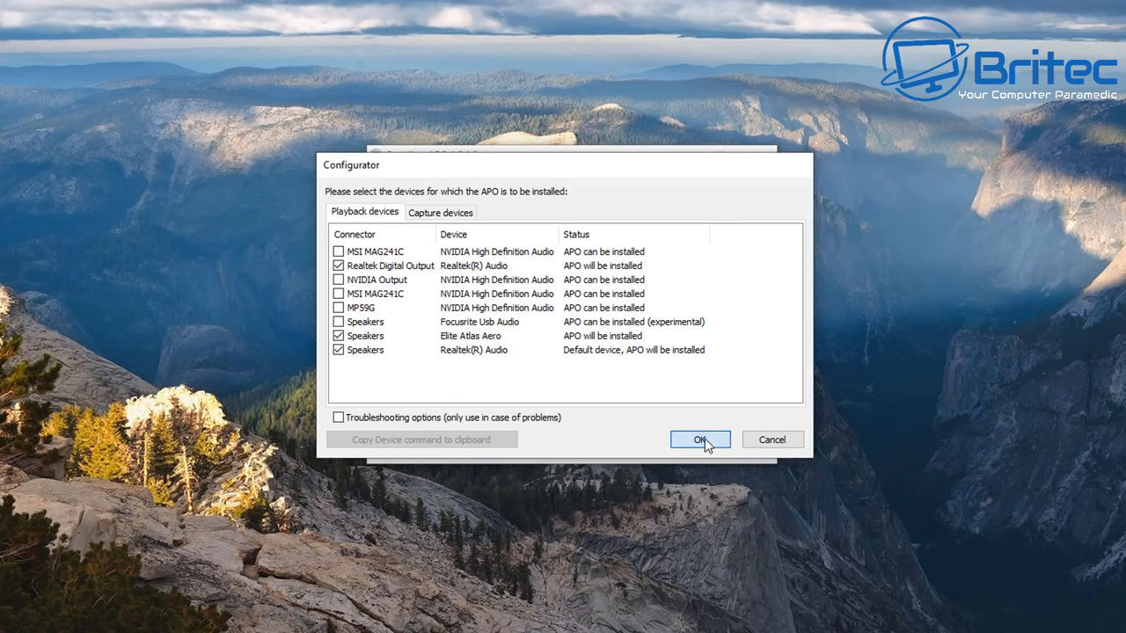
click(700, 440)
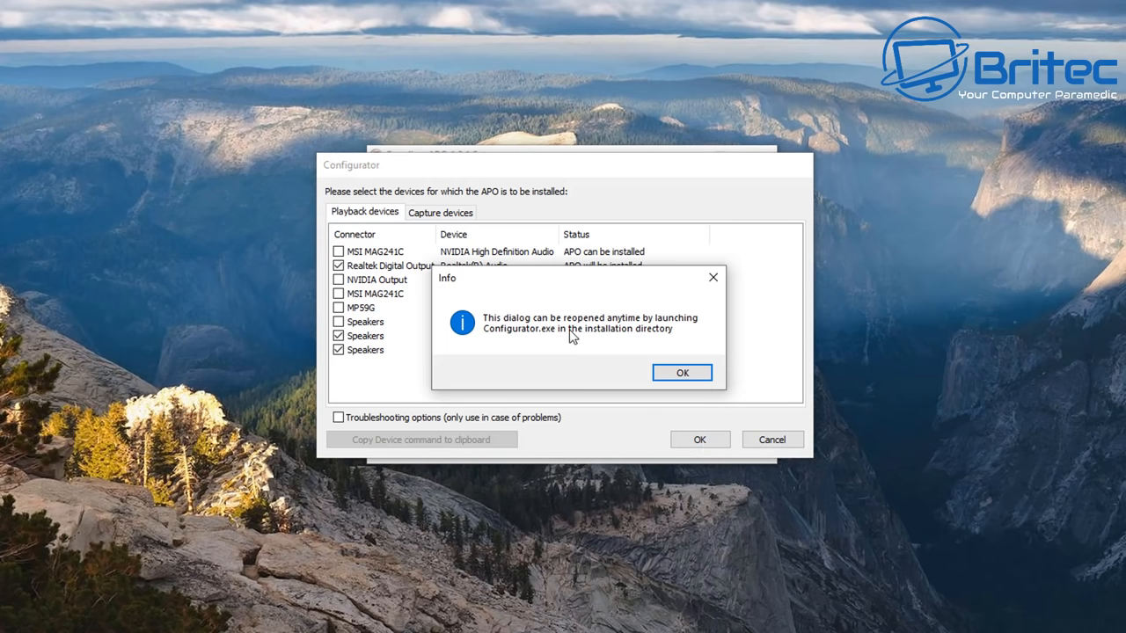
mouse_move(654, 355)
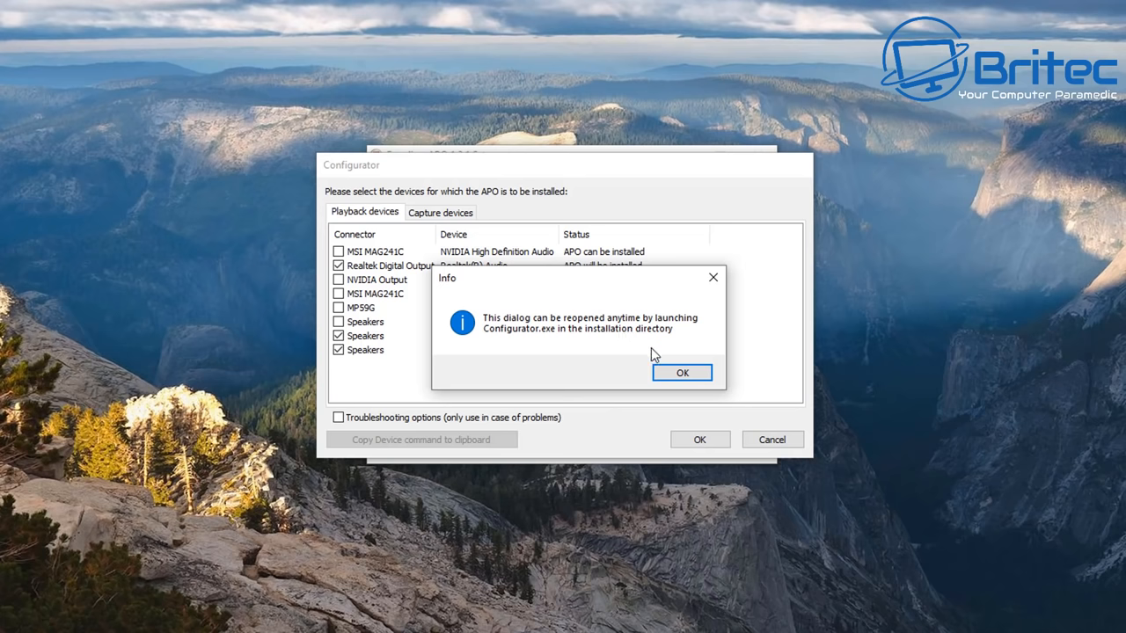
Finish setup choosing to reboot manually later, then open File Explorer at This PC.
click(682, 372)
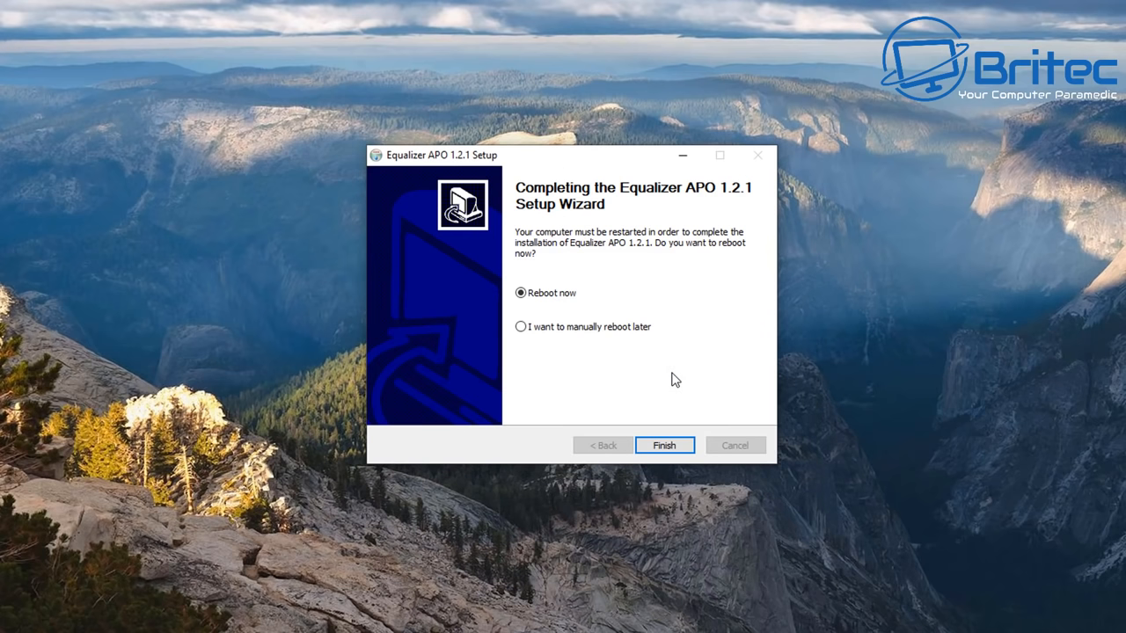
mouse_move(573, 313)
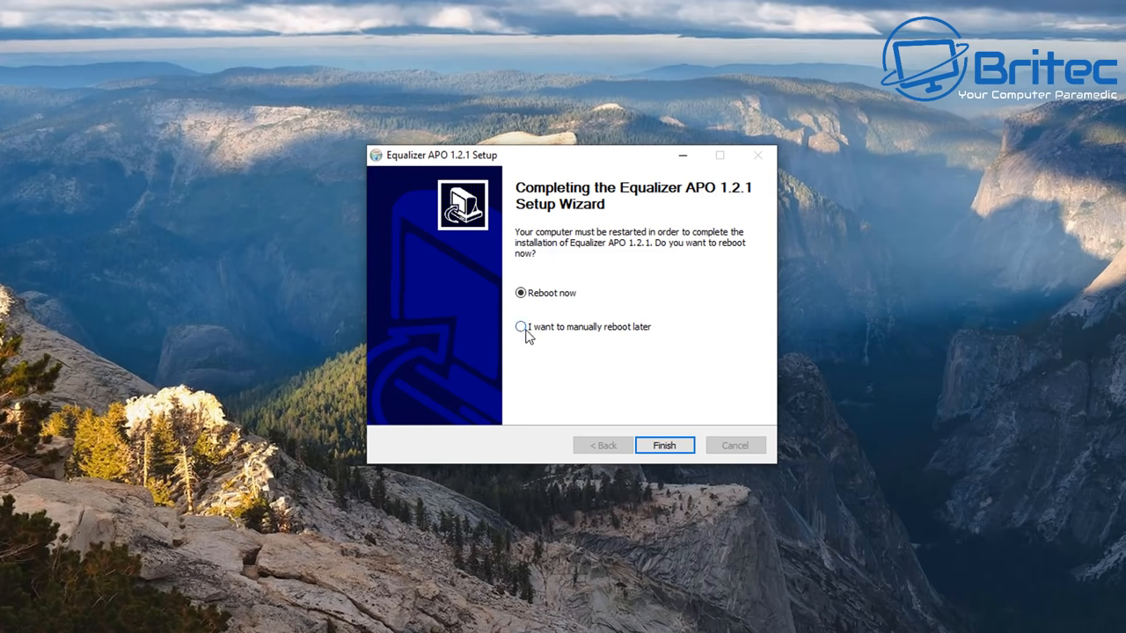
click(665, 445)
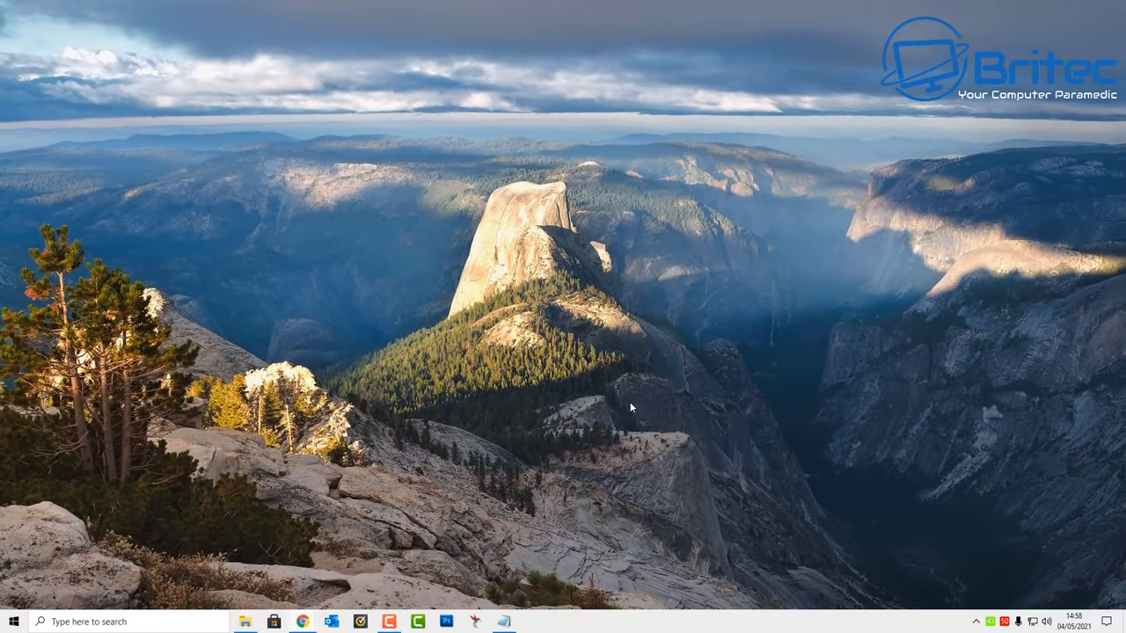
mouse_move(628, 405)
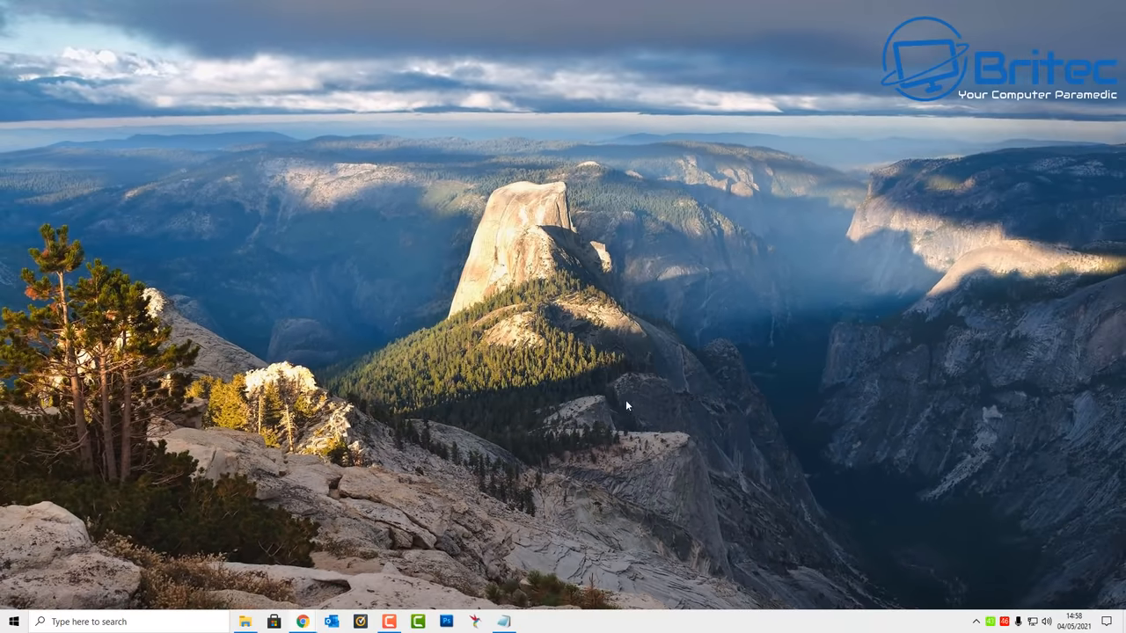
mouse_move(1073, 556)
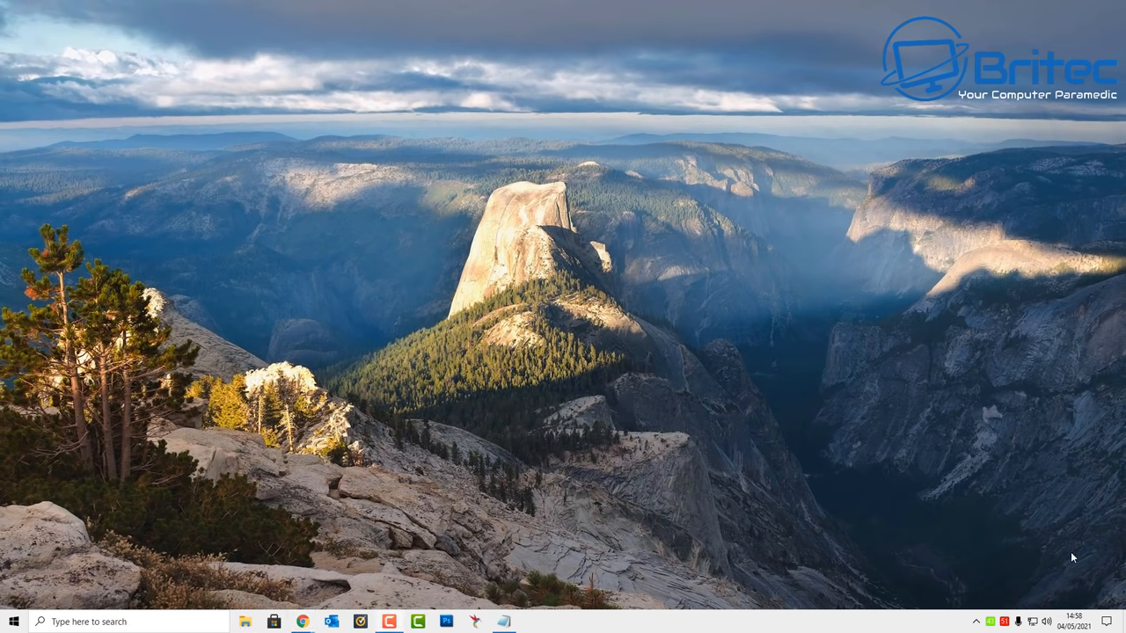
click(244, 622)
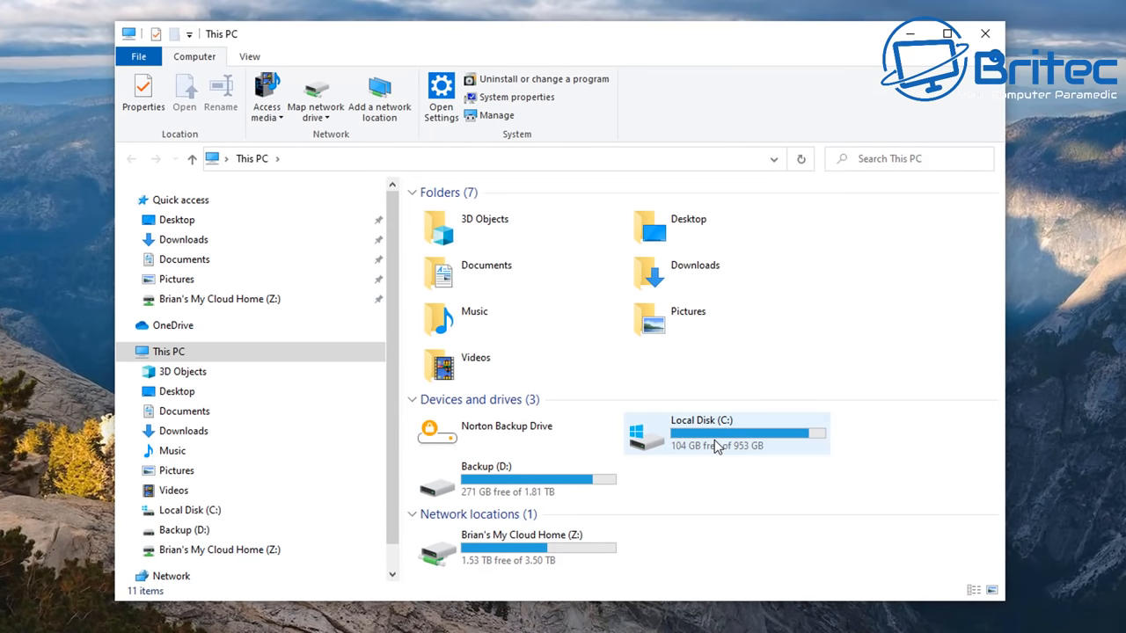
Navigate to C:\Program Files\EqualizerAPO.
click(725, 433)
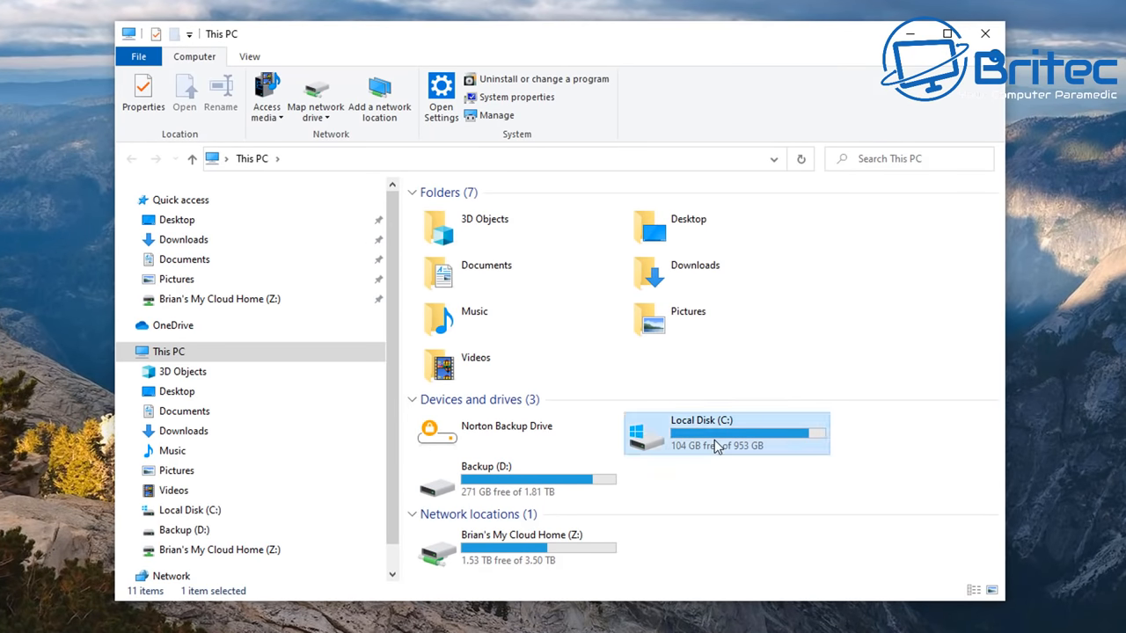
double_click(695, 419)
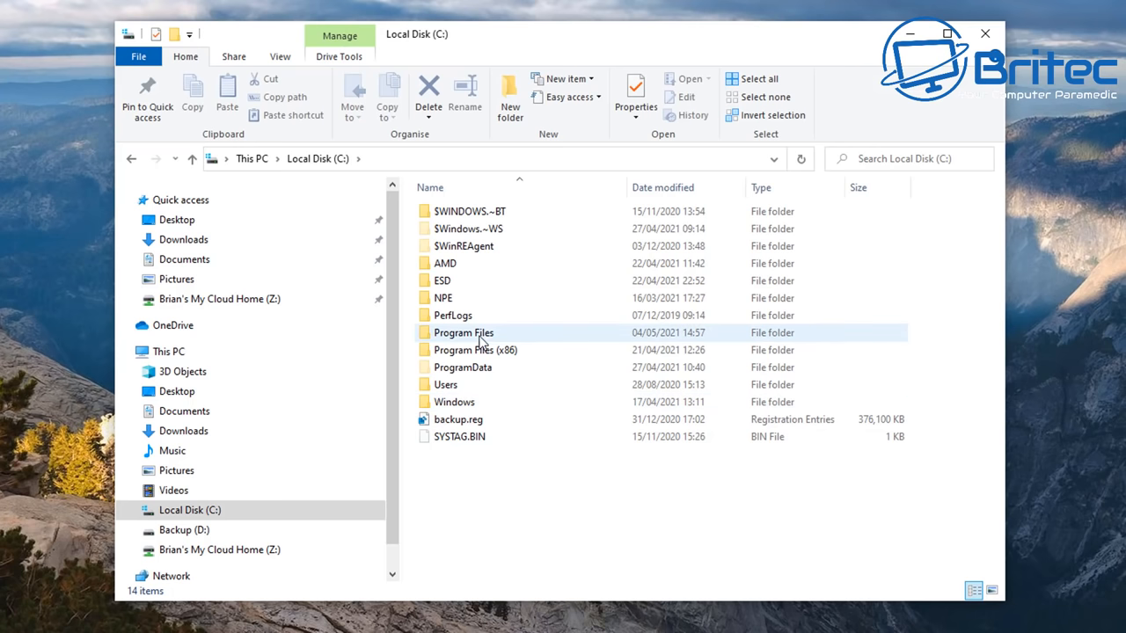
mouse_move(506, 338)
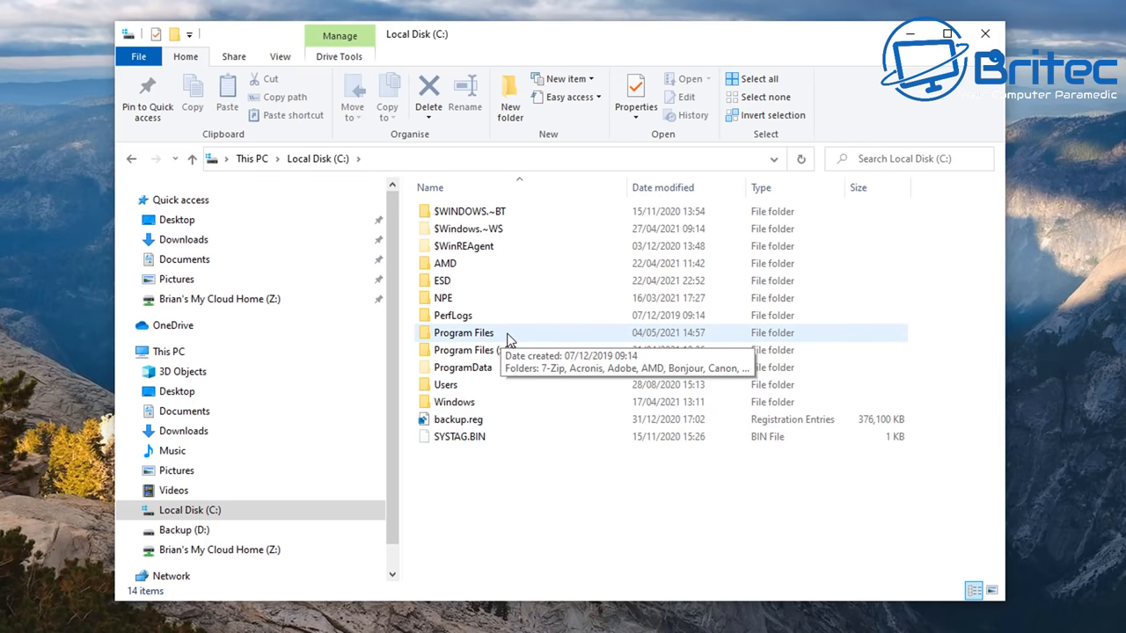
double_click(464, 332)
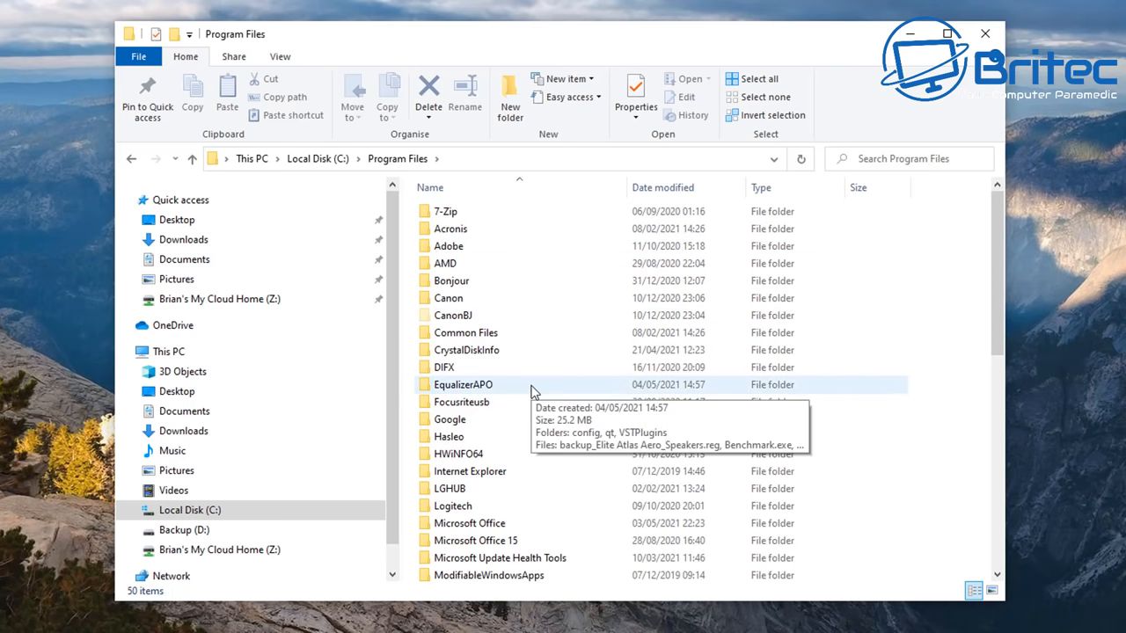
double_click(463, 383)
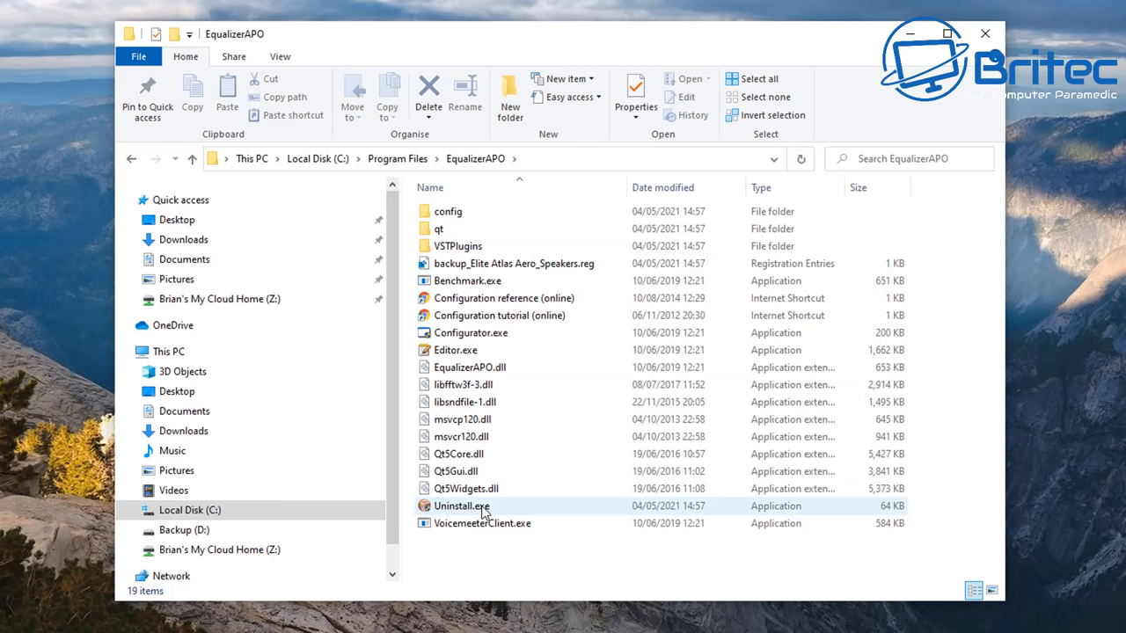
mouse_move(461, 507)
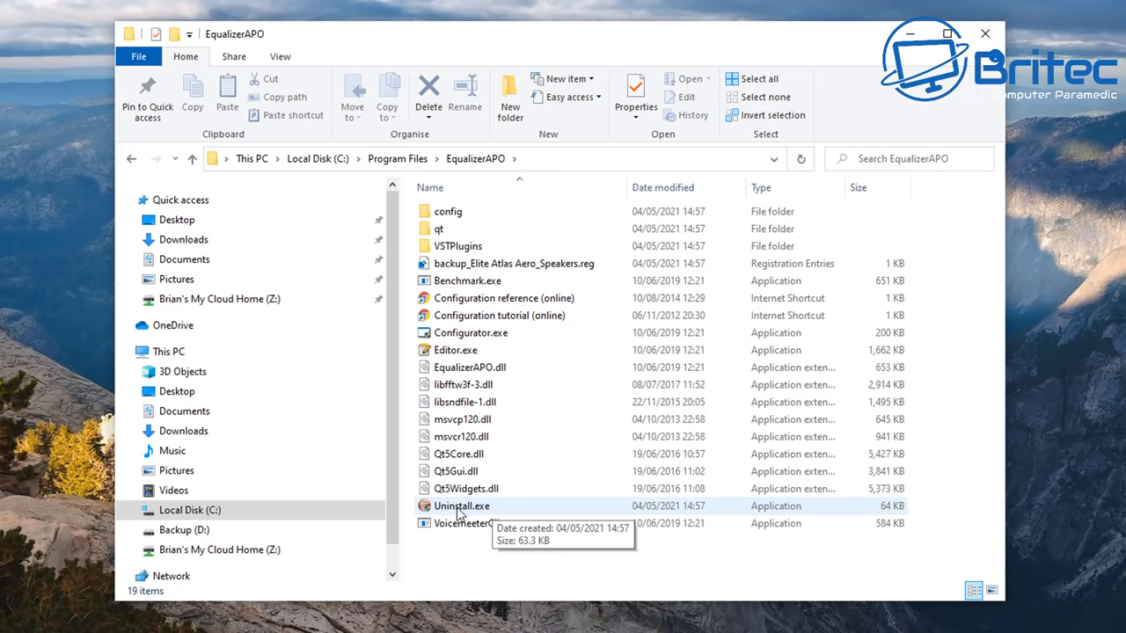
mouse_move(488, 514)
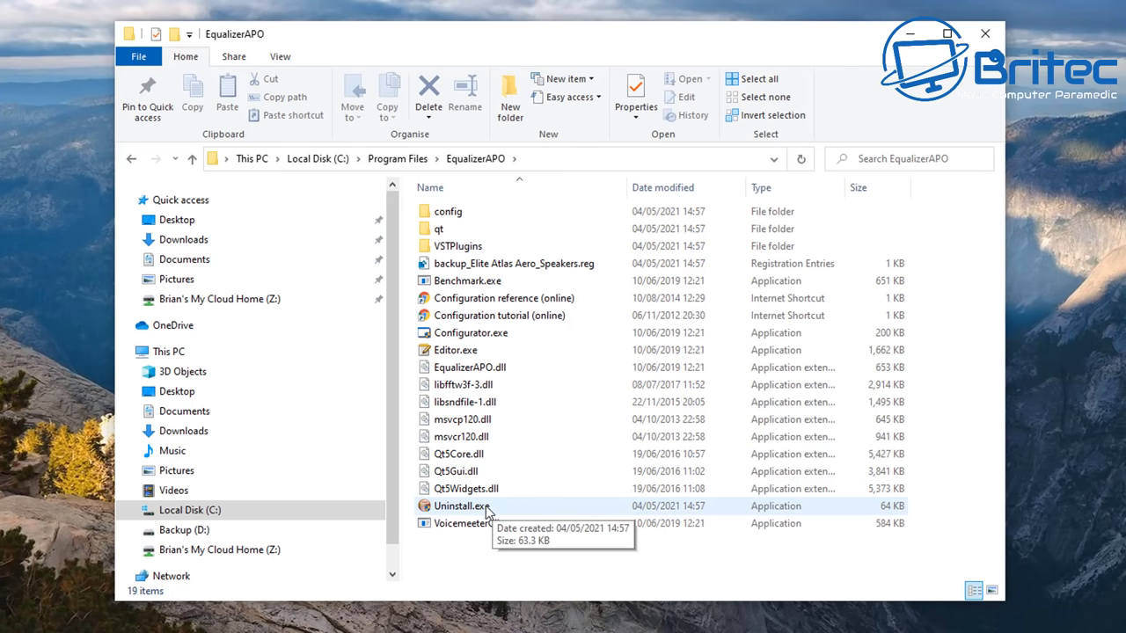
Point out Uninstall.exe and launch Editor.exe, the configuration editor.
click(482, 522)
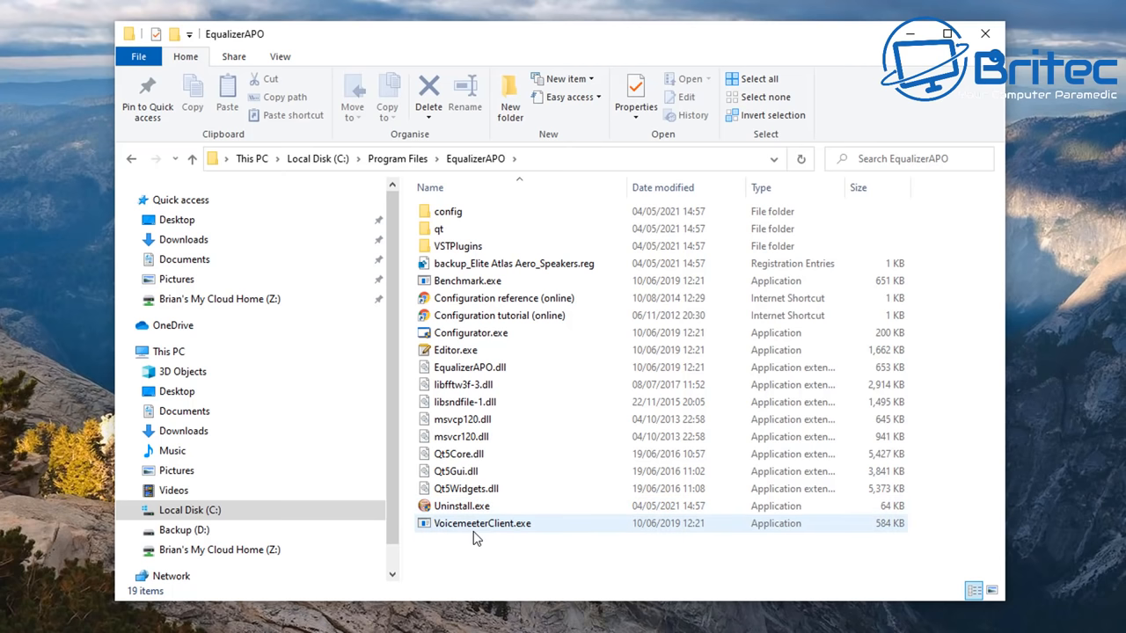
mouse_move(471, 528)
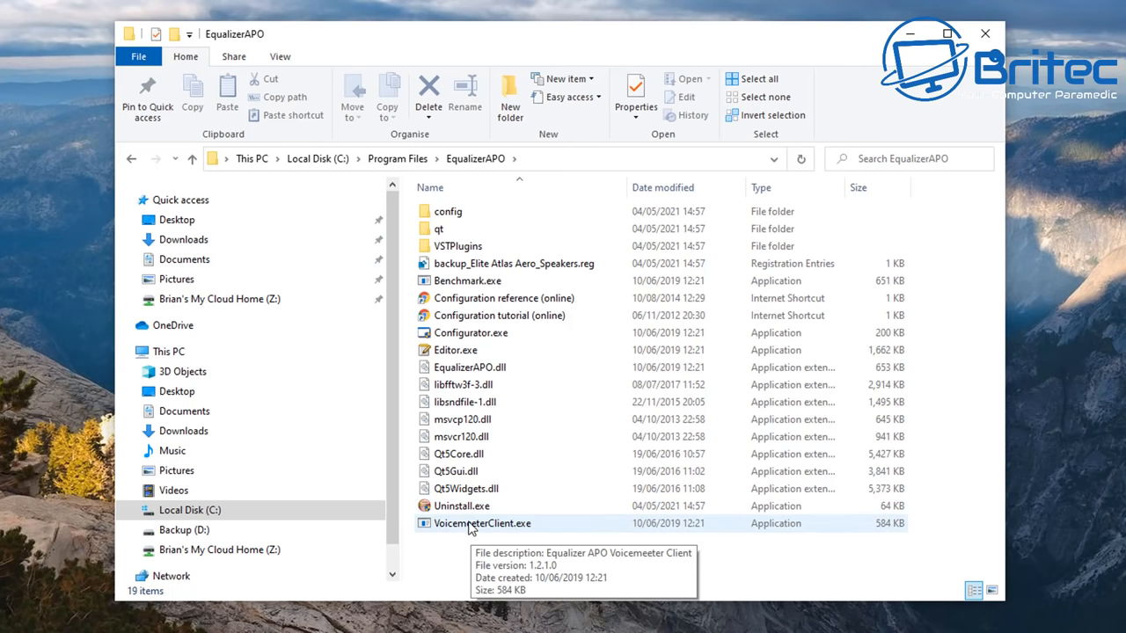
mouse_move(524, 373)
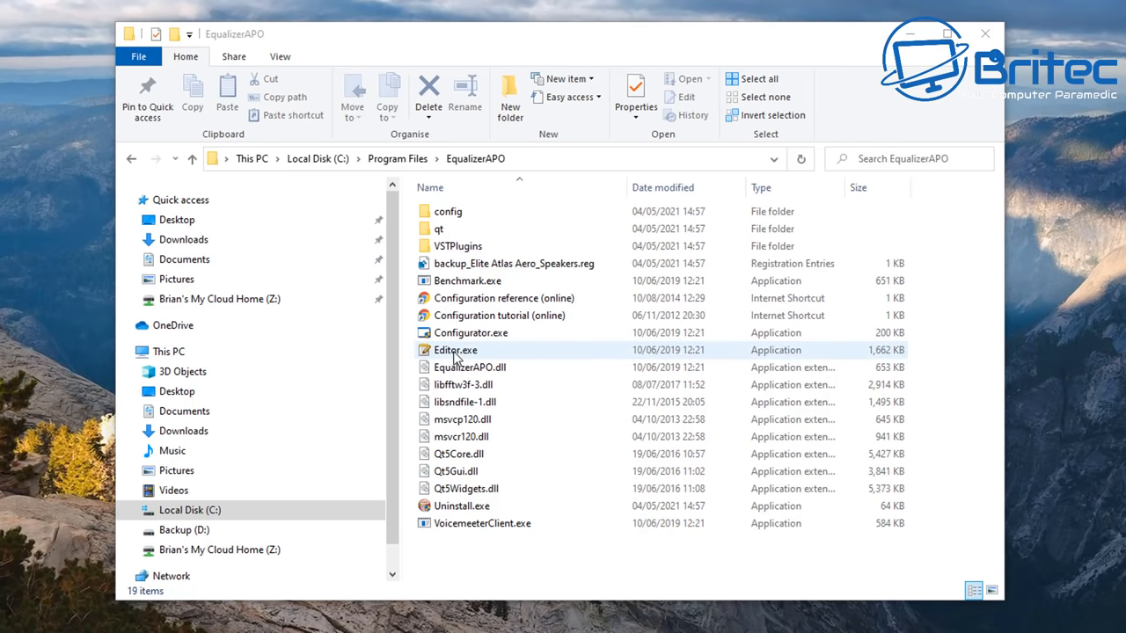
double_click(455, 350)
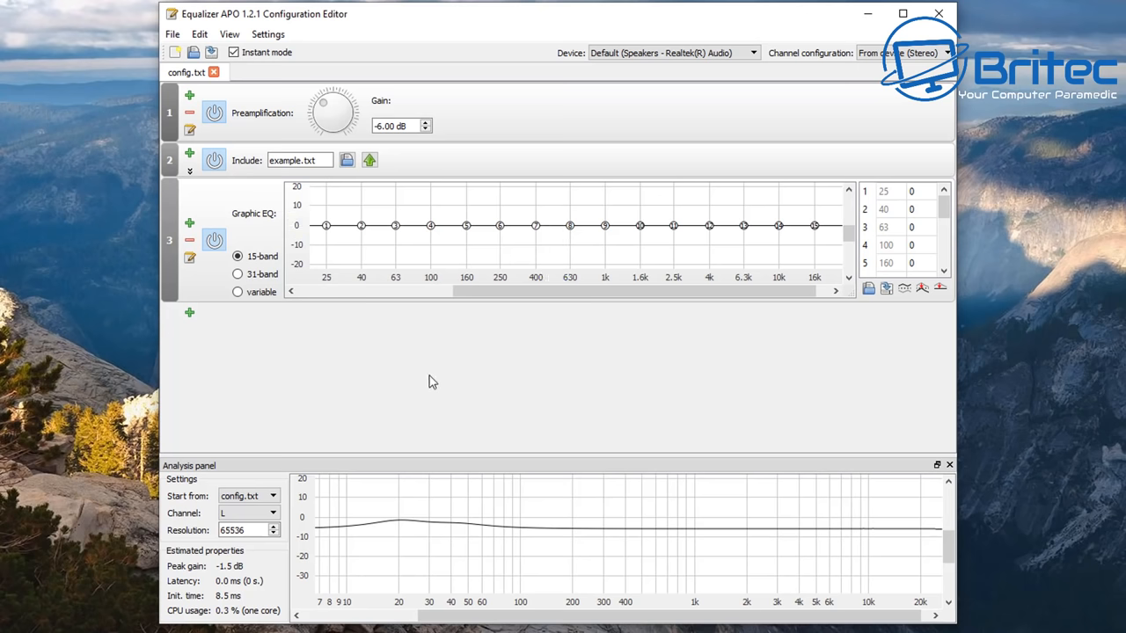
mouse_move(514, 381)
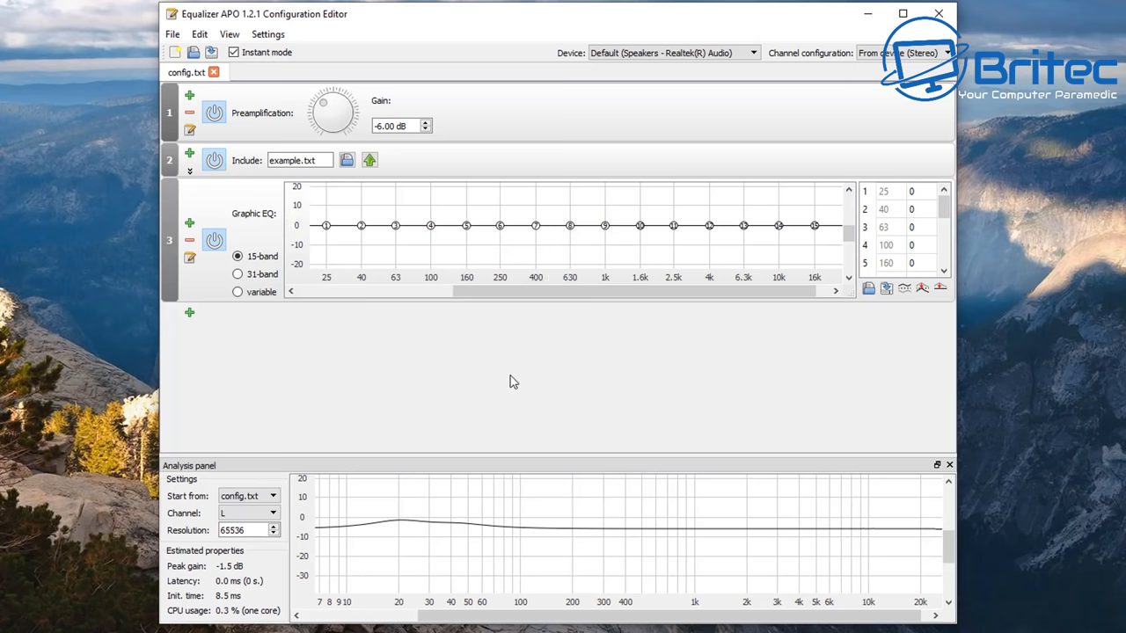
click(671, 53)
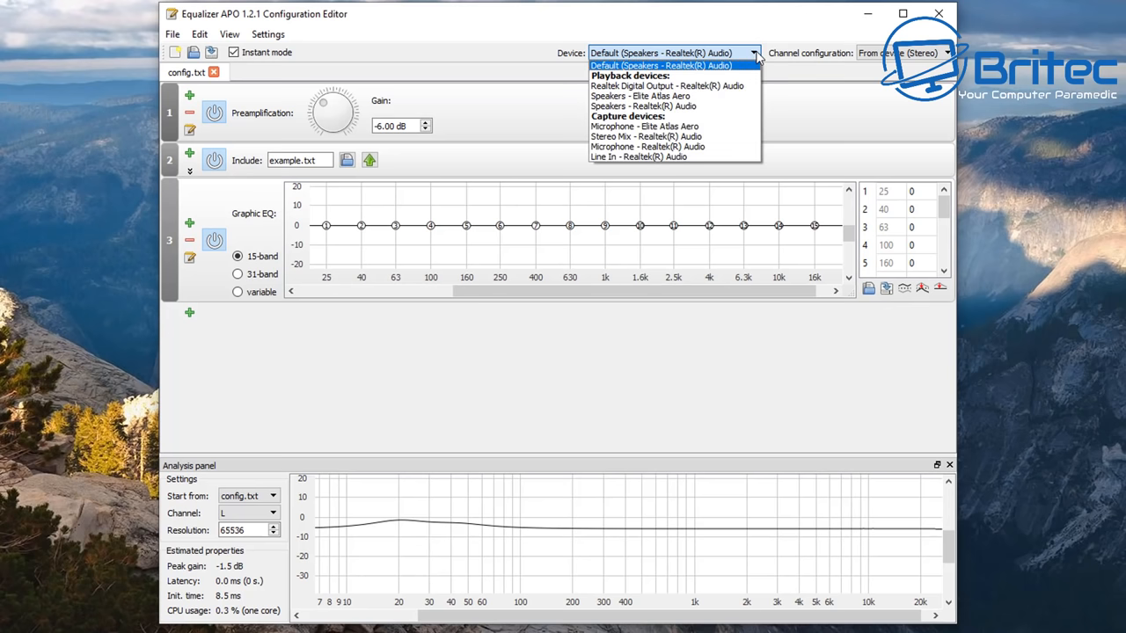
mouse_move(725, 127)
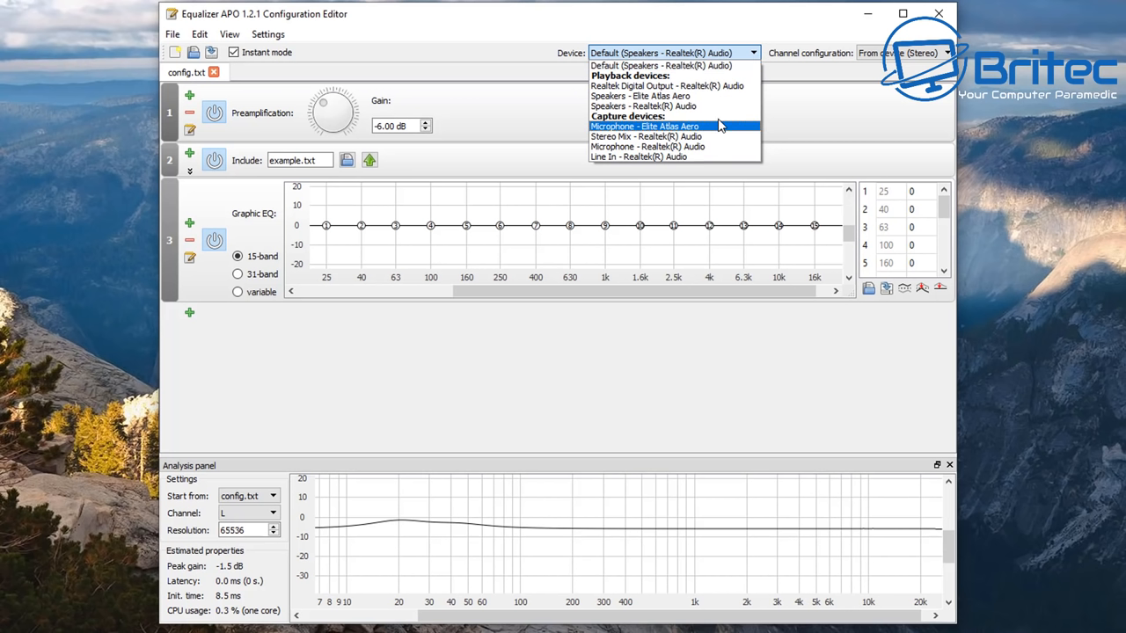
mouse_move(707, 85)
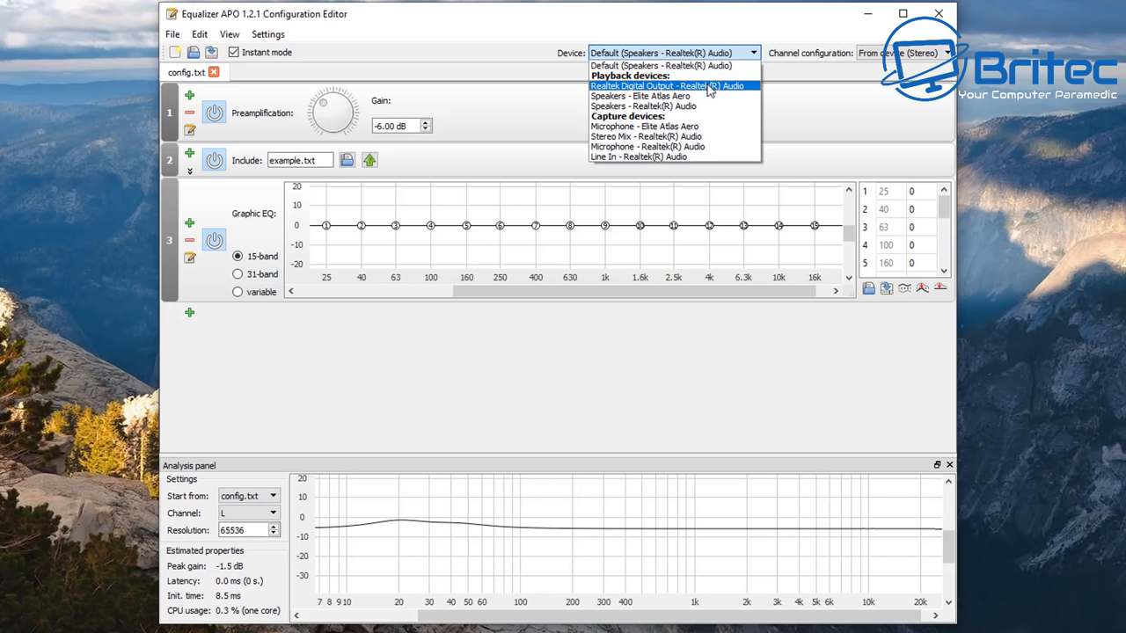
mouse_move(694, 105)
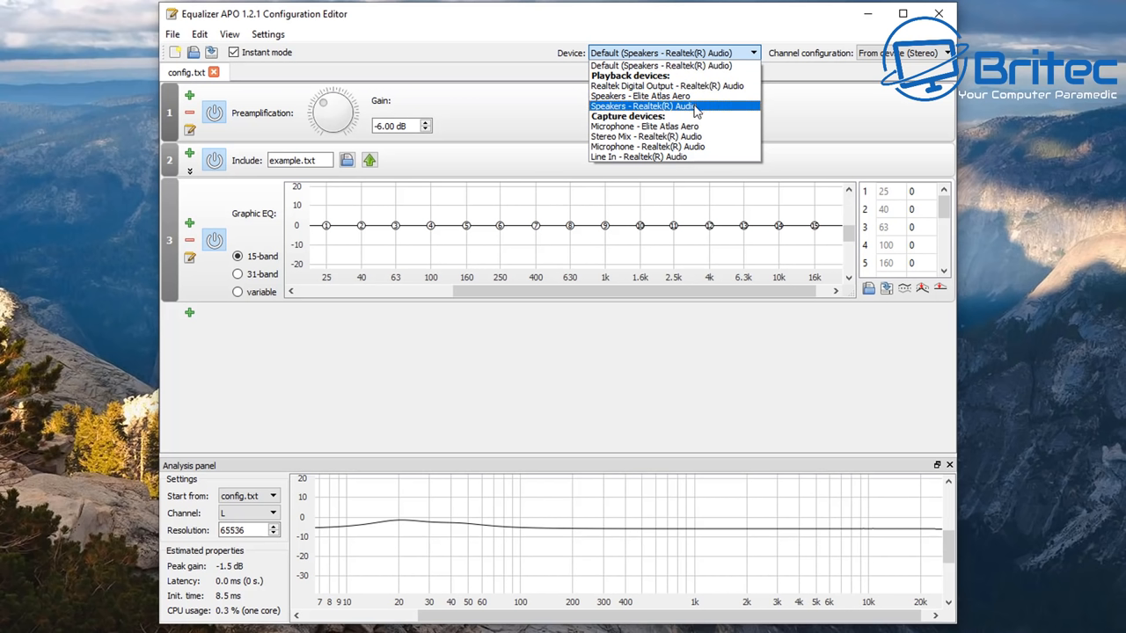
mouse_move(677, 139)
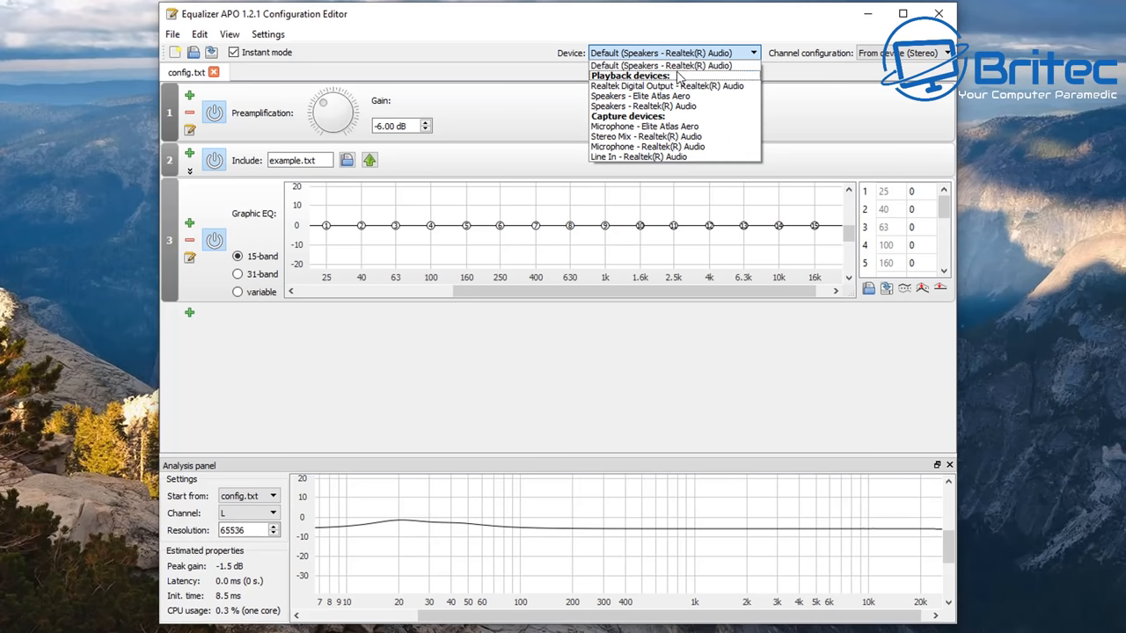
mouse_move(661, 65)
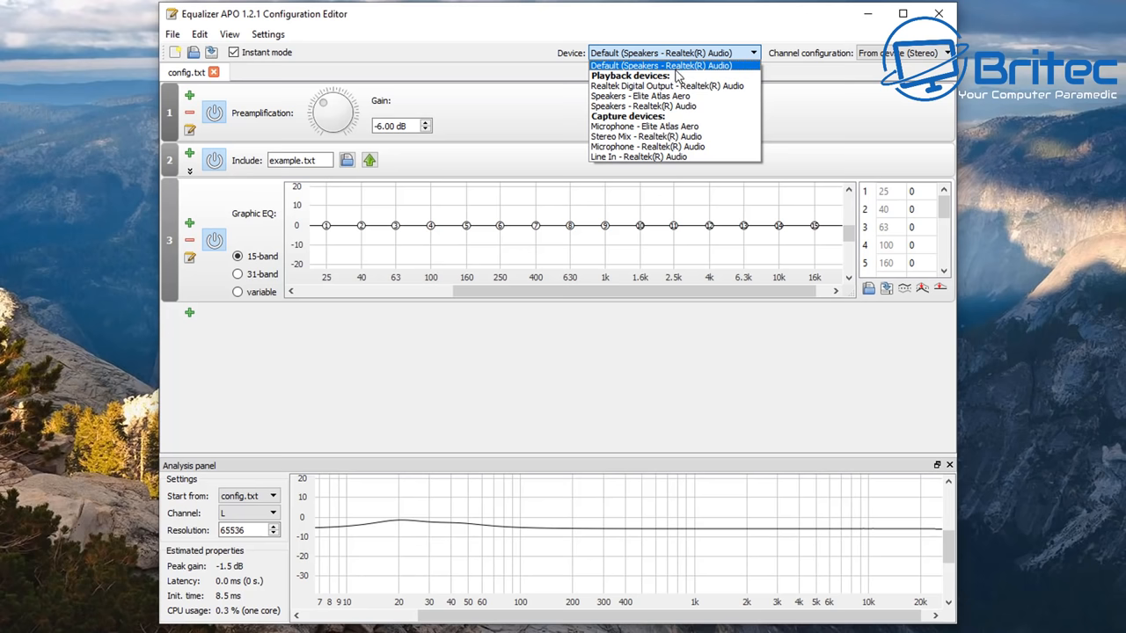
click(661, 65)
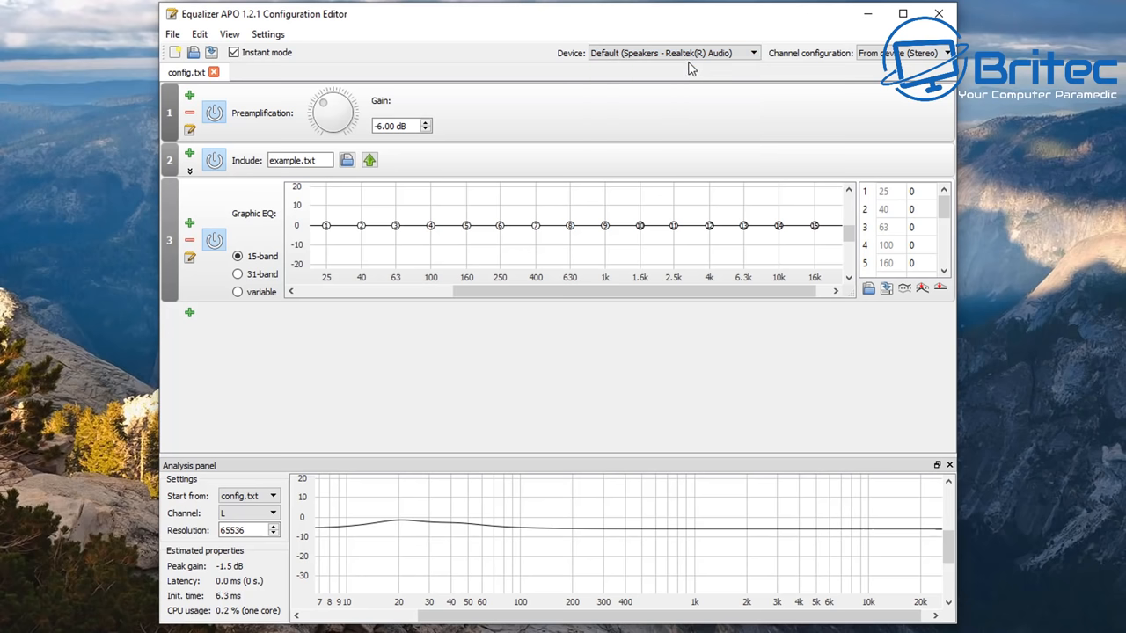
mouse_move(369, 116)
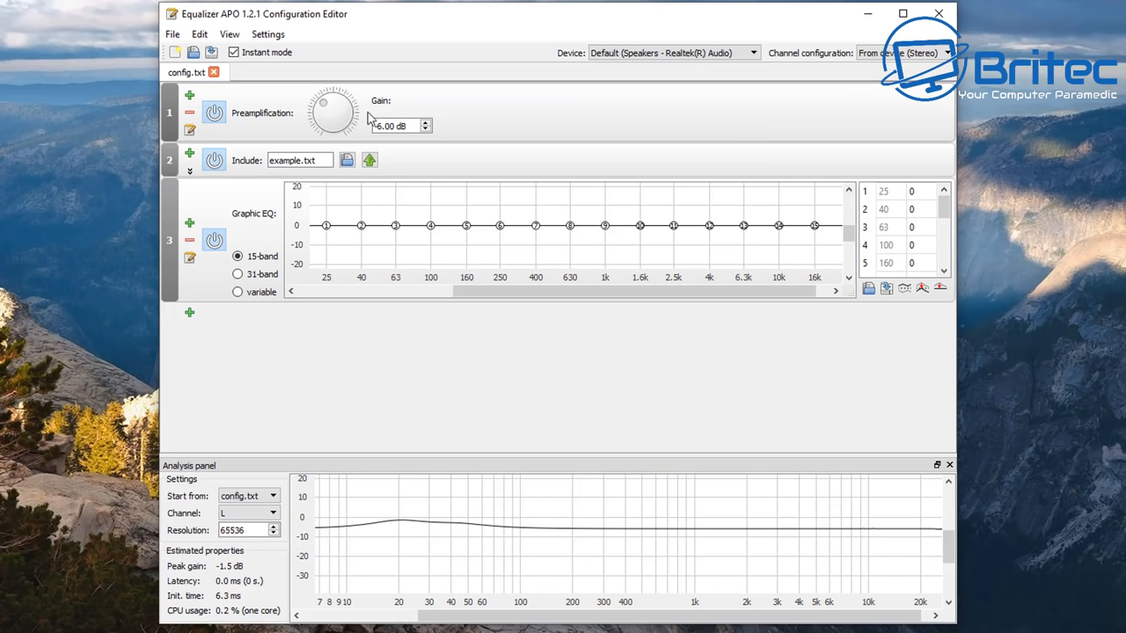
mouse_move(261, 107)
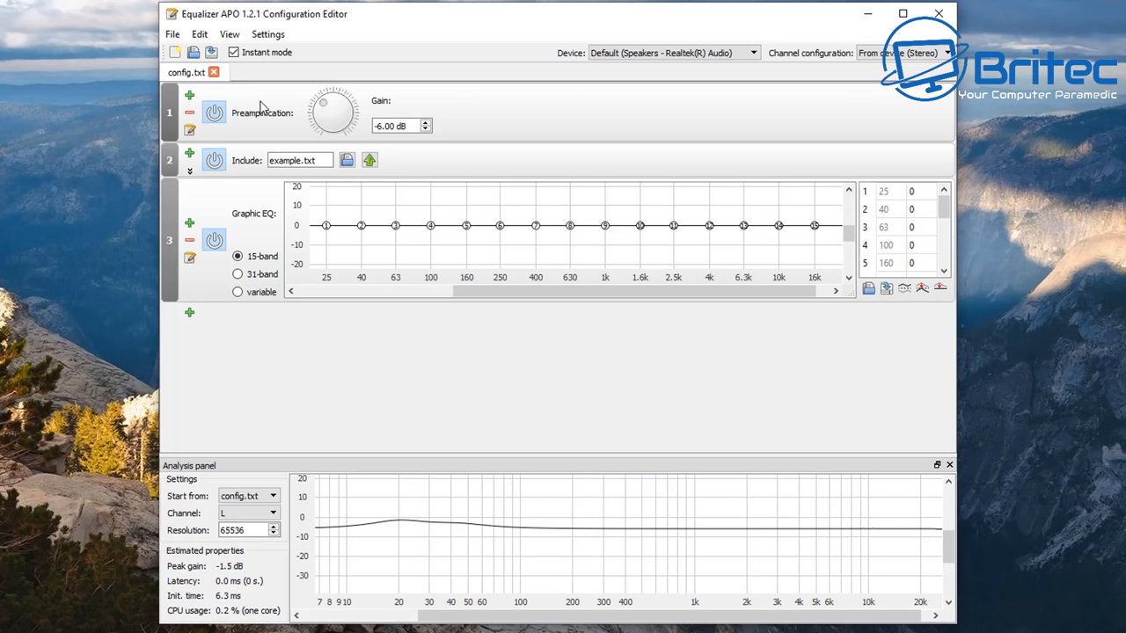
mouse_move(260, 120)
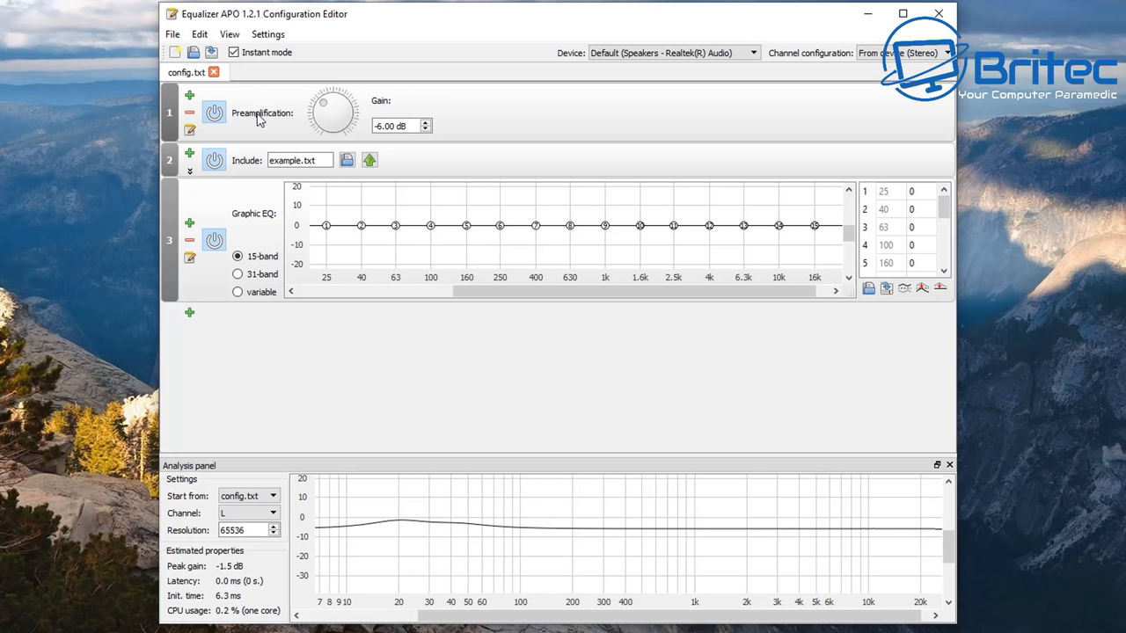
mouse_move(264, 113)
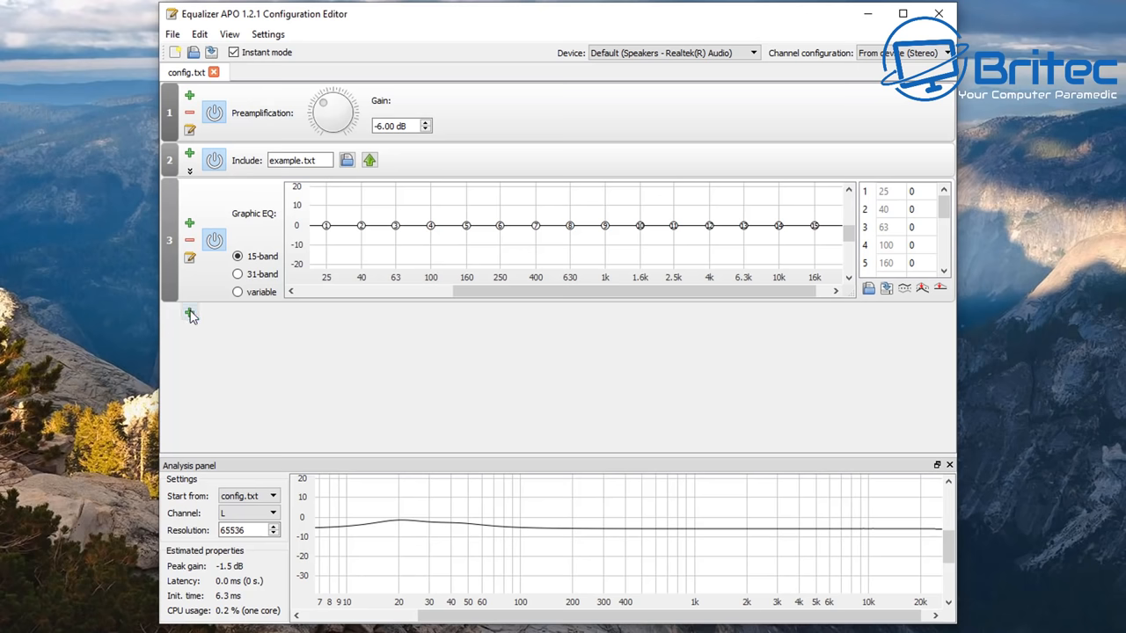
mouse_move(190, 315)
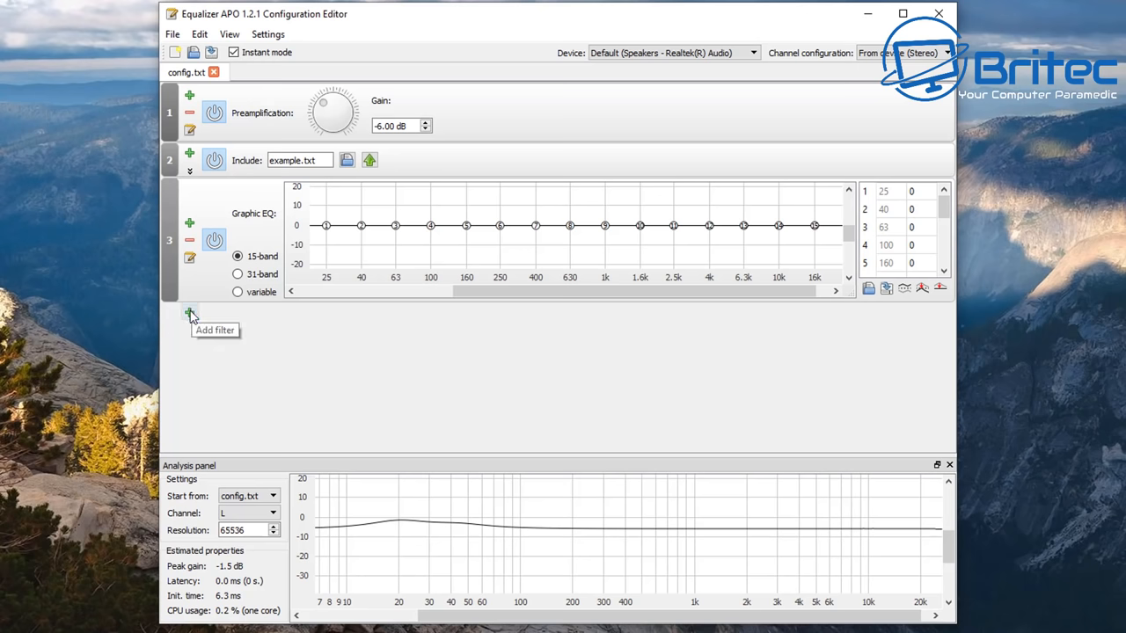
Show the add-filter menu below the Graphic EQ filter.
click(190, 313)
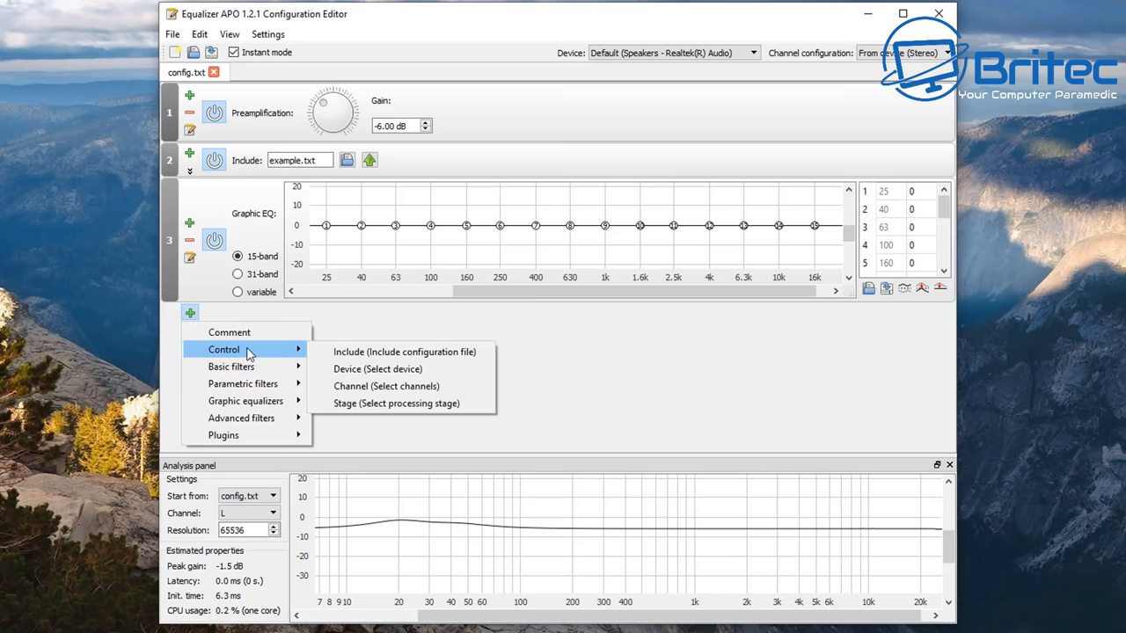
mouse_move(232, 367)
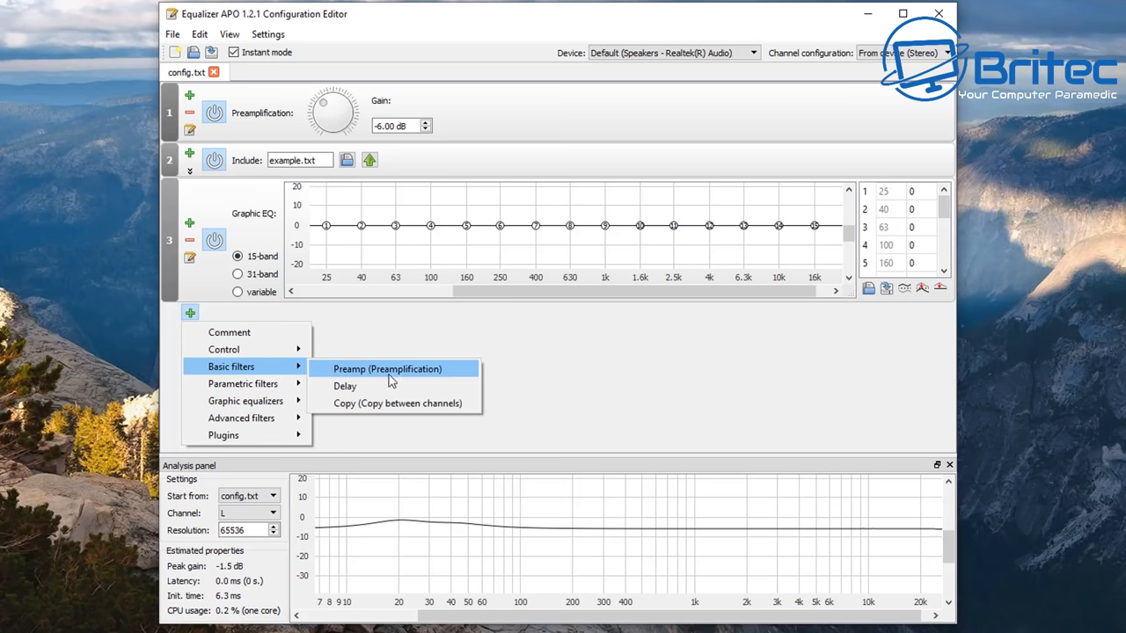
mouse_move(394, 382)
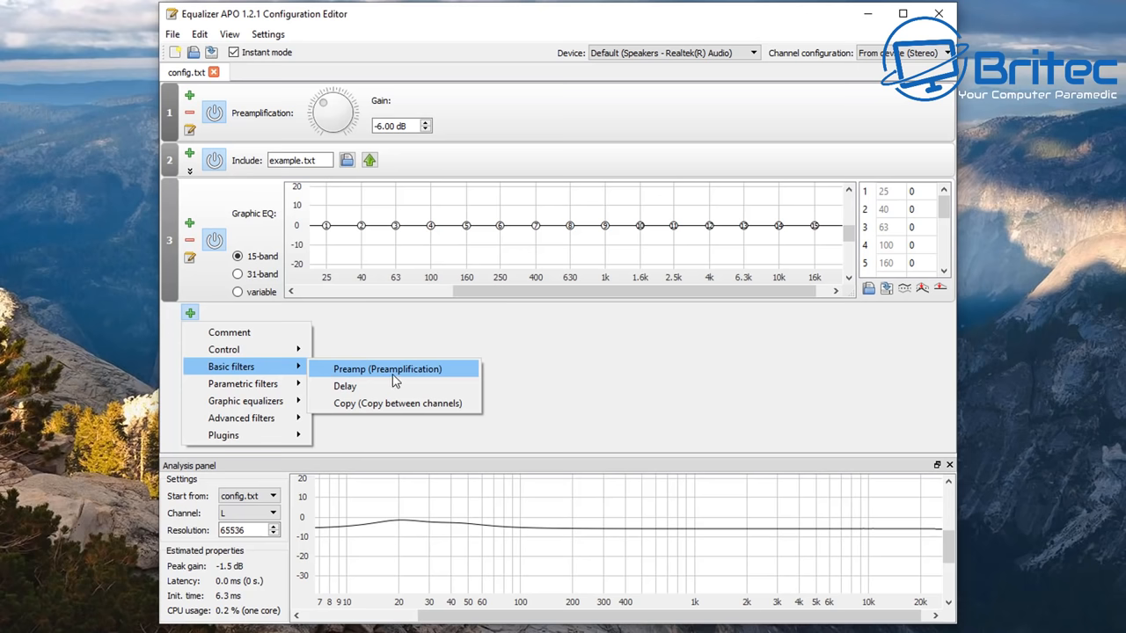
mouse_move(242, 383)
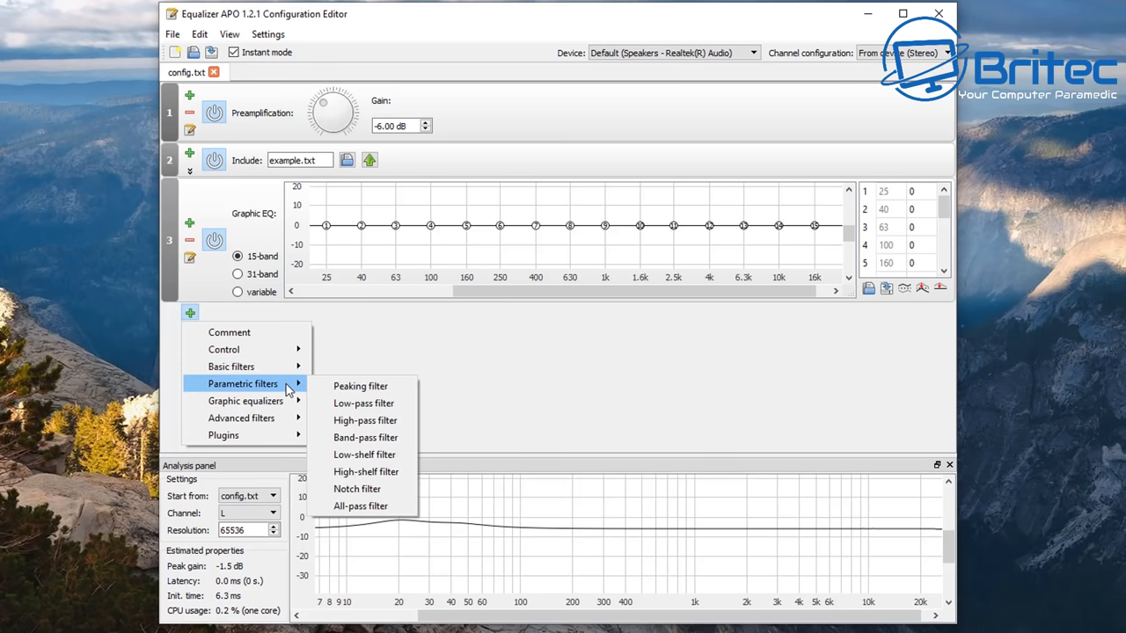
mouse_move(362, 403)
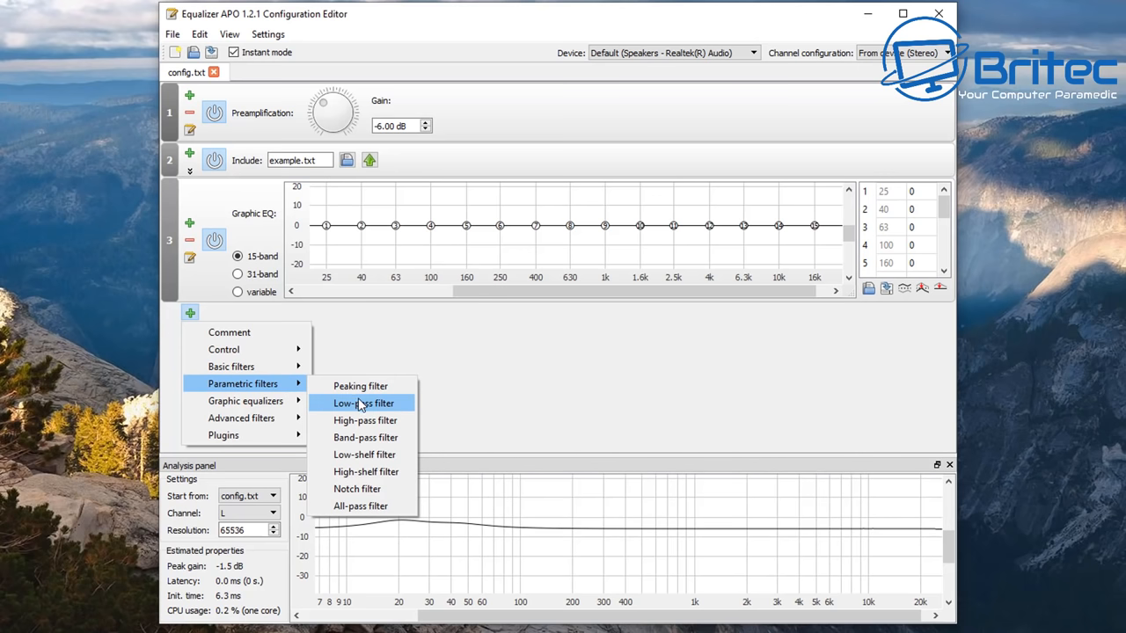
mouse_move(366, 436)
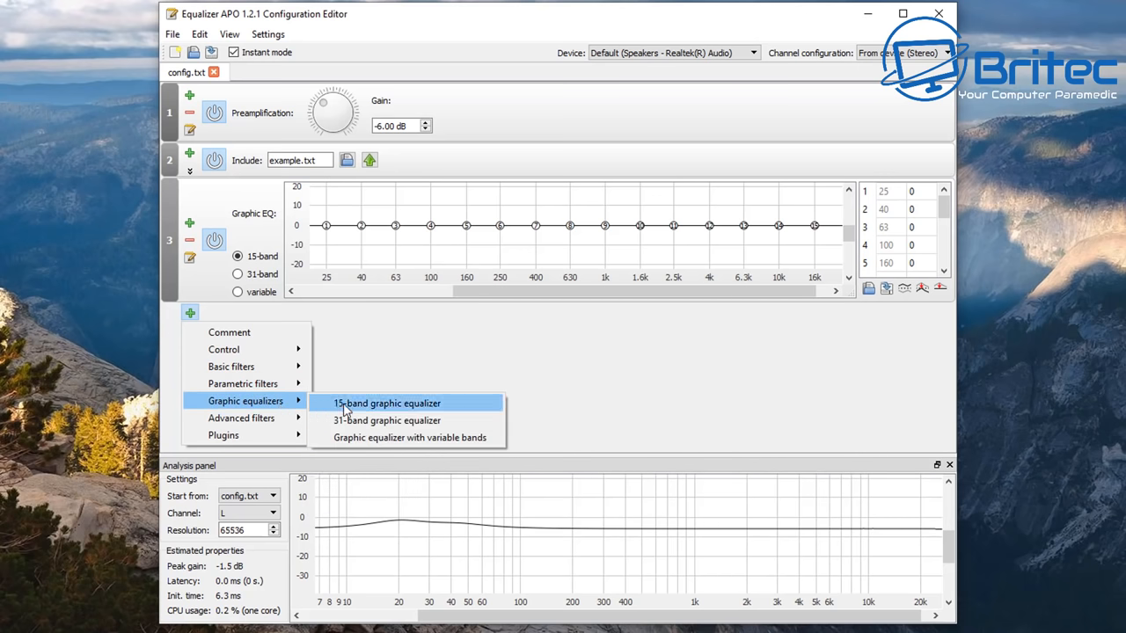
mouse_move(356, 438)
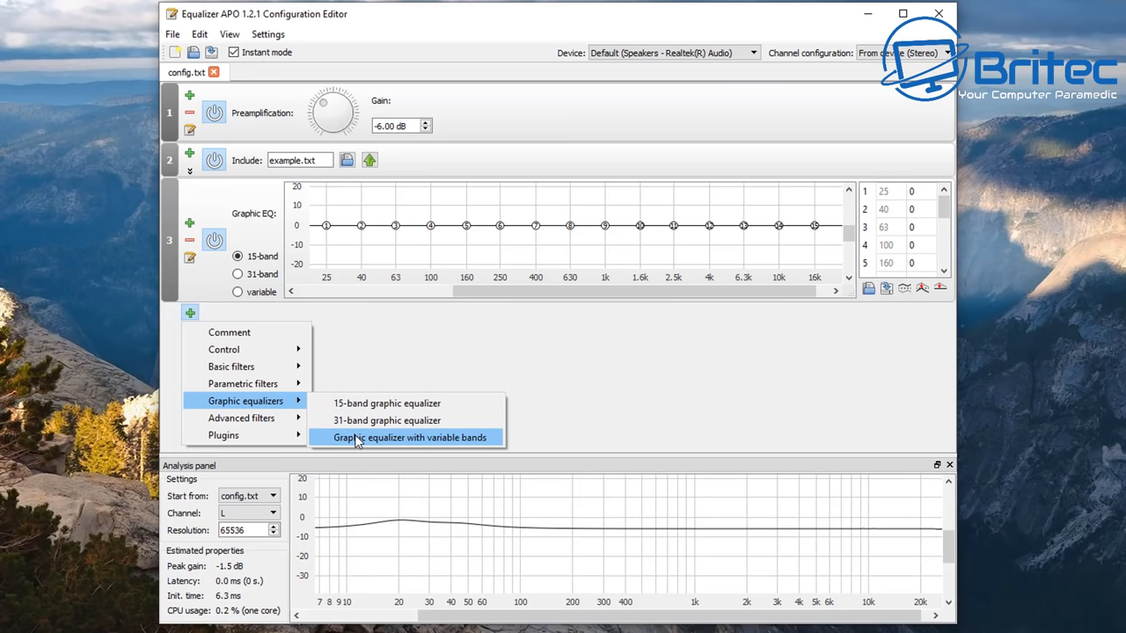
mouse_move(241, 419)
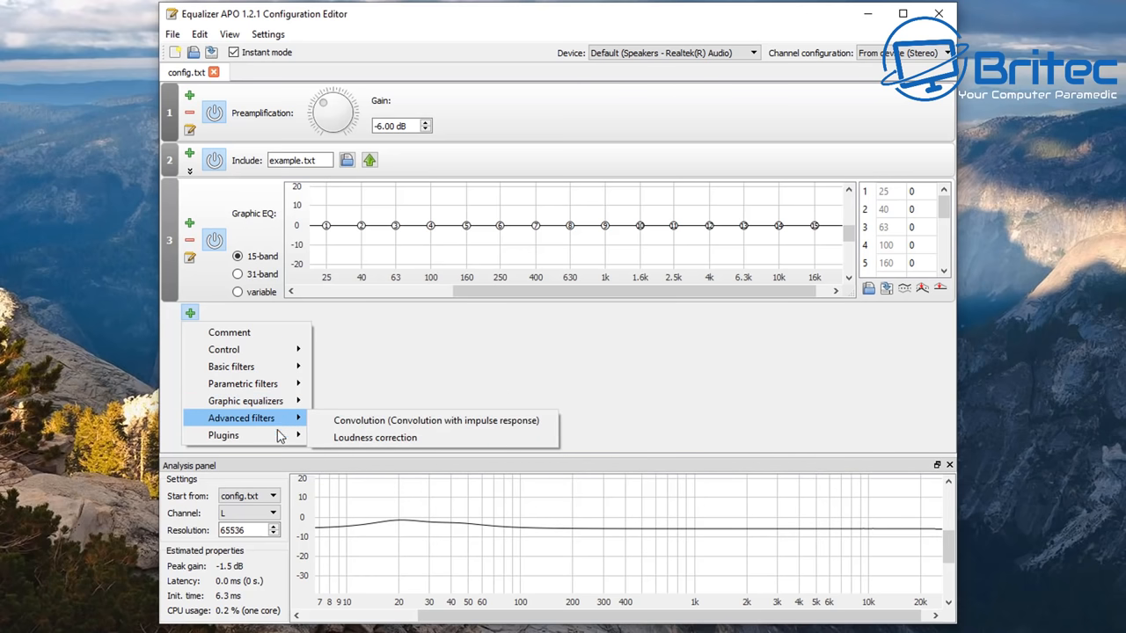
mouse_move(223, 436)
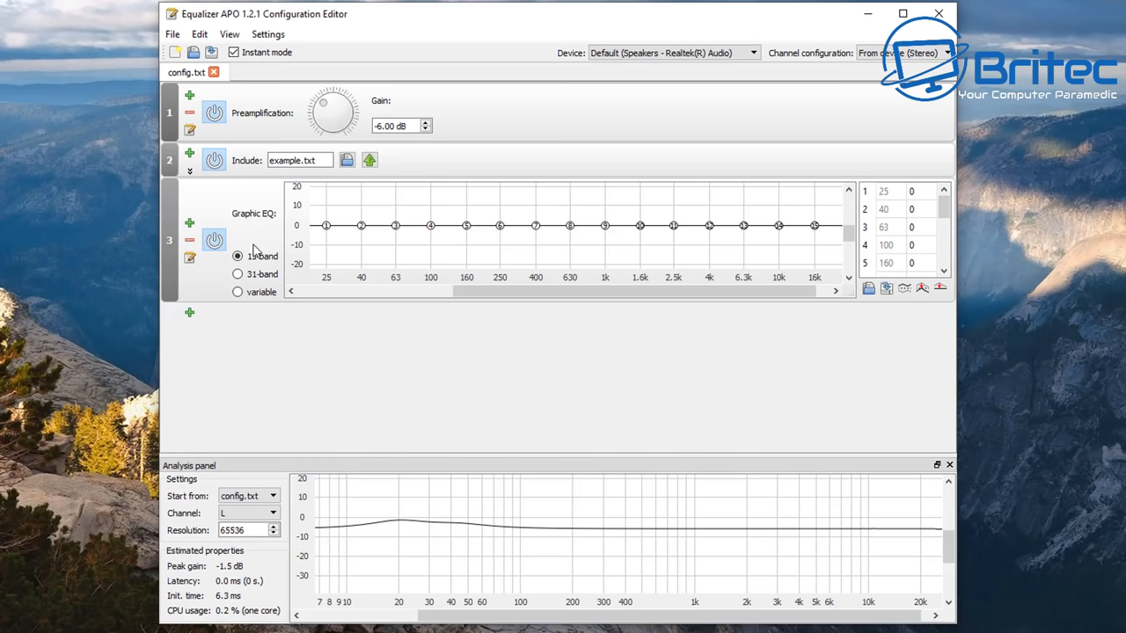
mouse_move(387, 108)
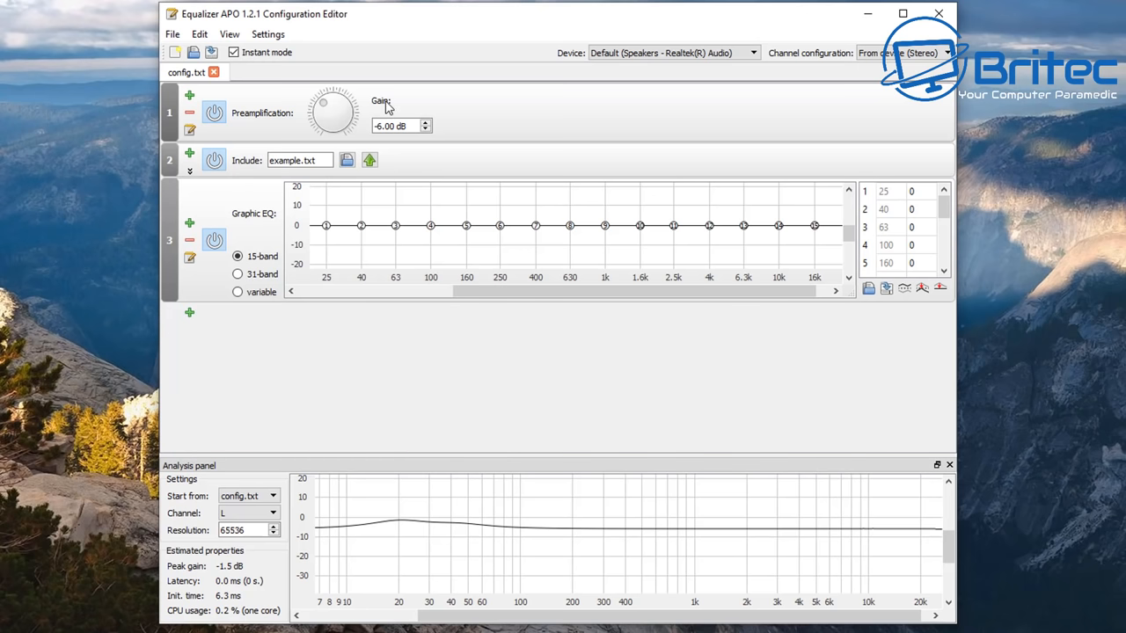
mouse_move(331, 115)
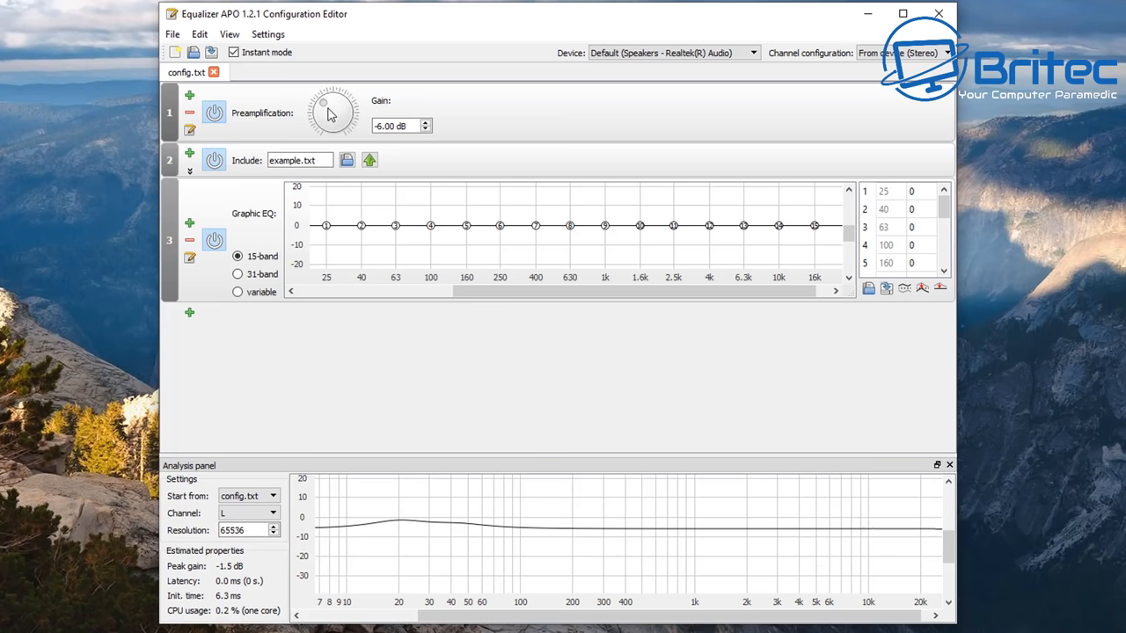
Raise the preamp gain through -3.70, -2.90 and -0.70 dB, then lower it to -7.80 dB.
click(396, 127)
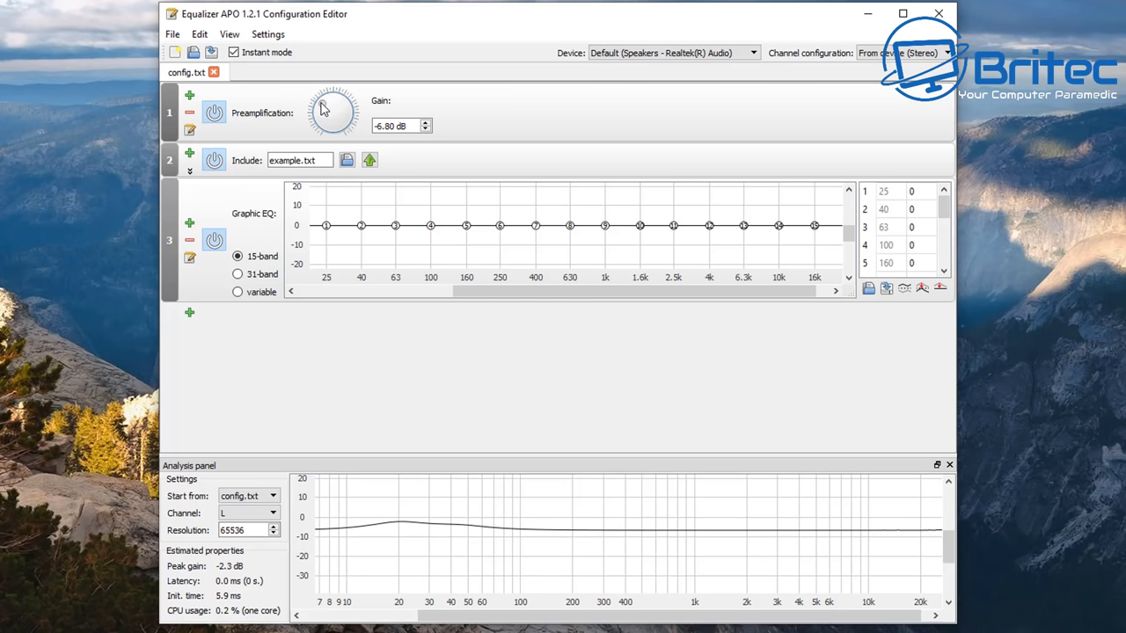
drag(332, 100, 337, 96)
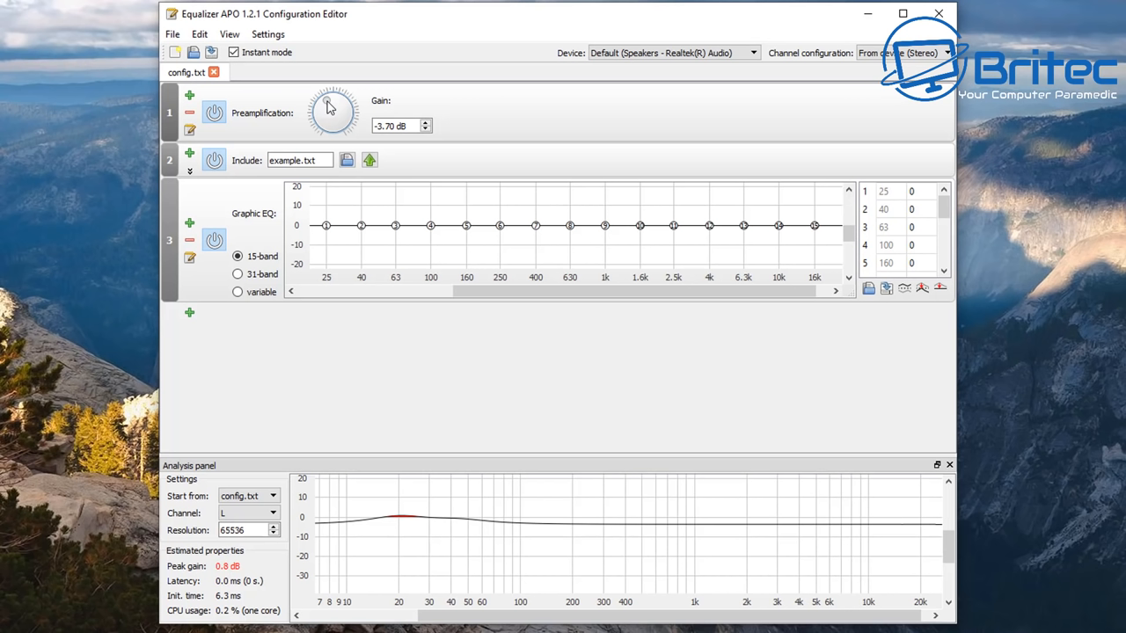
mouse_move(193, 574)
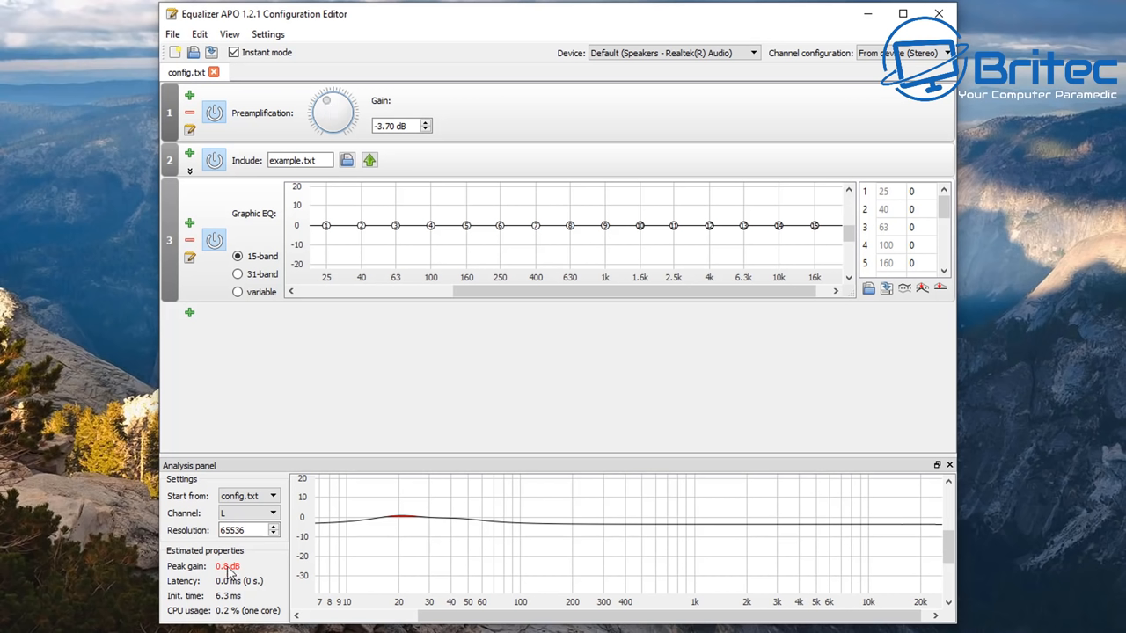
drag(333, 113, 332, 100)
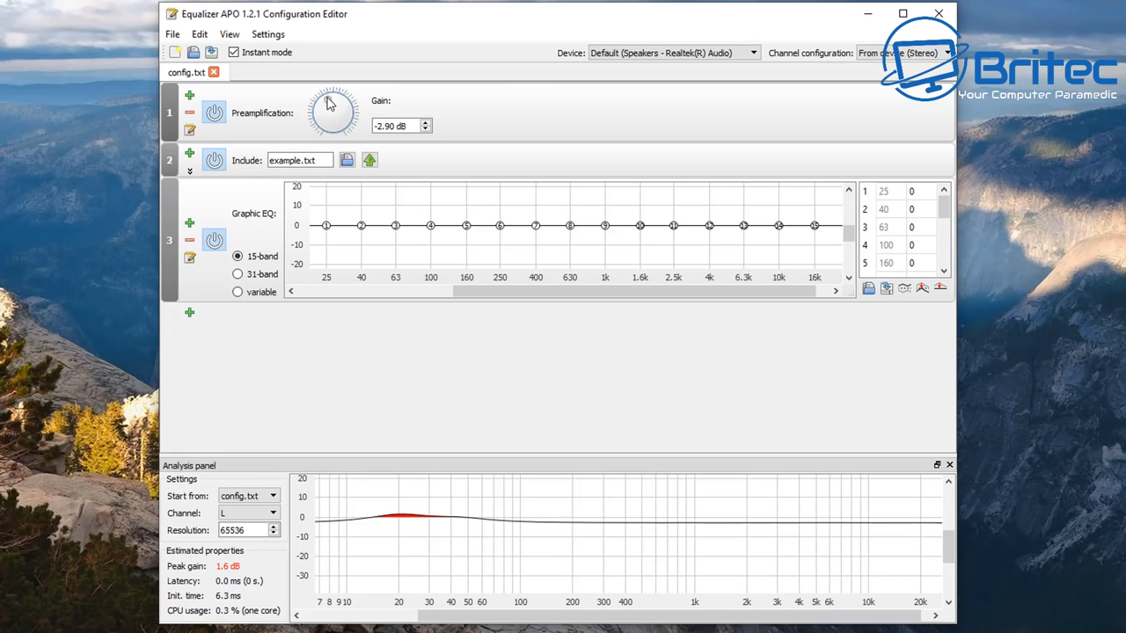
drag(332, 113, 338, 100)
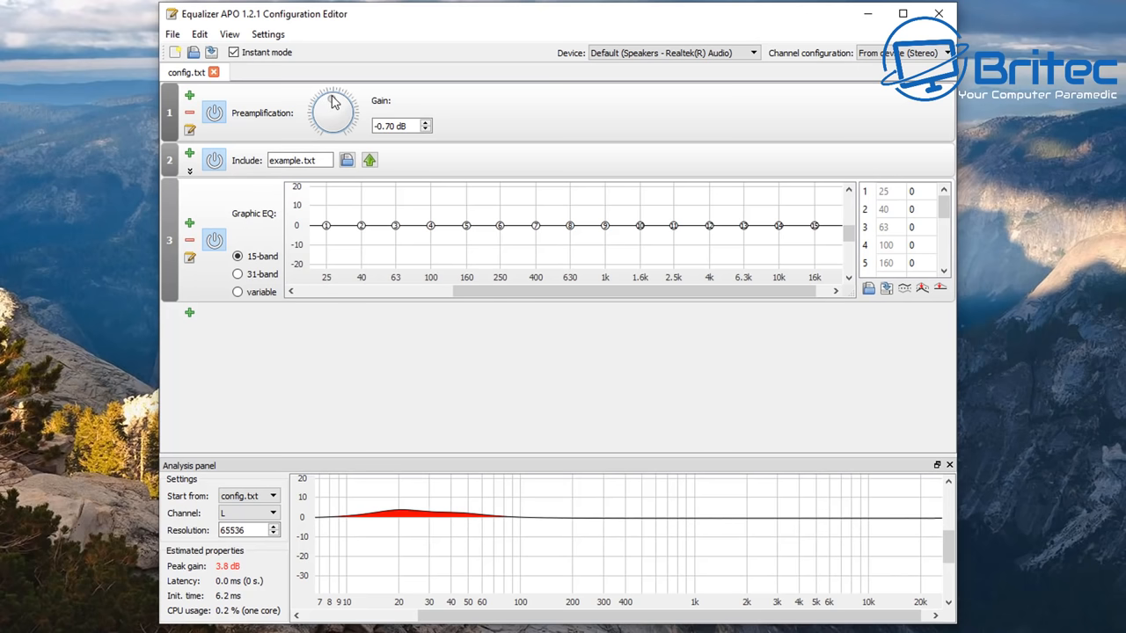
mouse_move(398, 501)
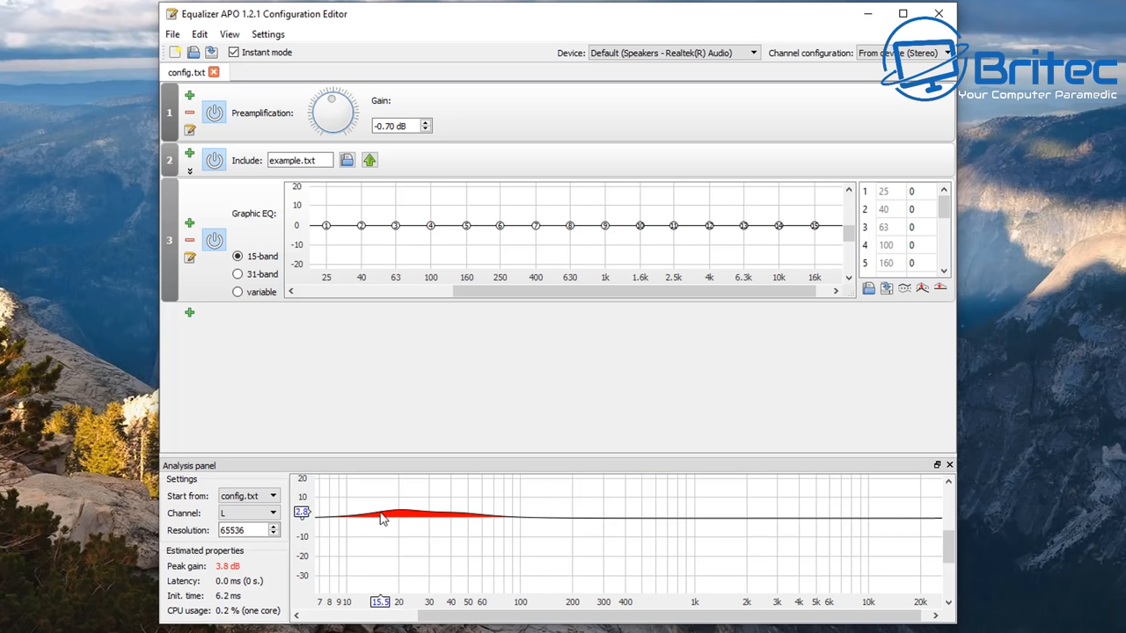
mouse_move(404, 517)
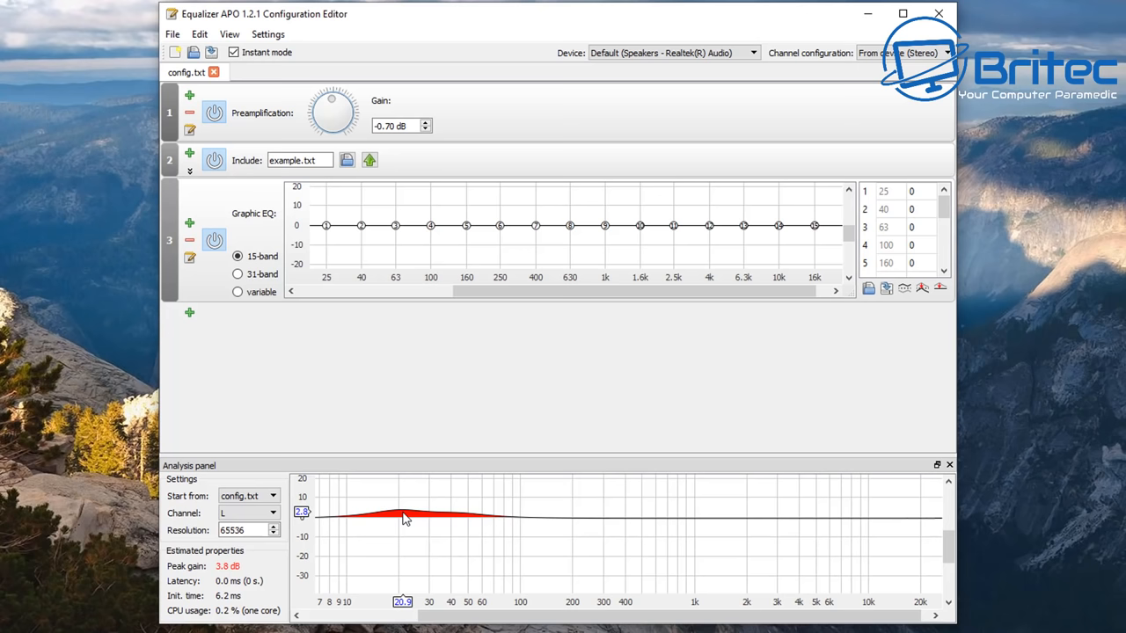
drag(332, 112, 333, 119)
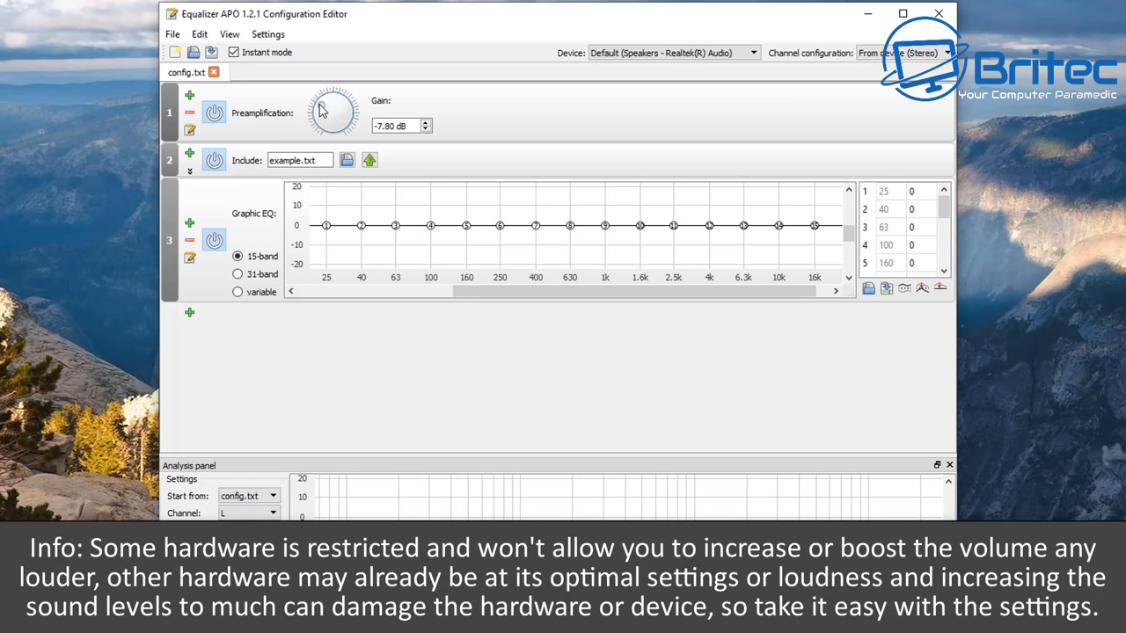
Raise the preamp gain through -6.00 and -4.70 dB to -4.10 dB.
drag(333, 113, 333, 97)
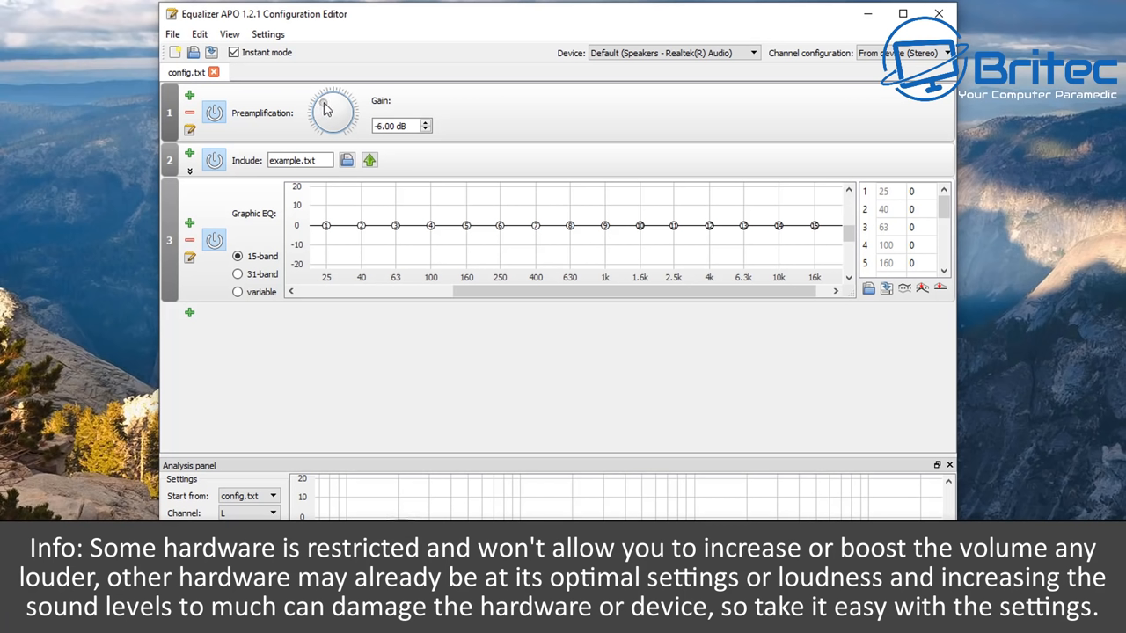
drag(332, 113, 332, 106)
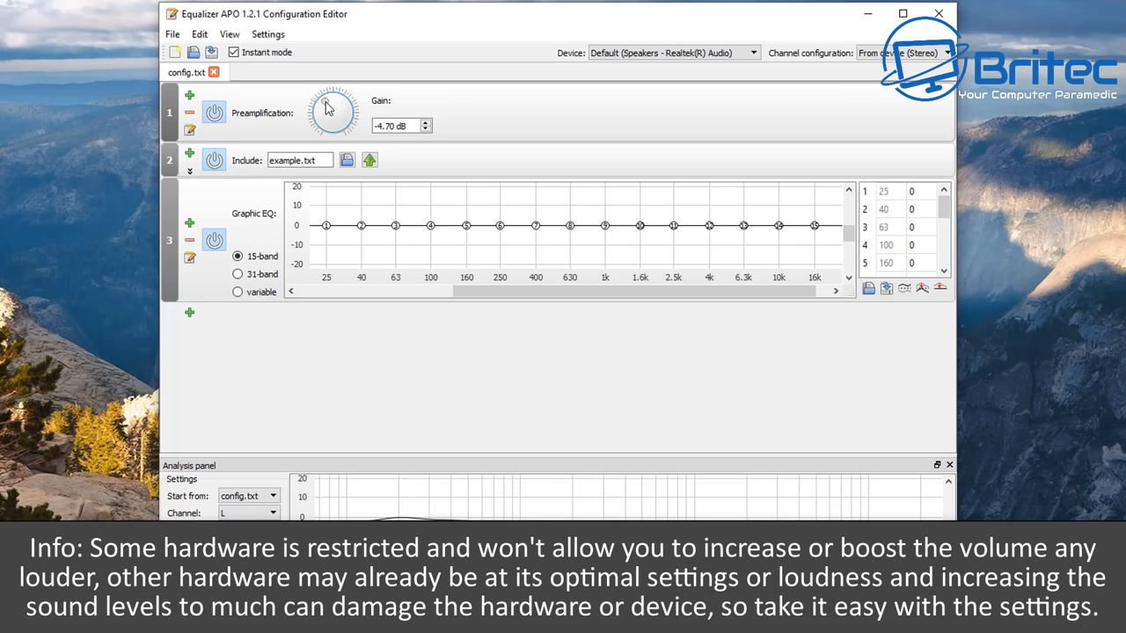
drag(333, 113, 337, 100)
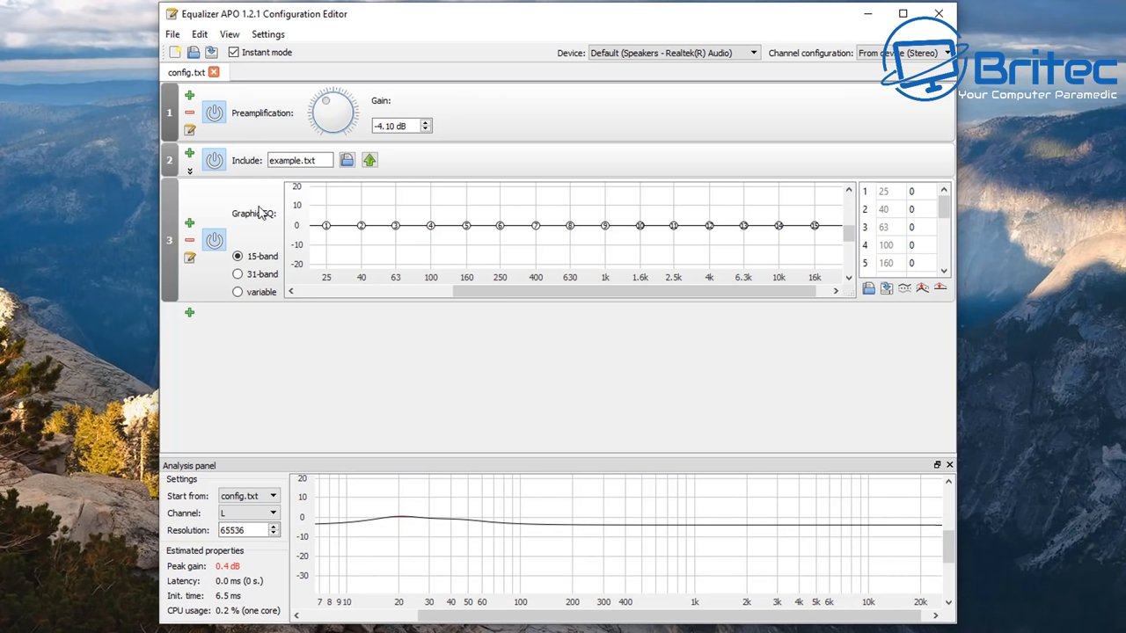
Shape the graphic EQ bands, boosting 40 Hz to 1.4 dB and cutting 63 Hz to -1 dB.
drag(326, 225, 326, 221)
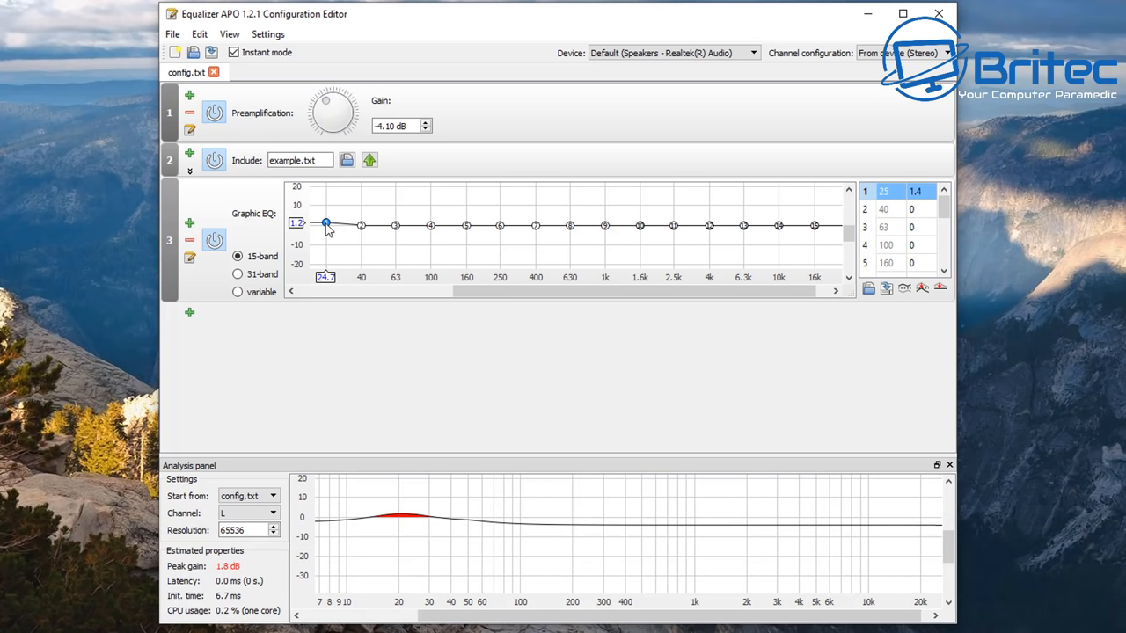
drag(325, 222, 325, 225)
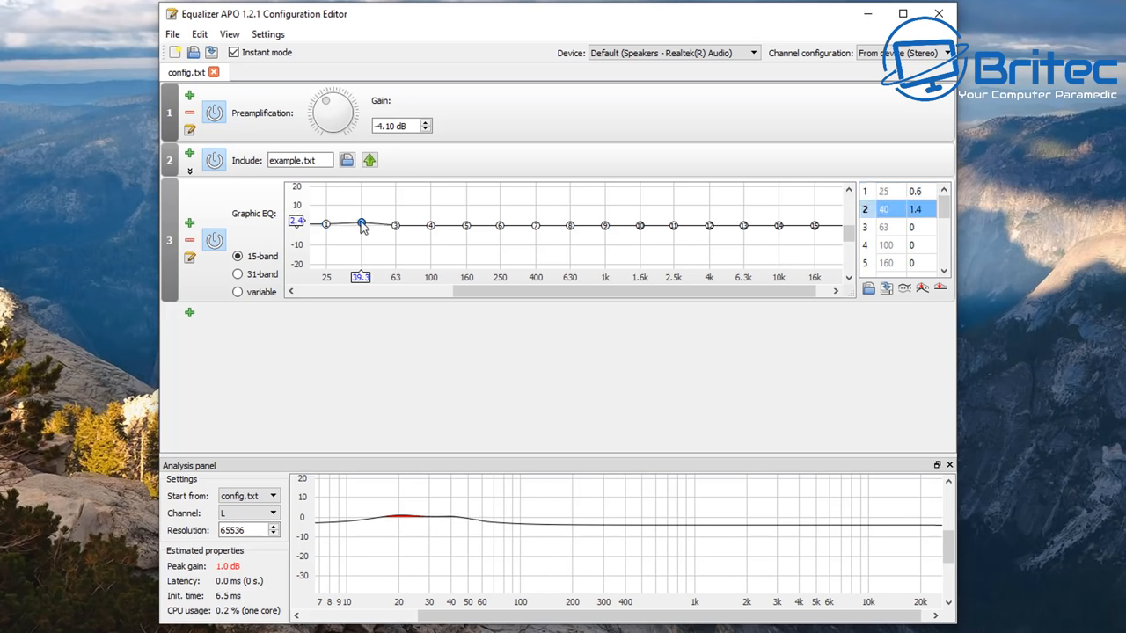
drag(360, 222, 394, 227)
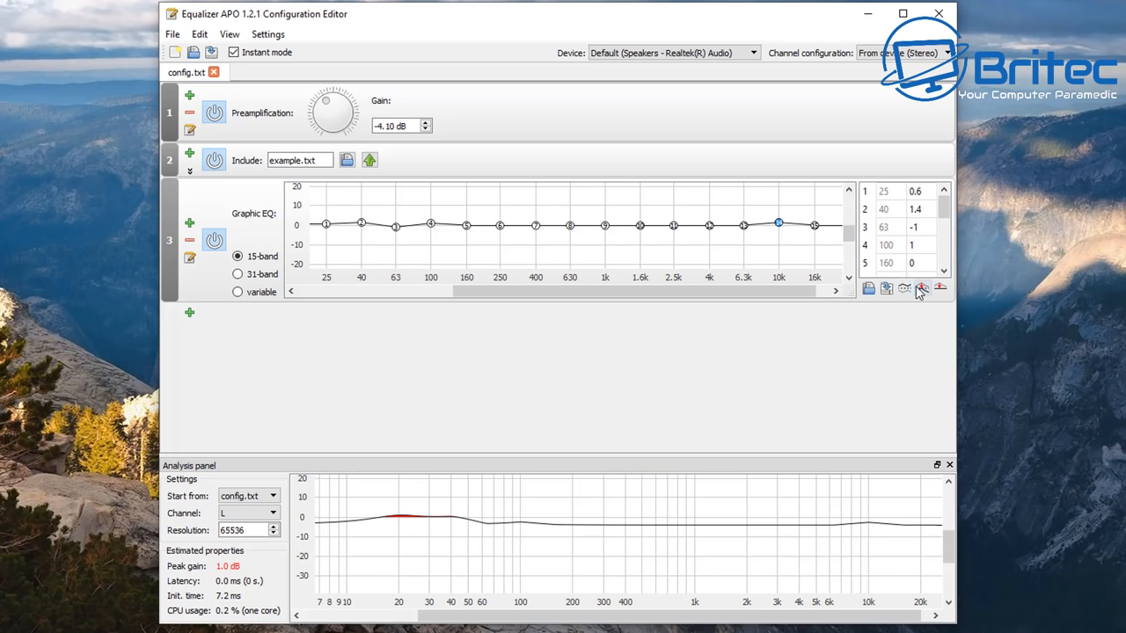
mouse_move(922, 288)
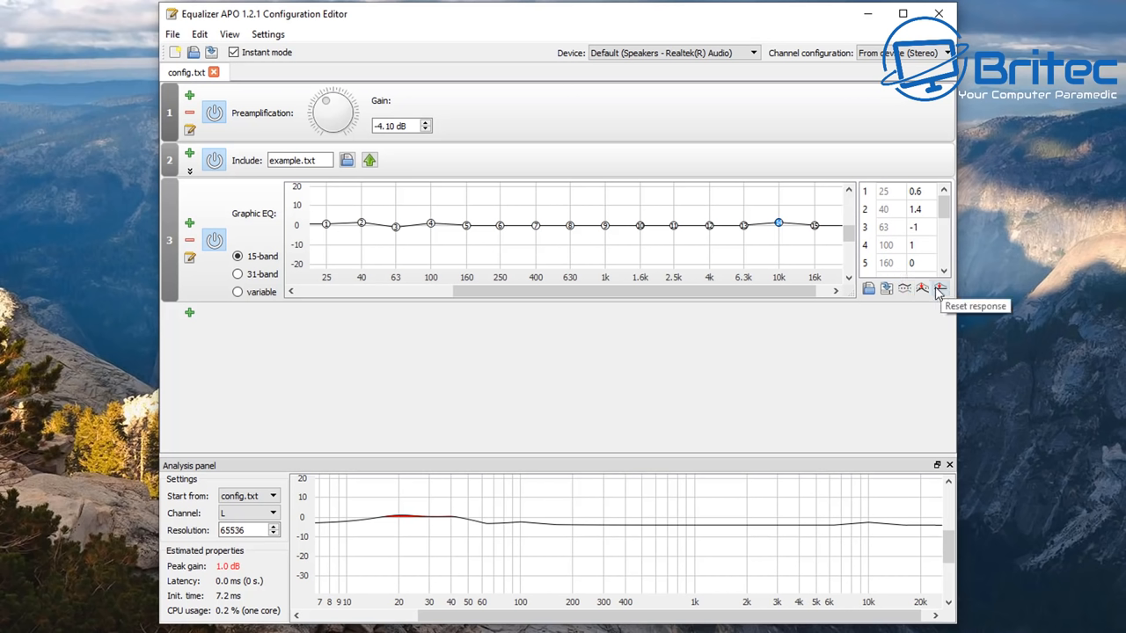
mouse_move(921, 288)
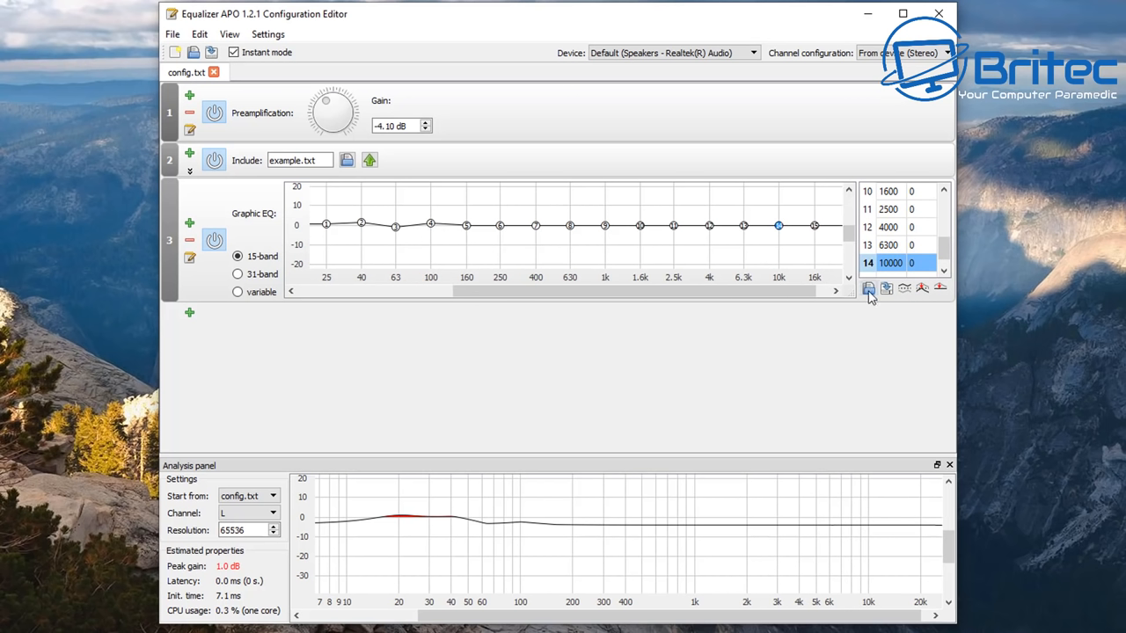
mouse_move(886, 288)
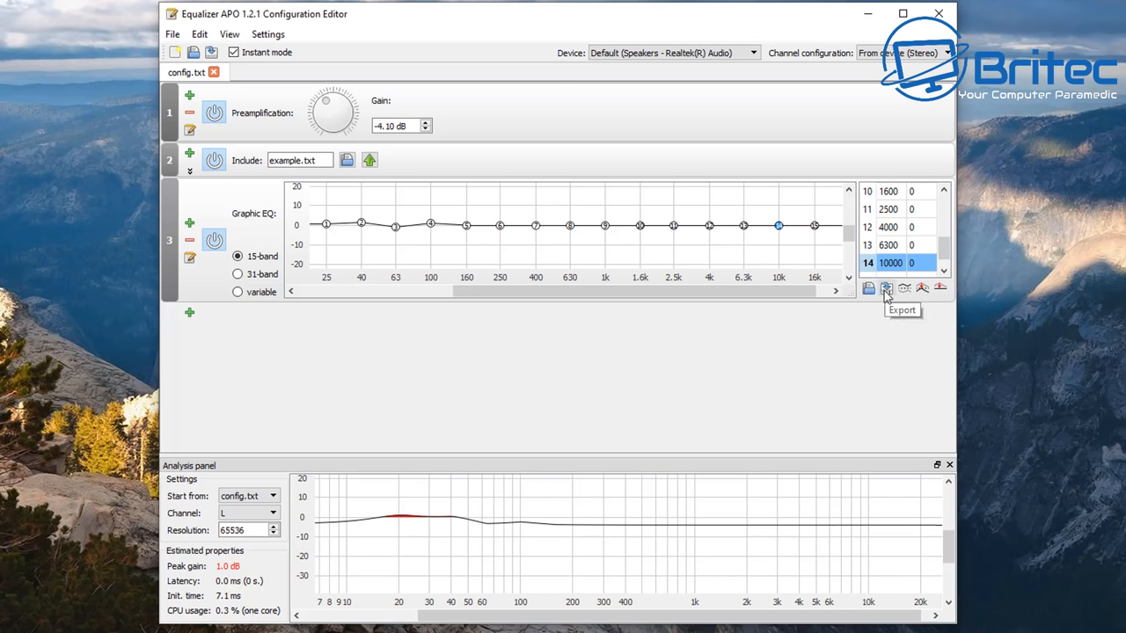
mouse_move(921, 289)
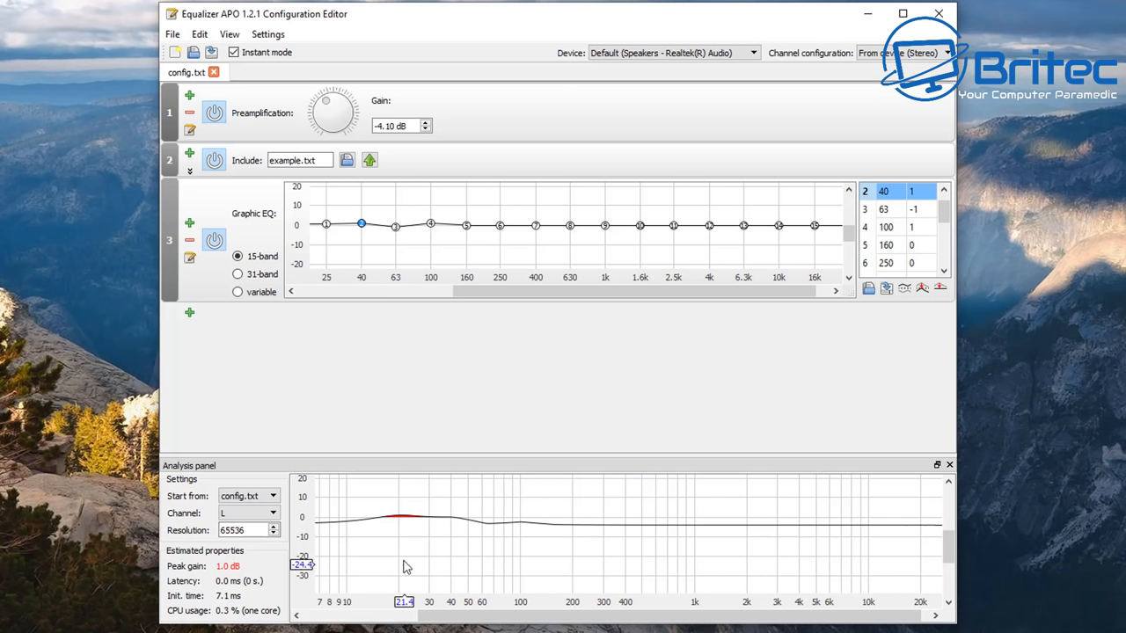
mouse_move(400, 524)
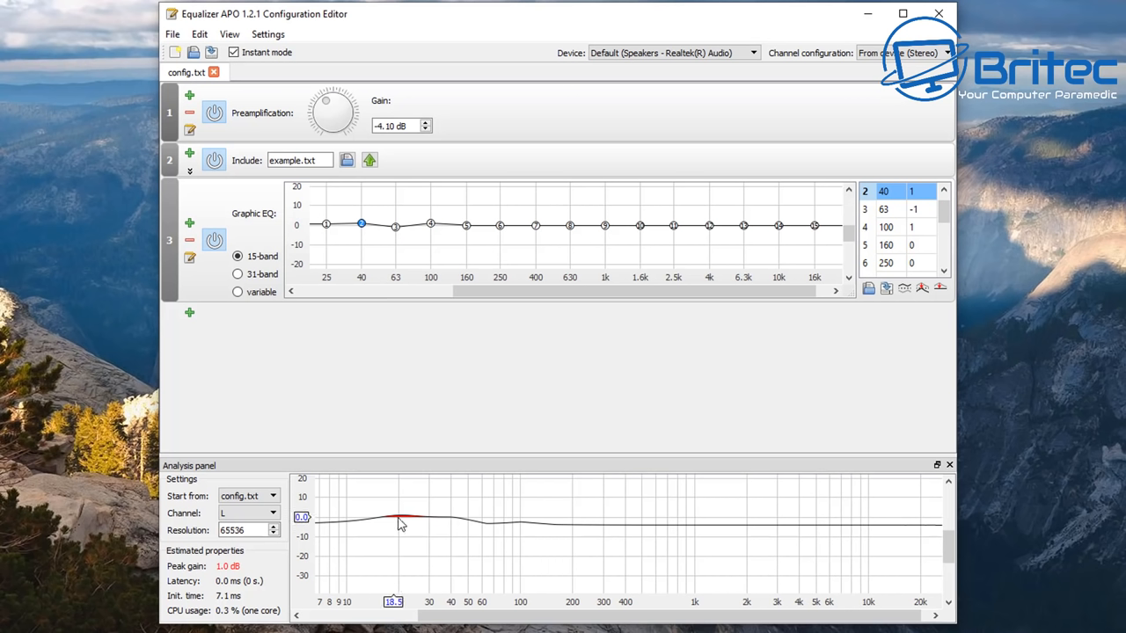
mouse_move(367, 527)
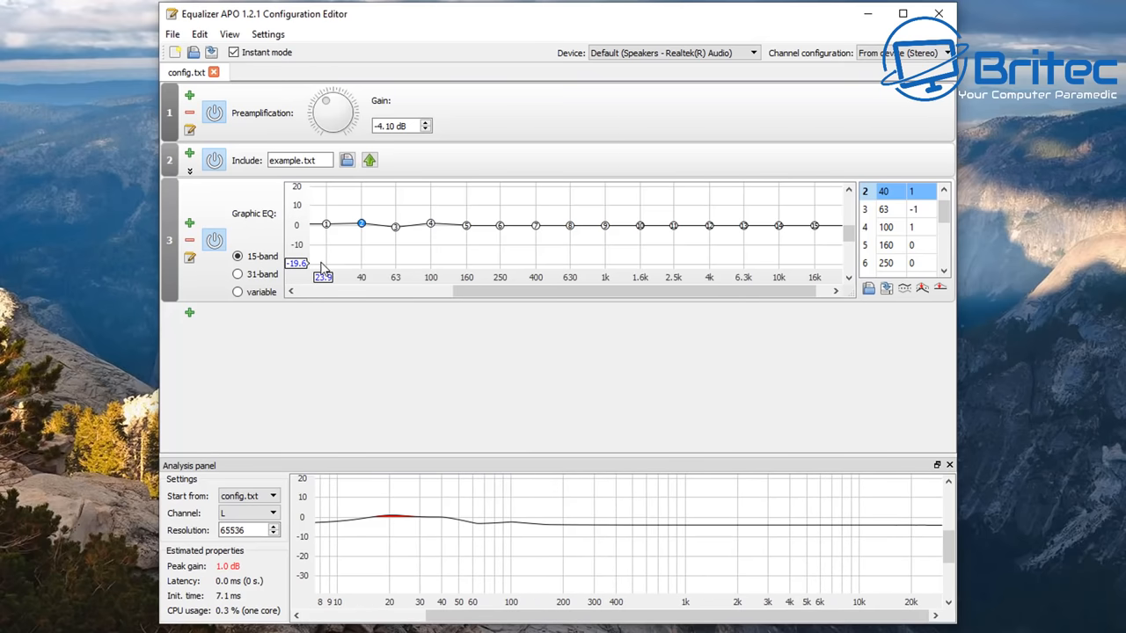
Bring up the save dialog for the configuration, suggesting config.txt in the config folder.
click(173, 33)
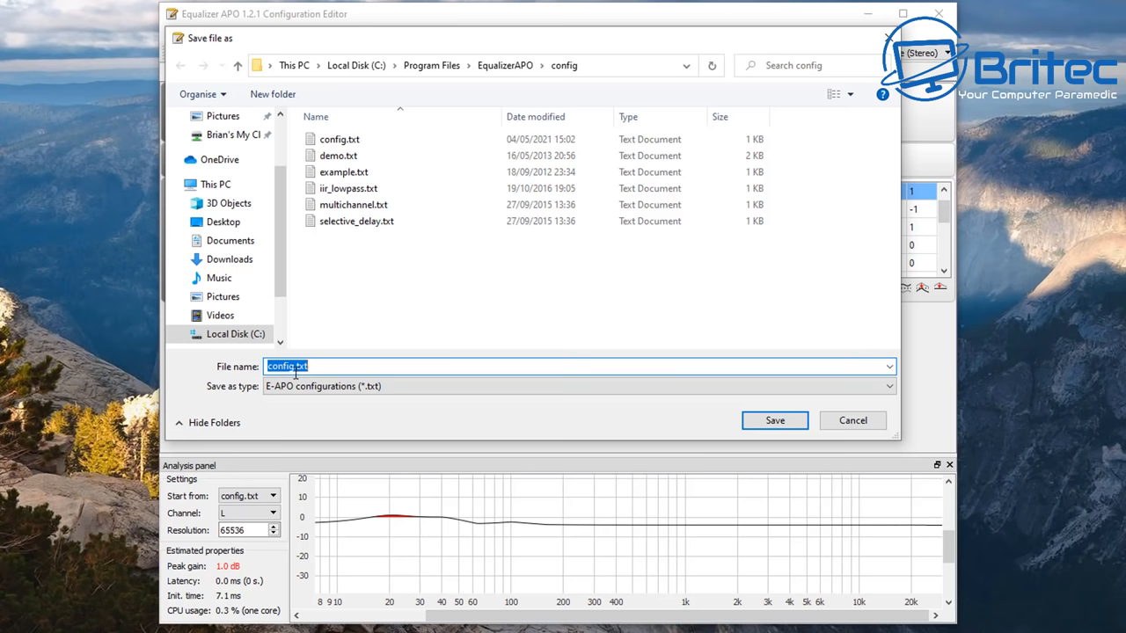
mouse_move(296, 373)
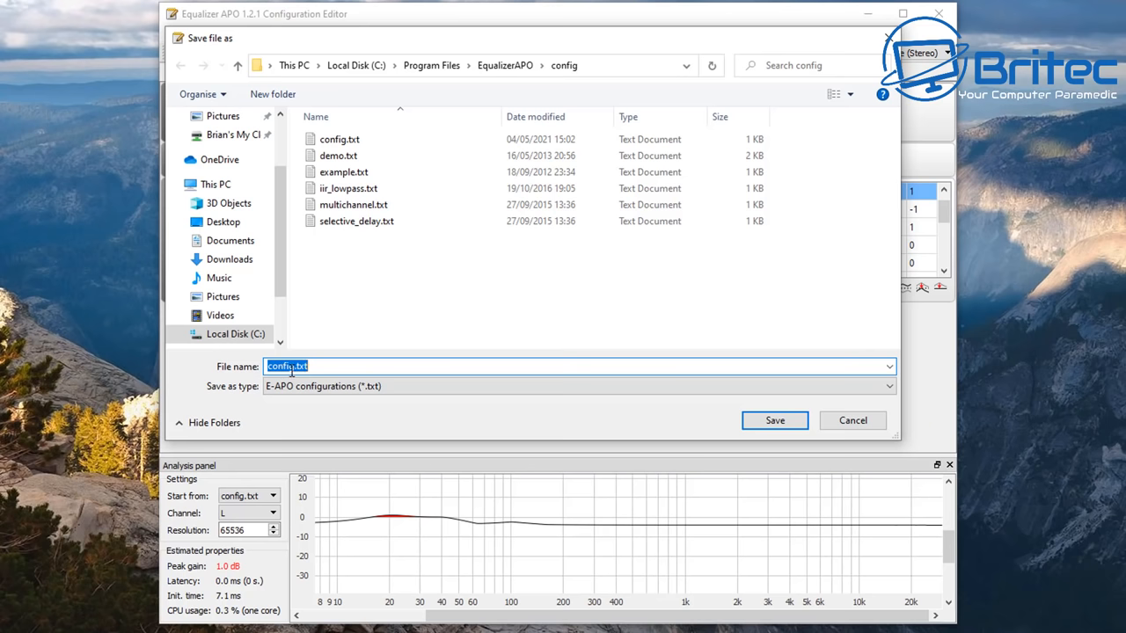
click(774, 421)
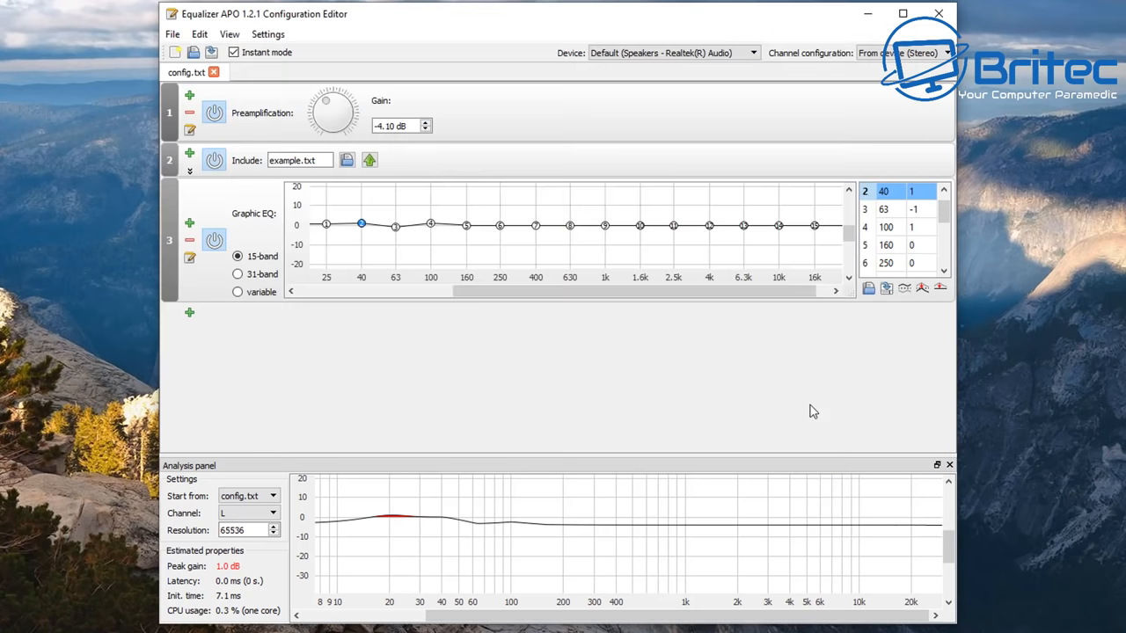
mouse_move(765, 56)
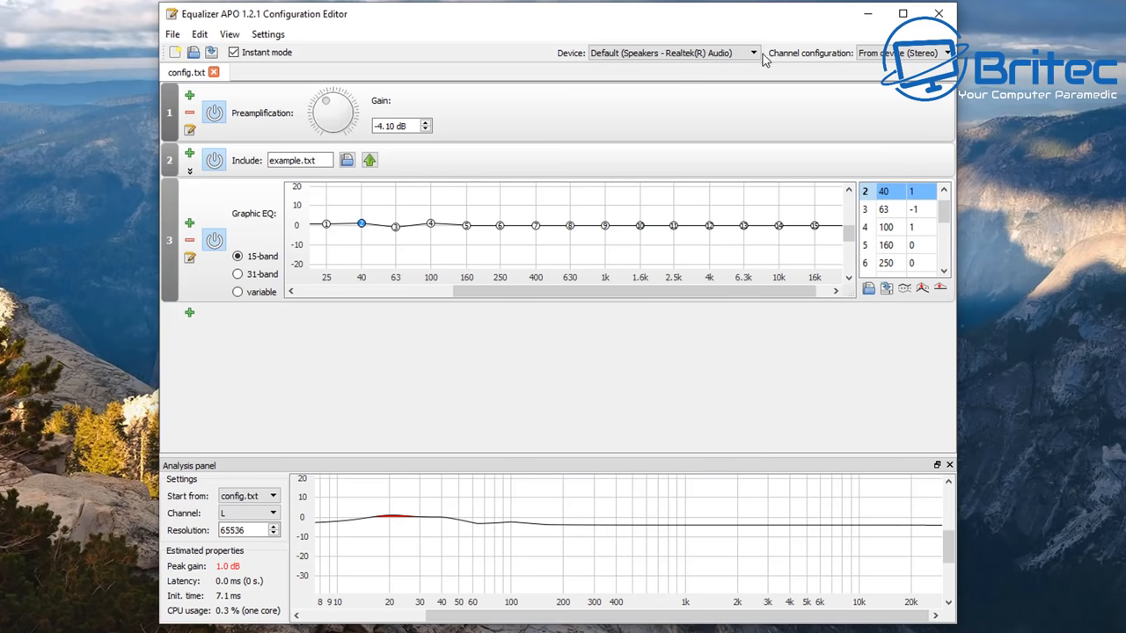
Browse the audio device list, trying Realtek Digital Output, and leave Realtek Speakers chosen.
click(753, 53)
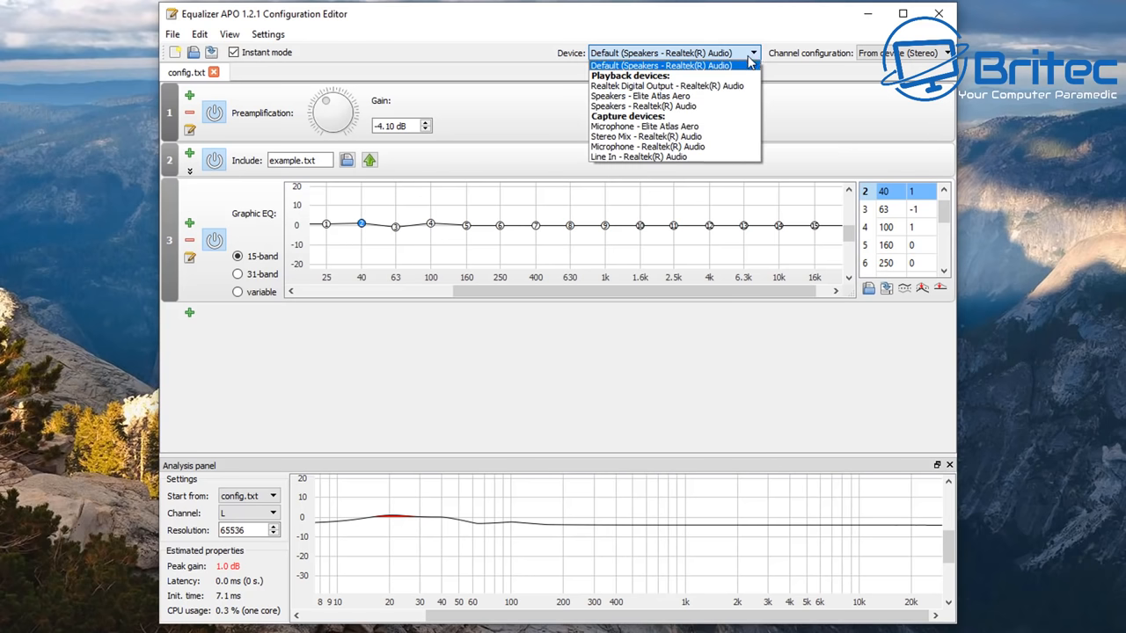
mouse_move(695, 84)
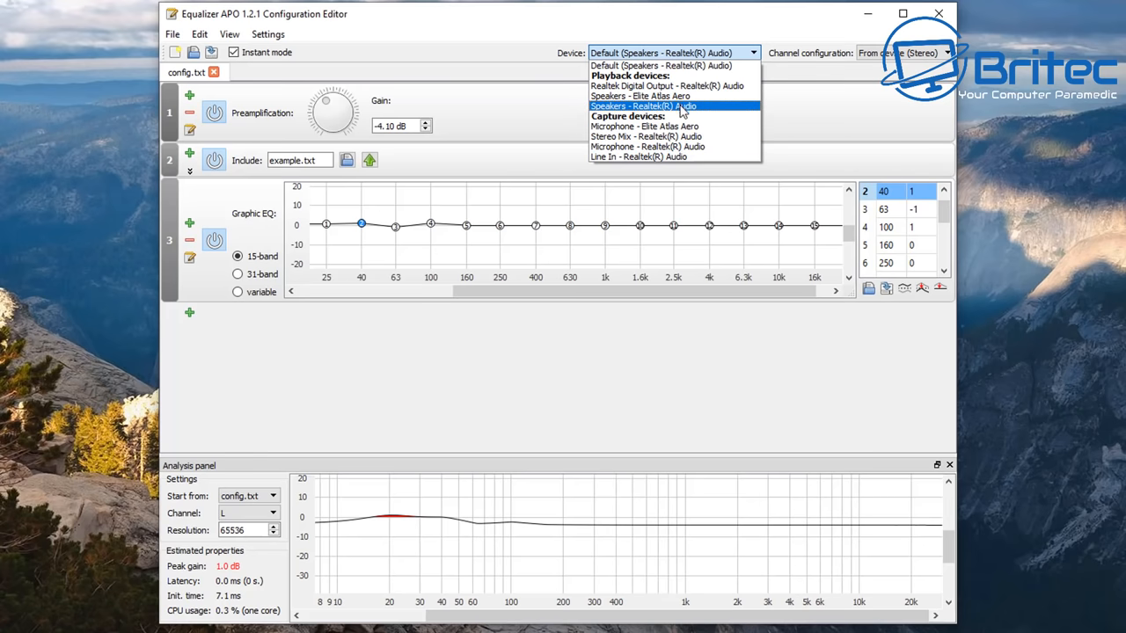
mouse_move(676, 84)
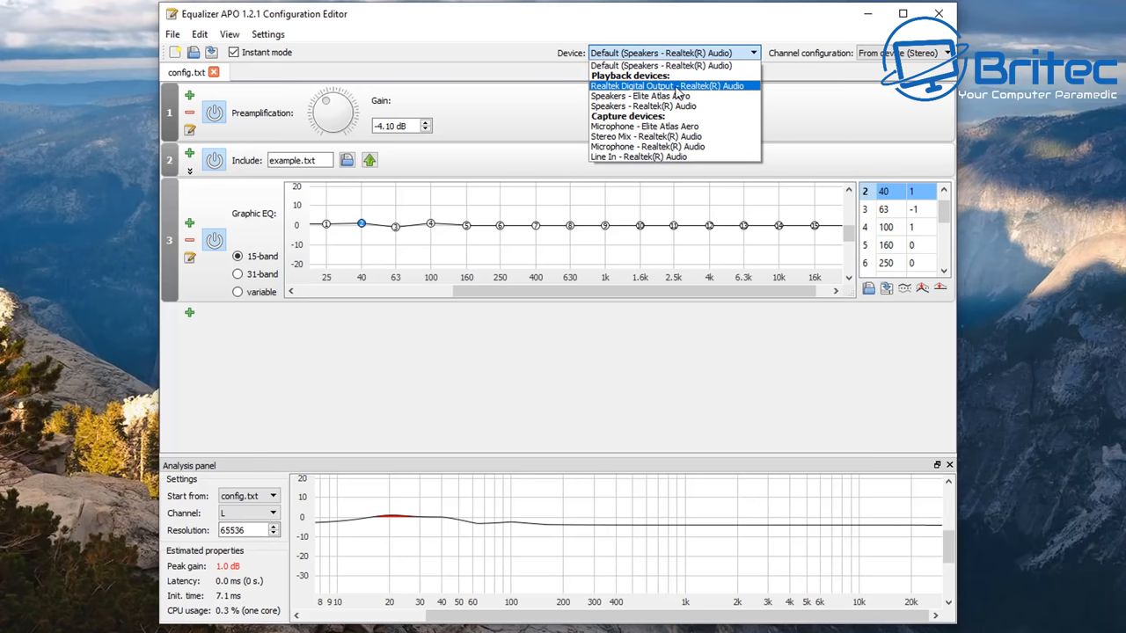
click(666, 84)
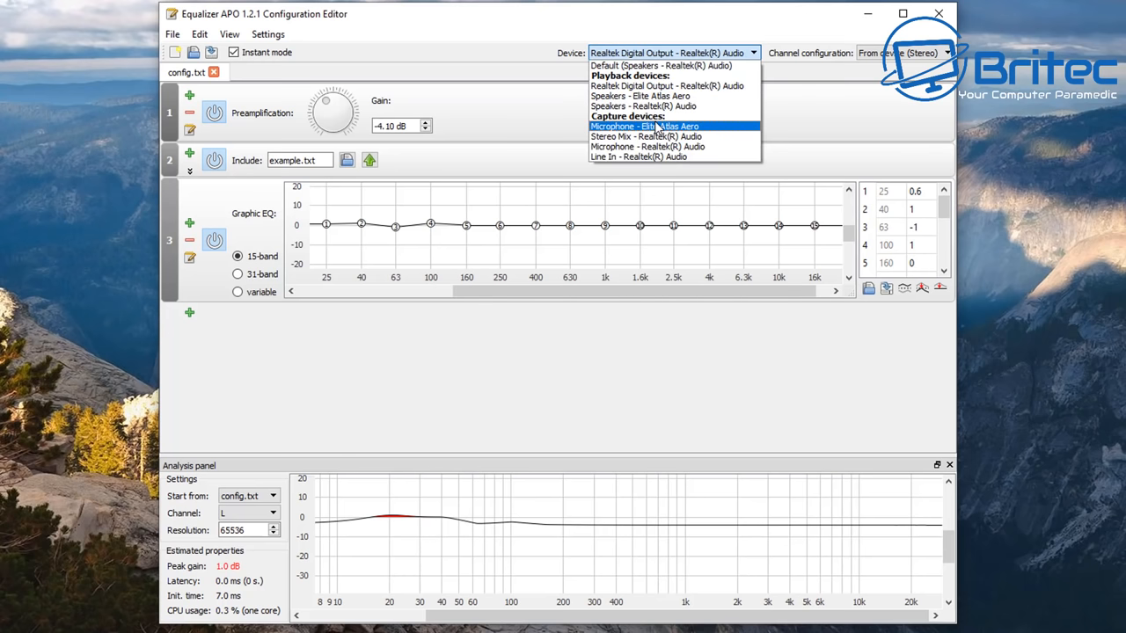
click(661, 65)
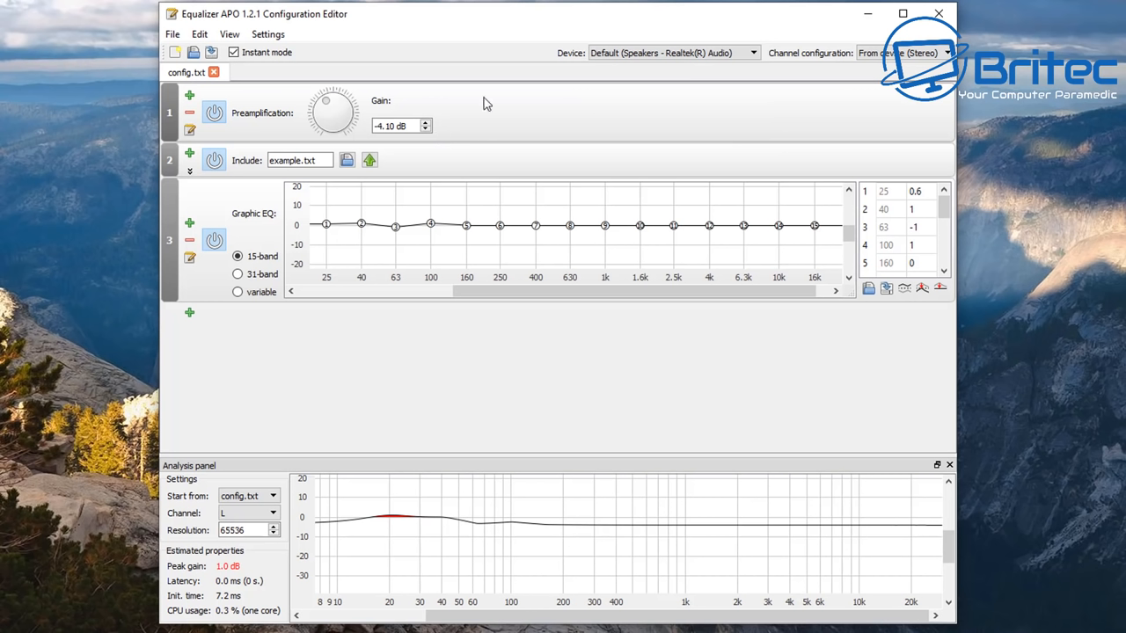
mouse_move(320, 112)
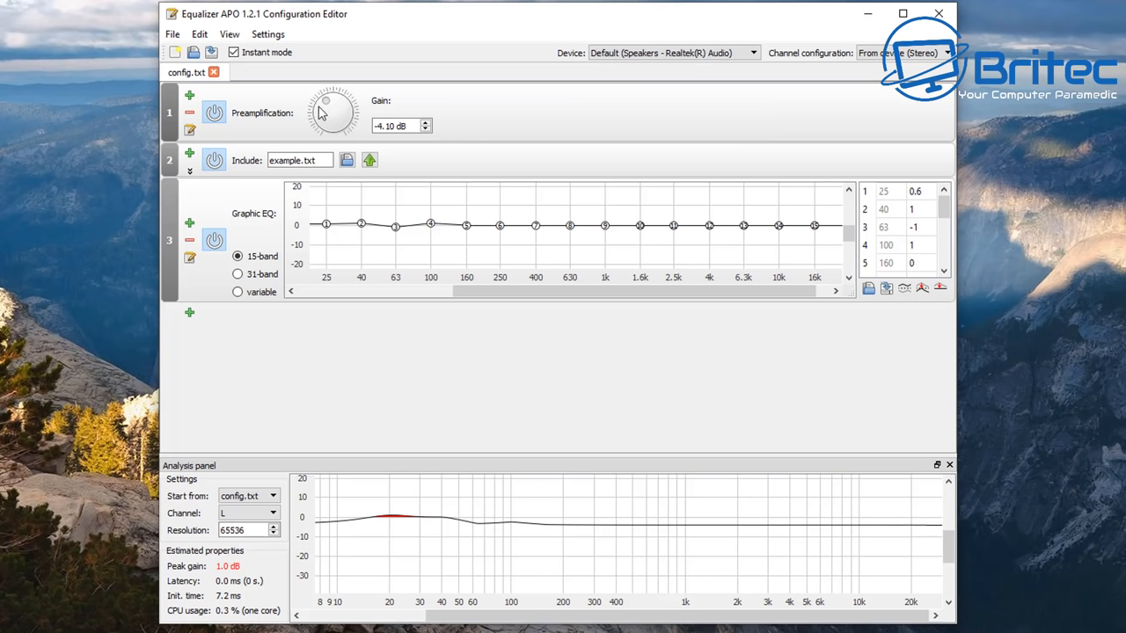
mouse_move(218, 123)
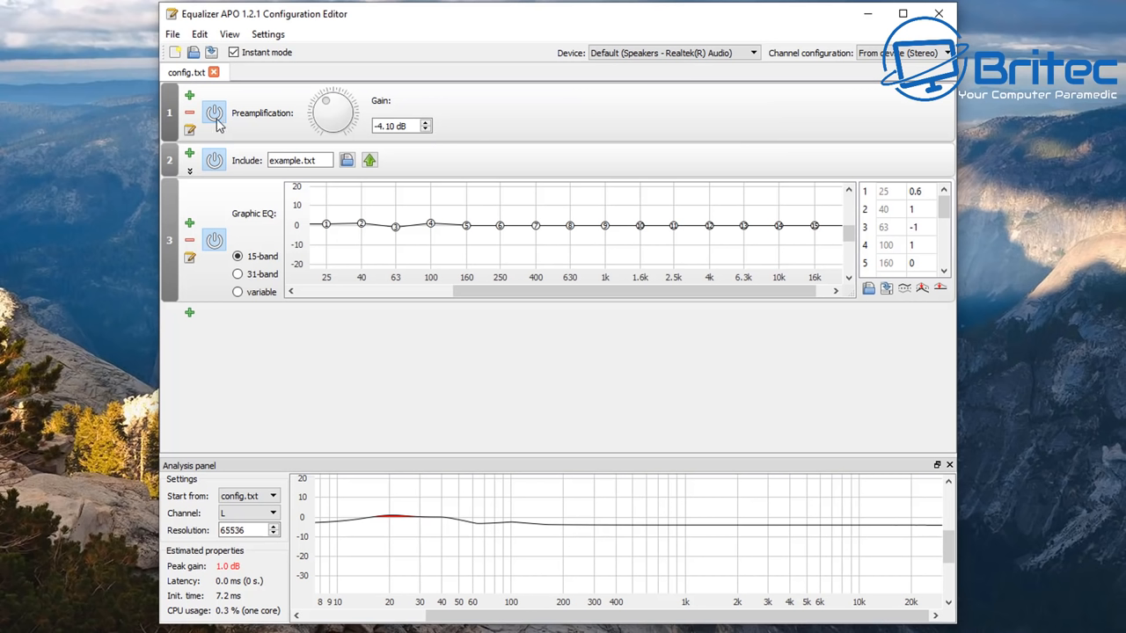
mouse_move(190, 130)
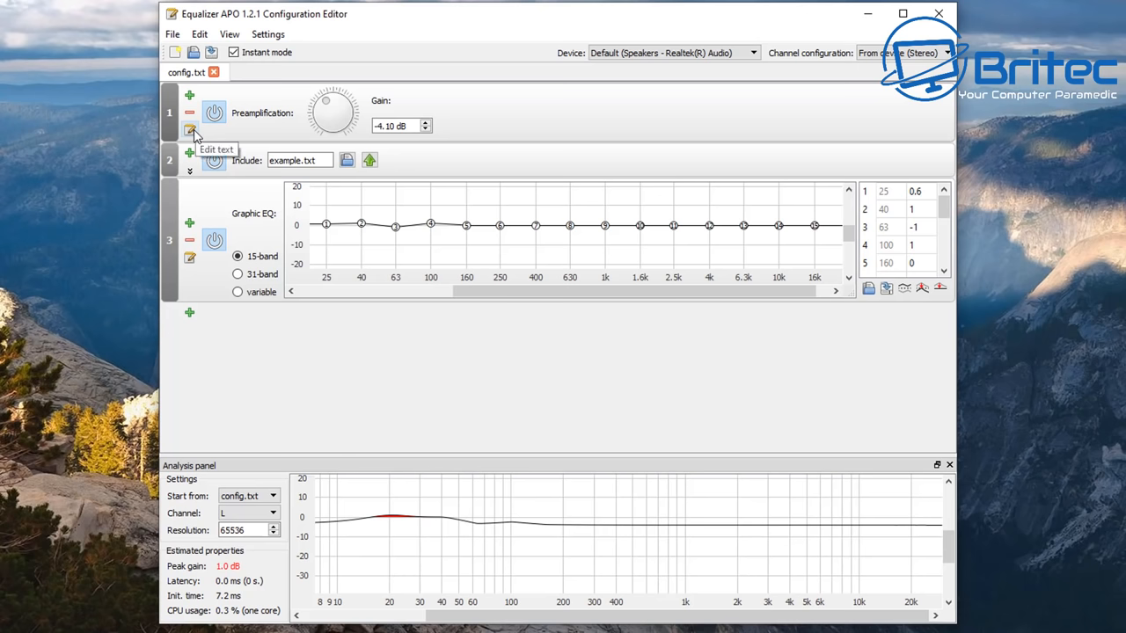
mouse_move(190, 97)
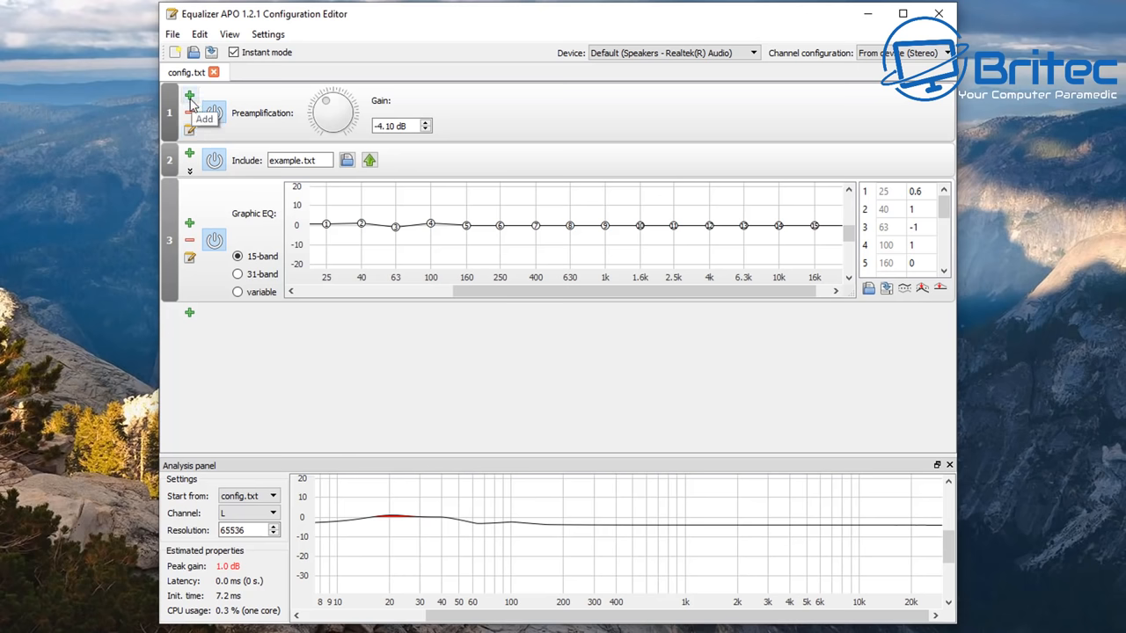
Bring up the add-filter menu on row 1 above the preamplification step.
click(190, 96)
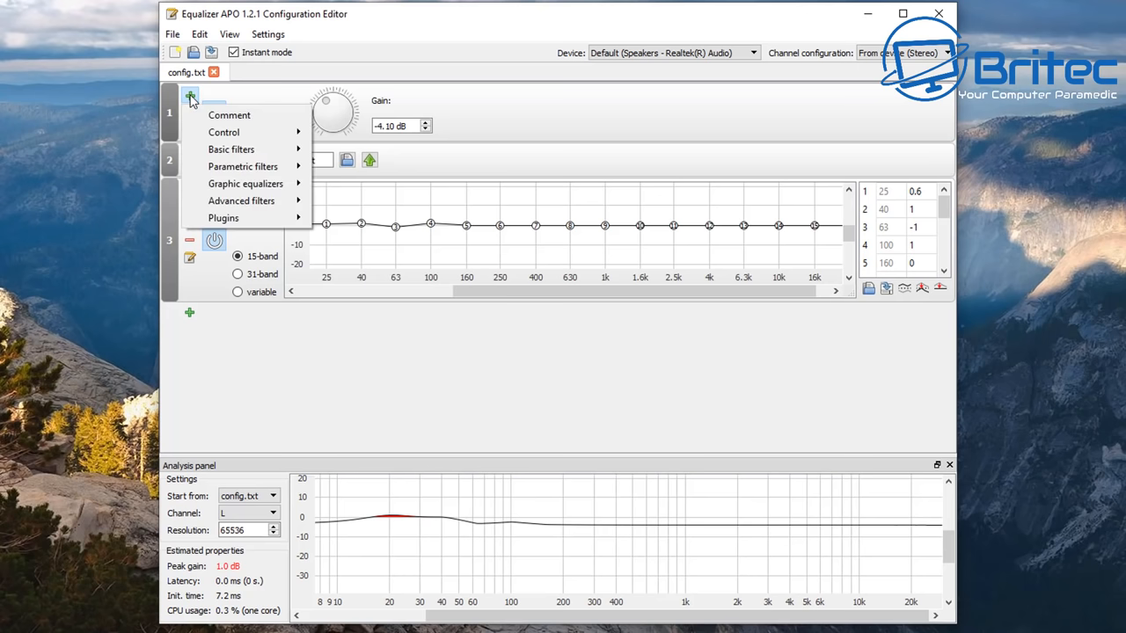
mouse_move(233, 147)
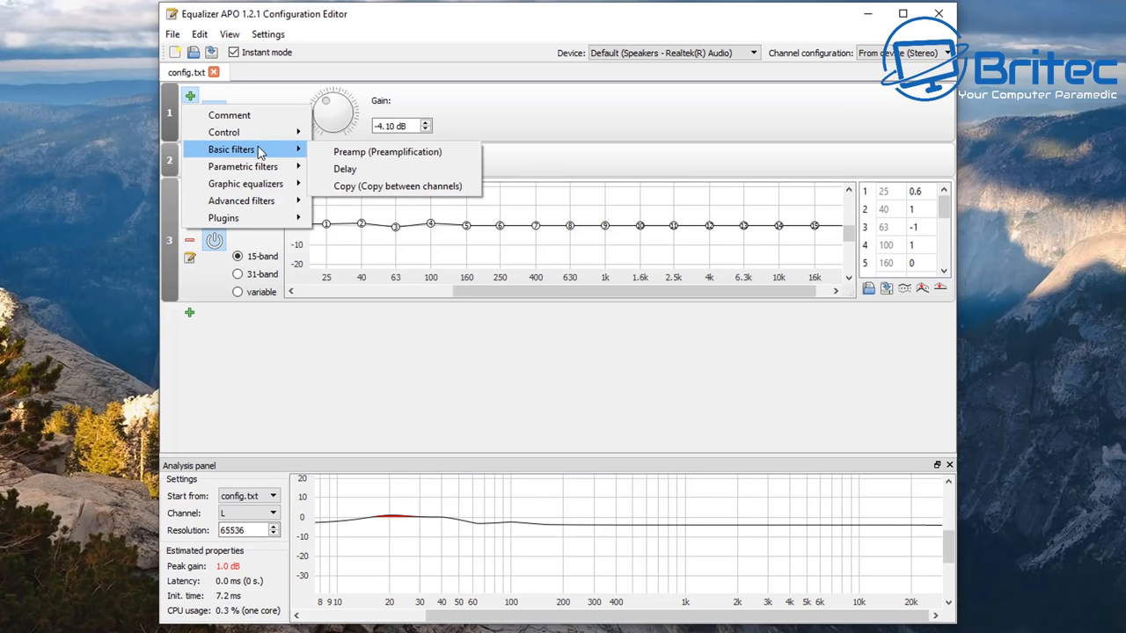
mouse_move(265, 149)
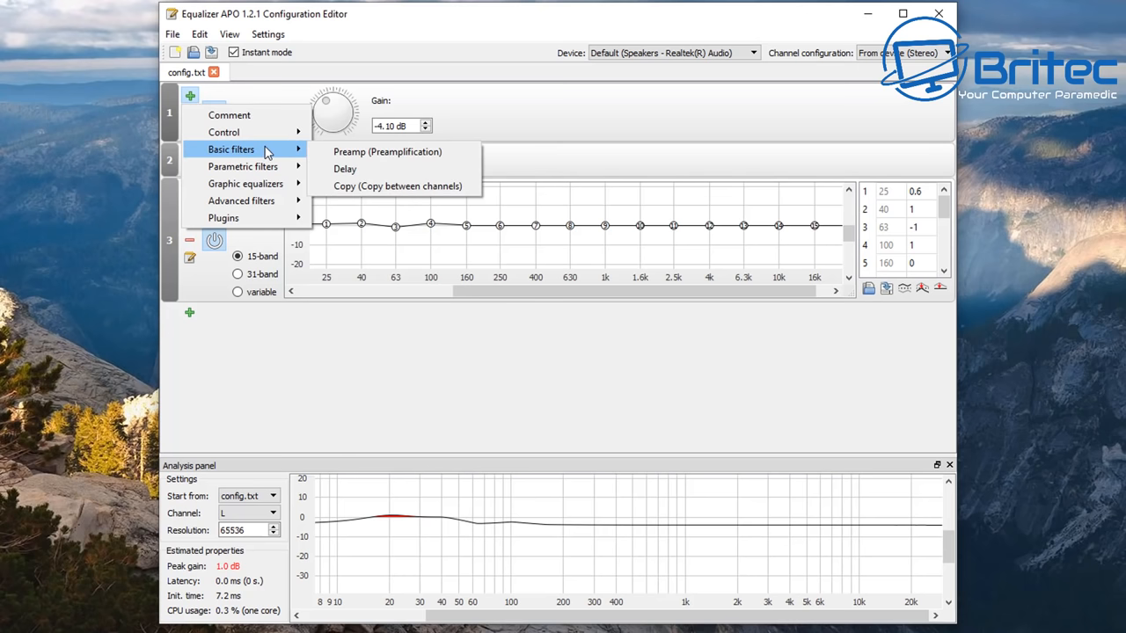
mouse_move(243, 165)
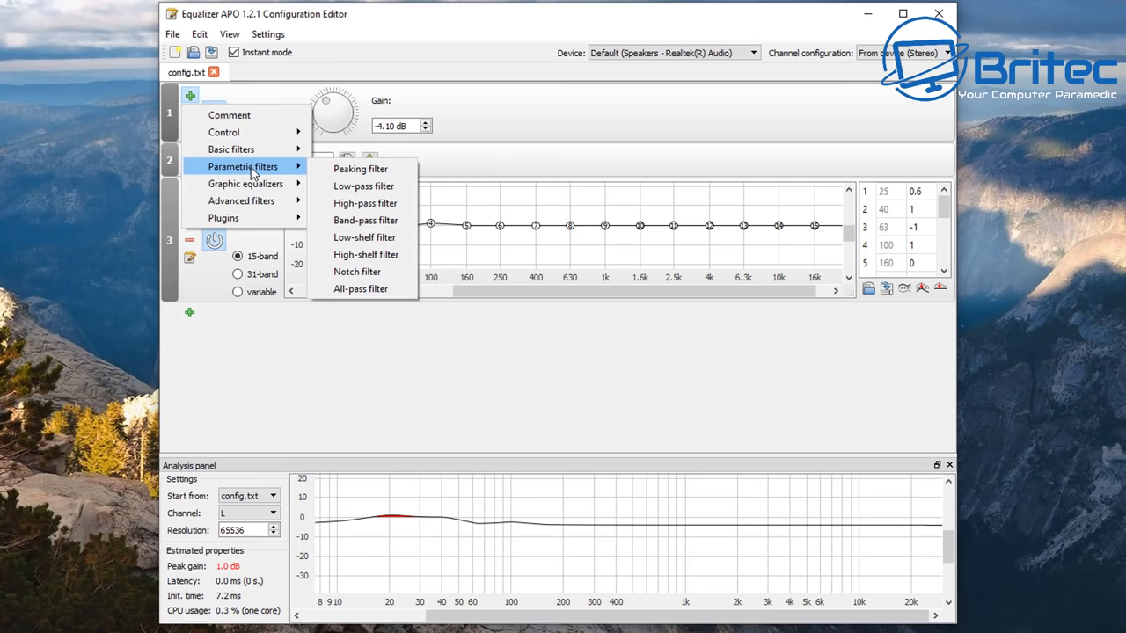
mouse_move(364, 237)
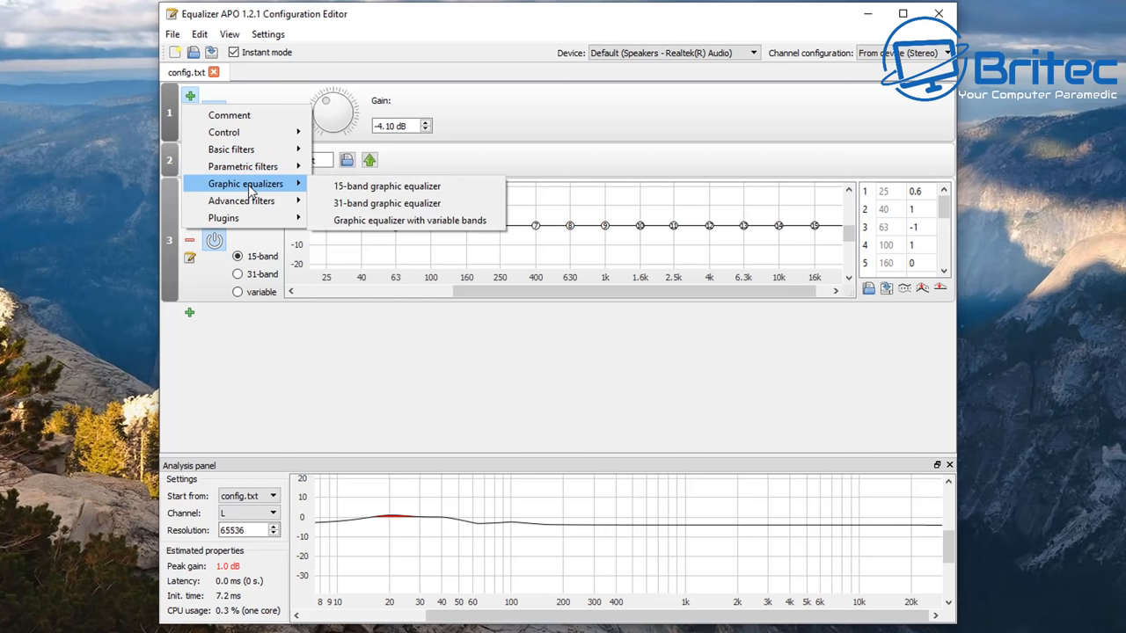
mouse_move(241, 200)
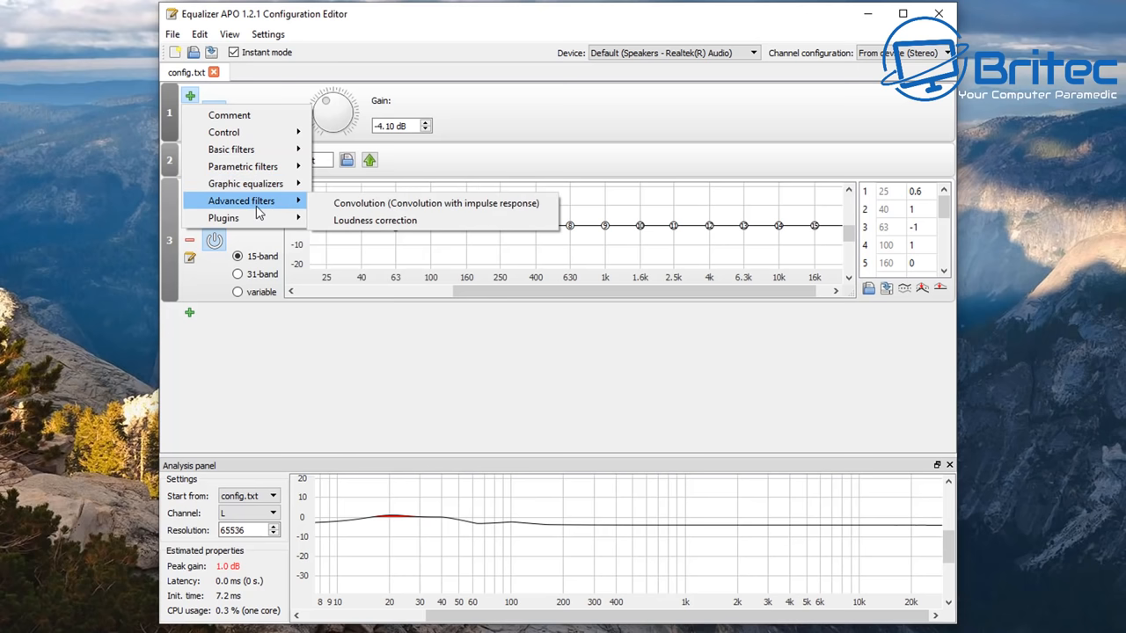
mouse_move(375, 220)
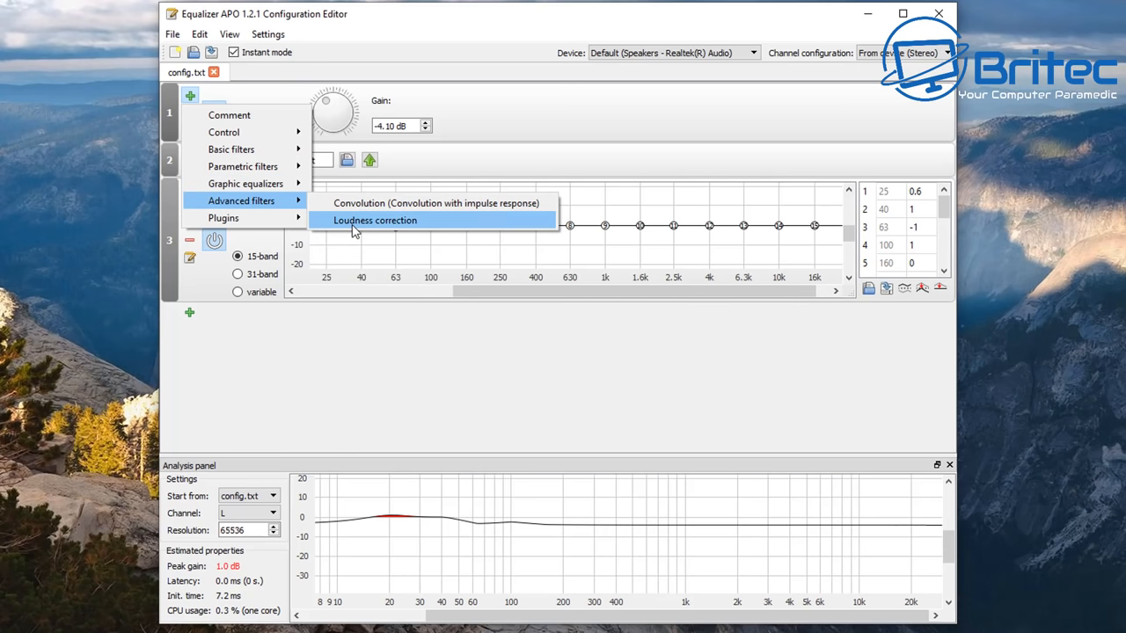
Insert a Loudness correction filter as the first step, above the -4.10 dB preamp.
click(375, 220)
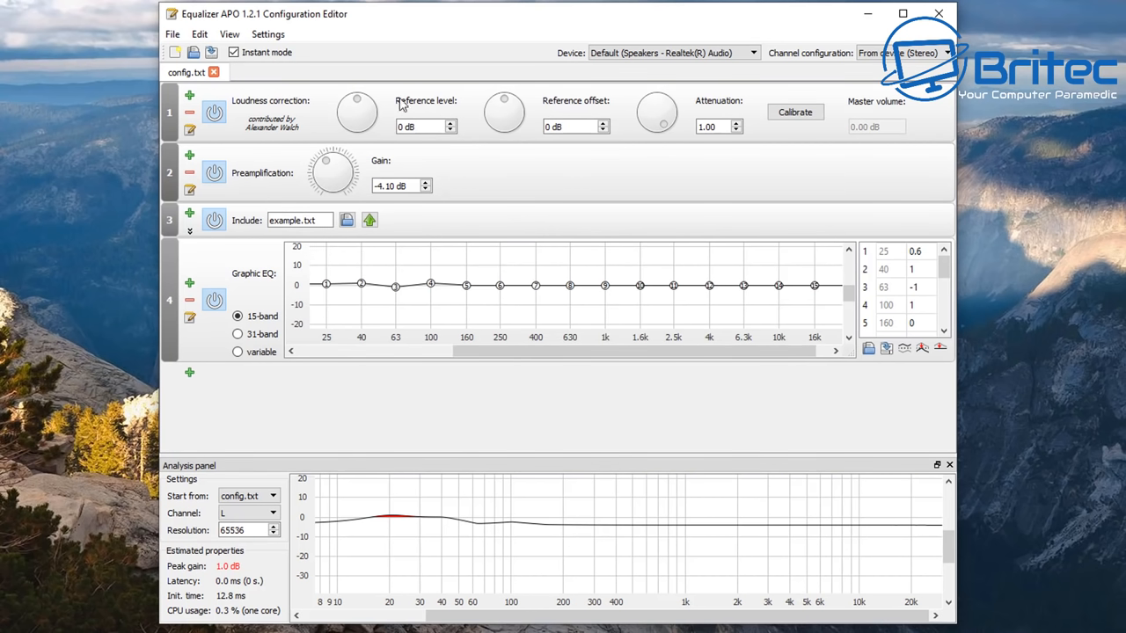
mouse_move(345, 133)
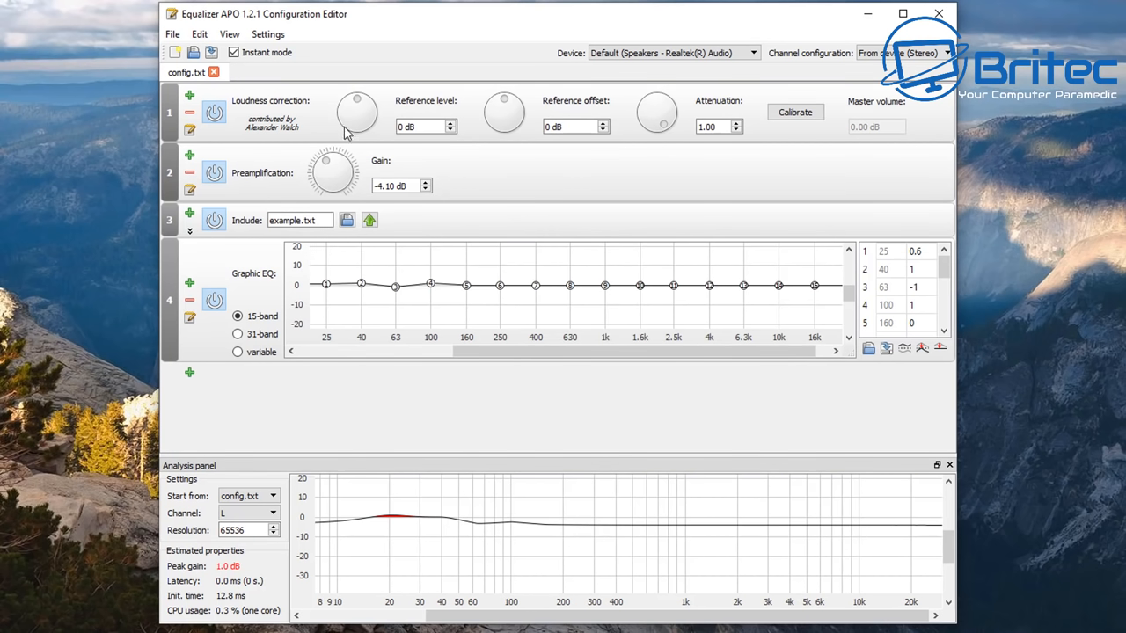
click(426, 127)
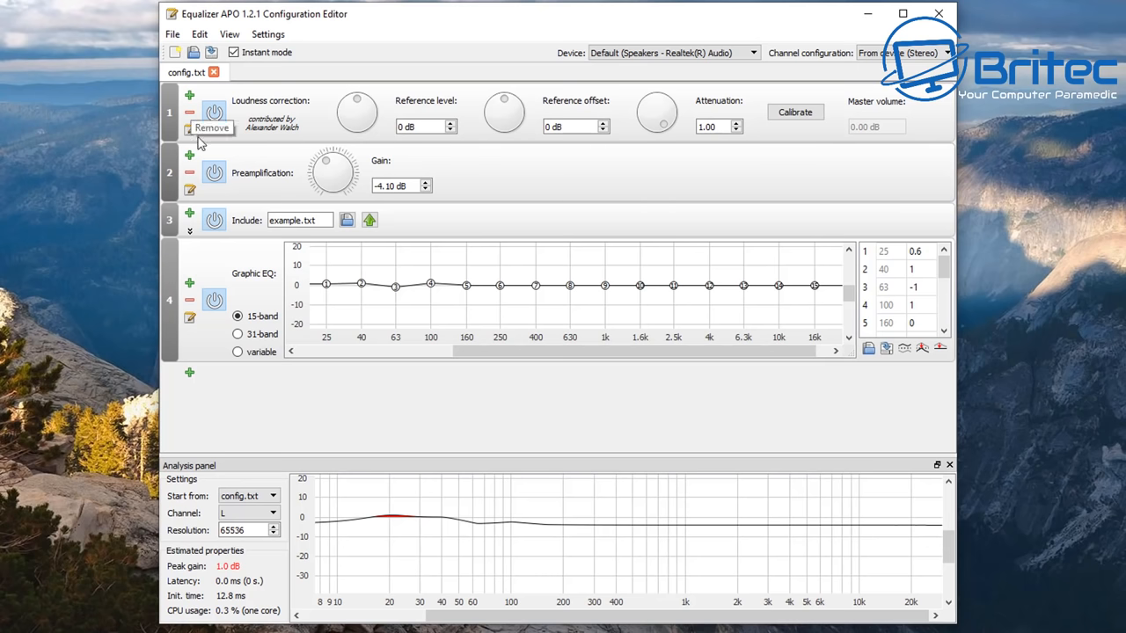
Insert a VST plugin step with no file selected as row 2, after loudness correction.
click(190, 155)
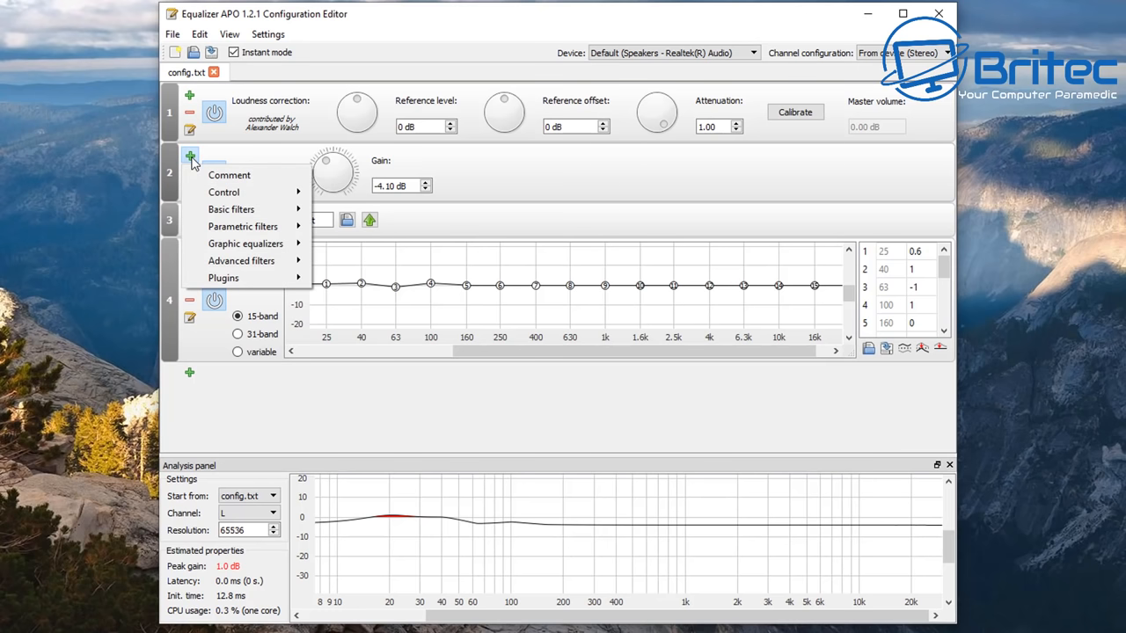
mouse_move(223, 277)
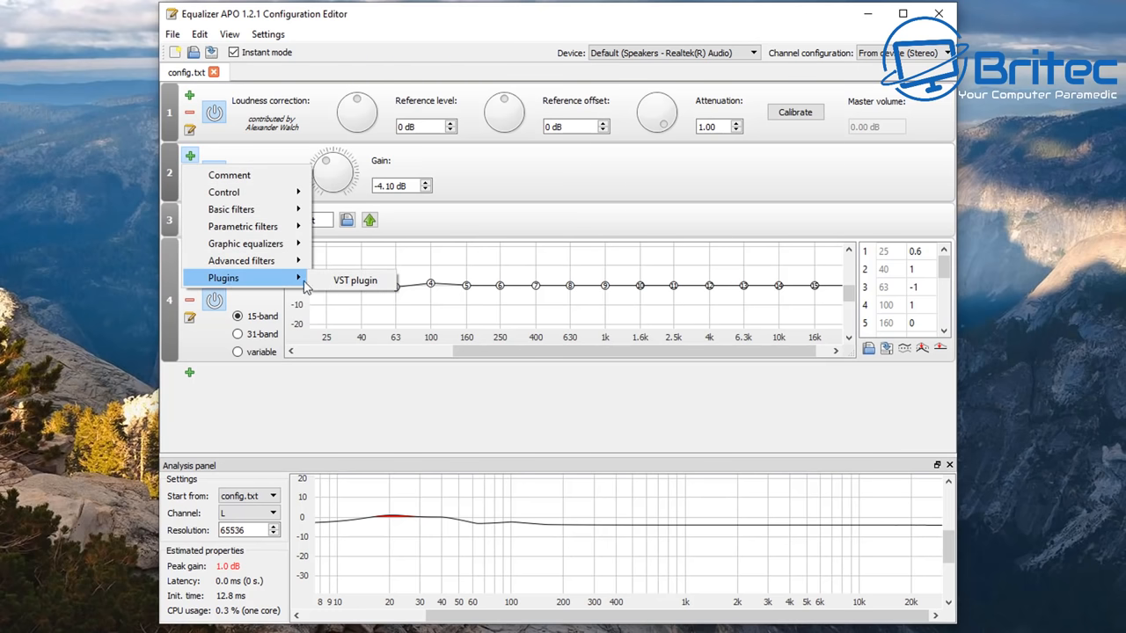
click(355, 279)
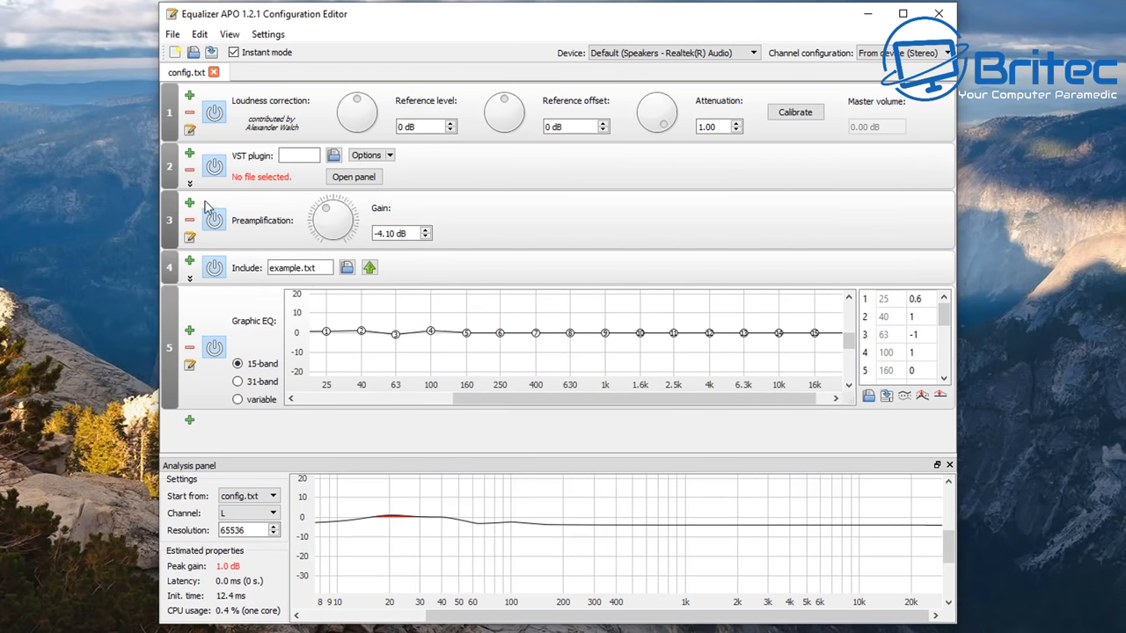
click(371, 155)
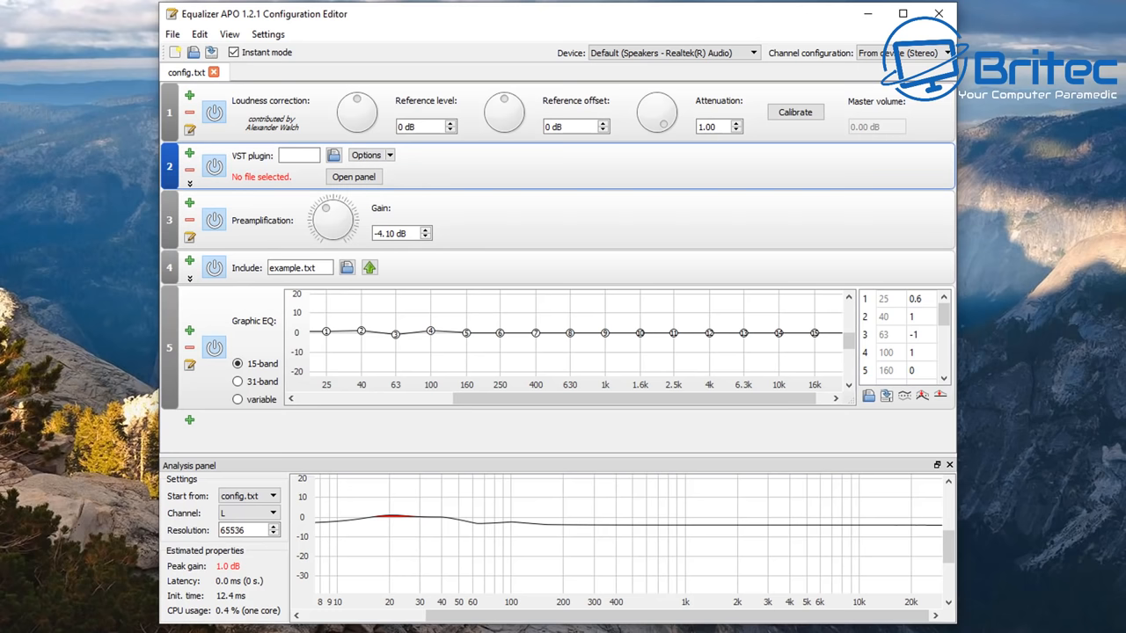
mouse_move(933, 199)
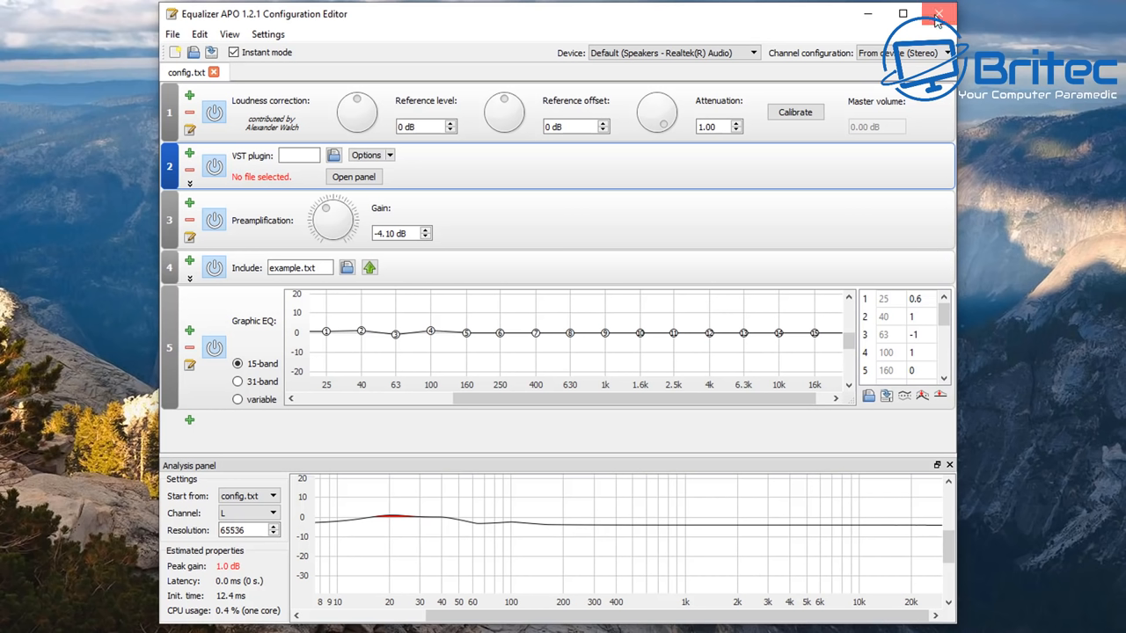
Close the configuration editor and launch Uninstall.exe from the EqualizerAPO folder.
click(936, 14)
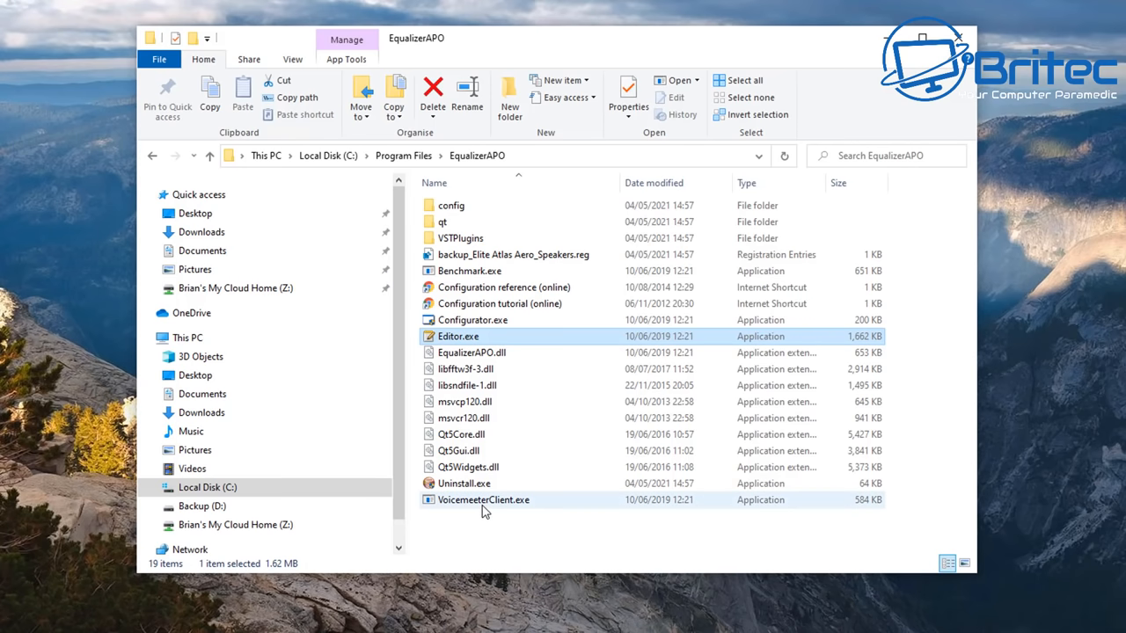
click(464, 482)
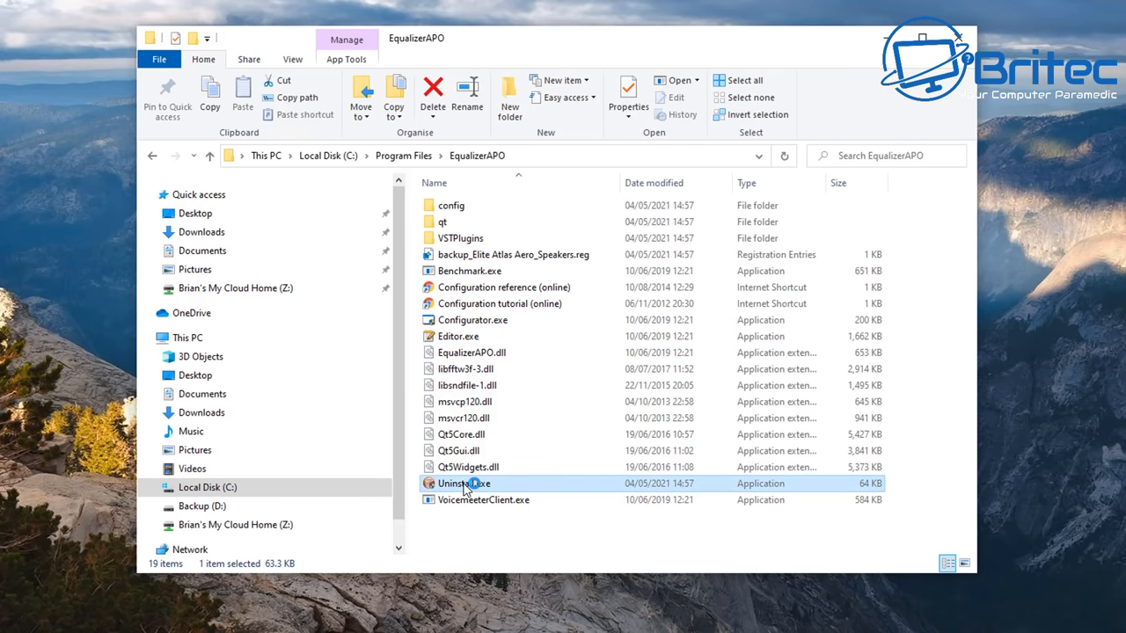
double_click(465, 482)
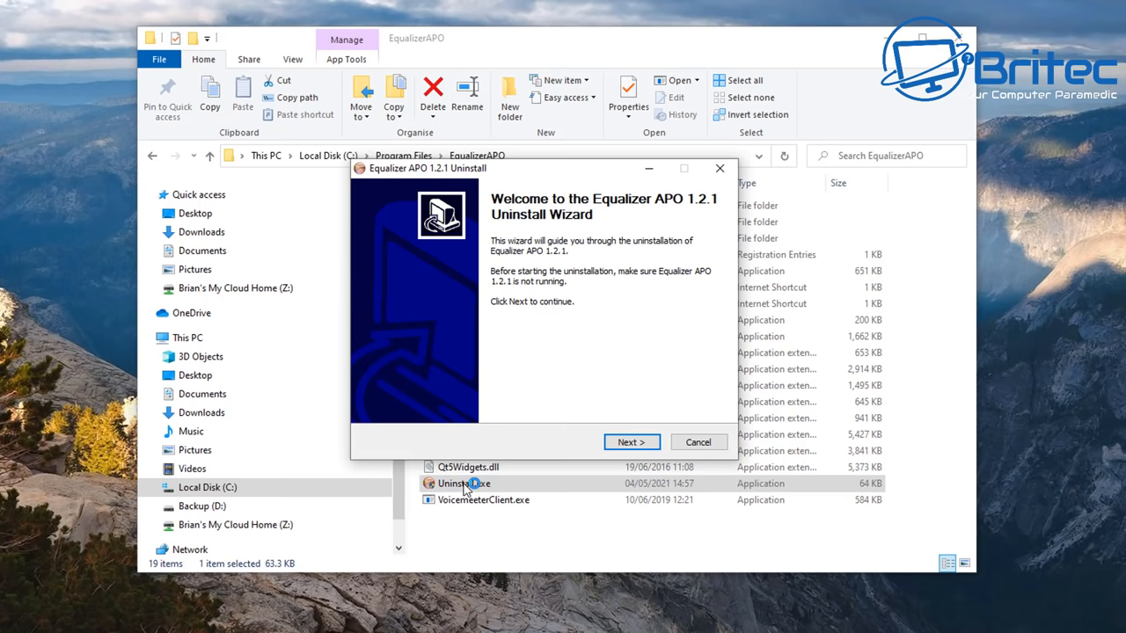
Uninstall Equalizer APO including configurations and registry backups, then close File Explorer.
click(629, 441)
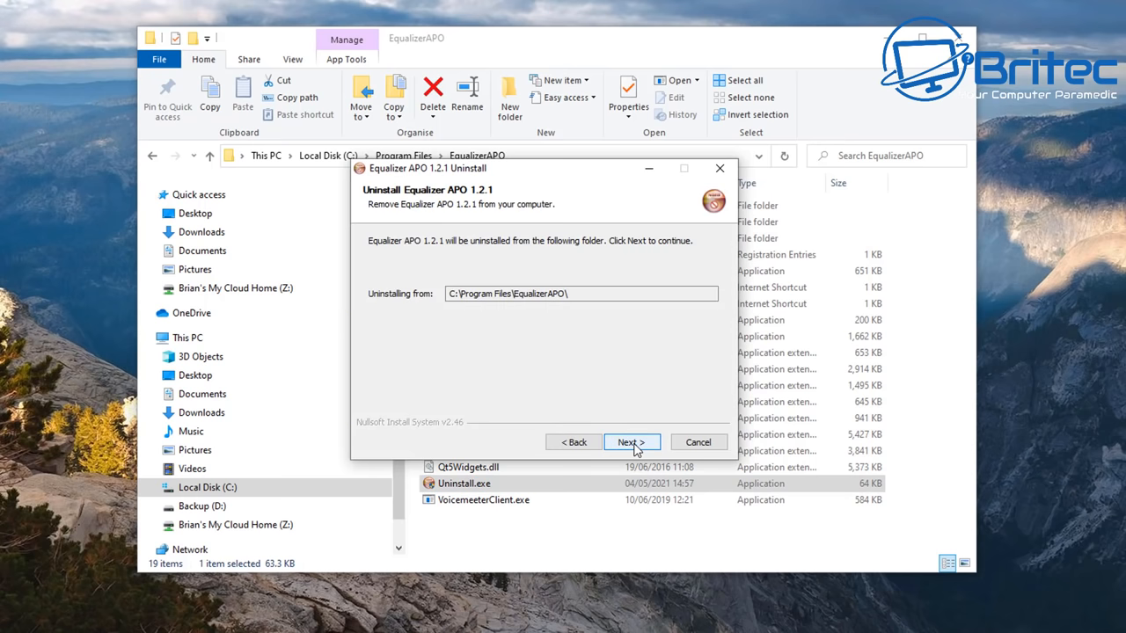
mouse_move(621, 454)
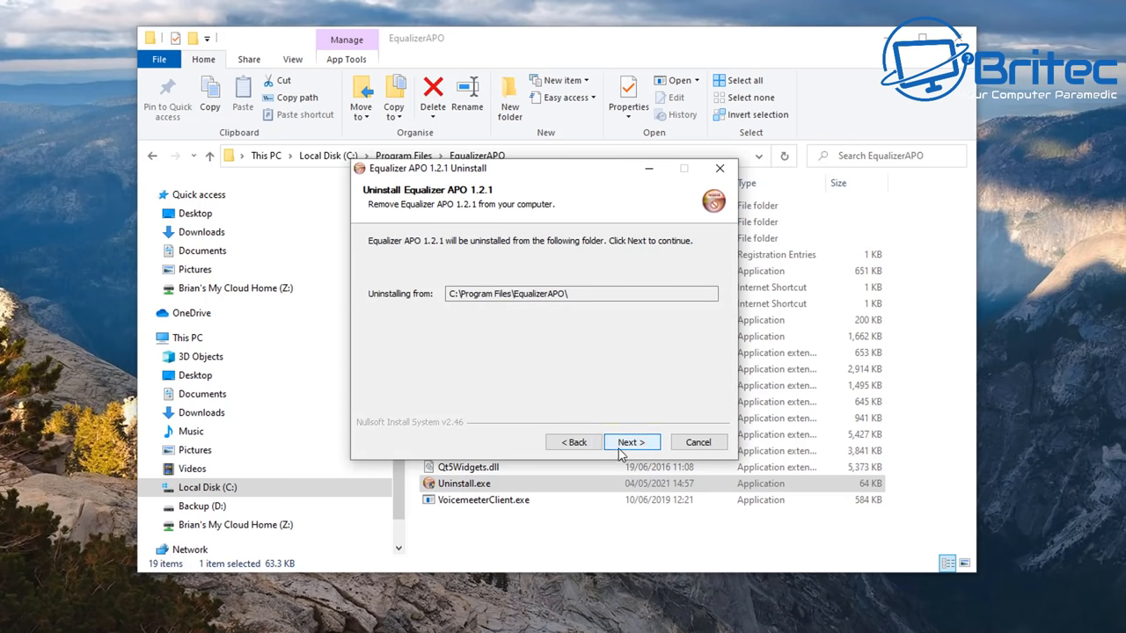
click(630, 441)
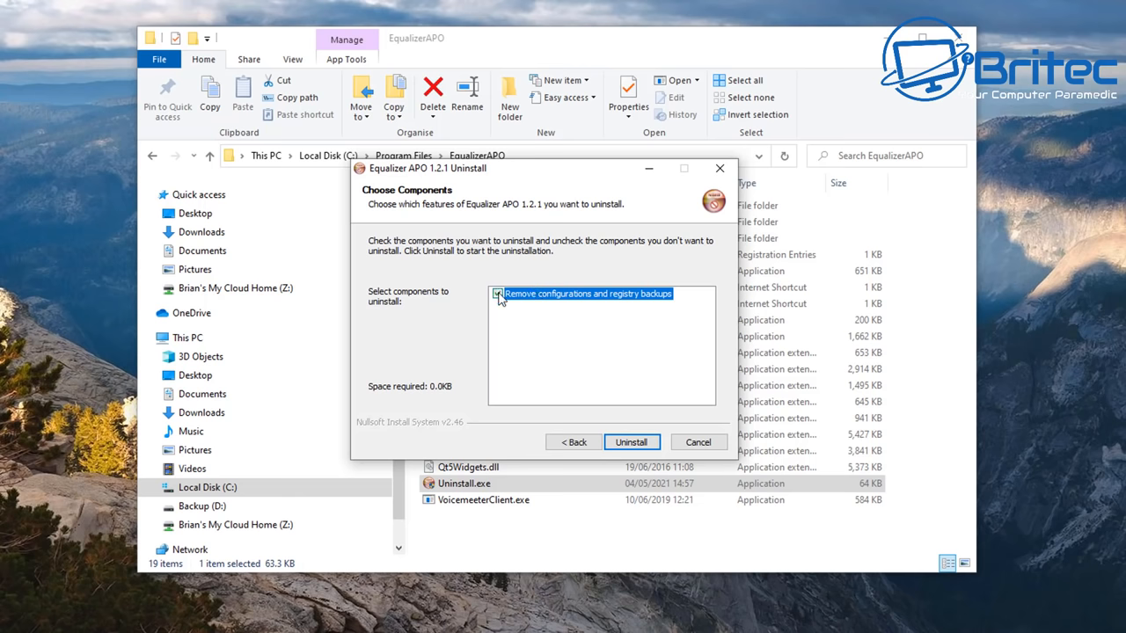
click(498, 292)
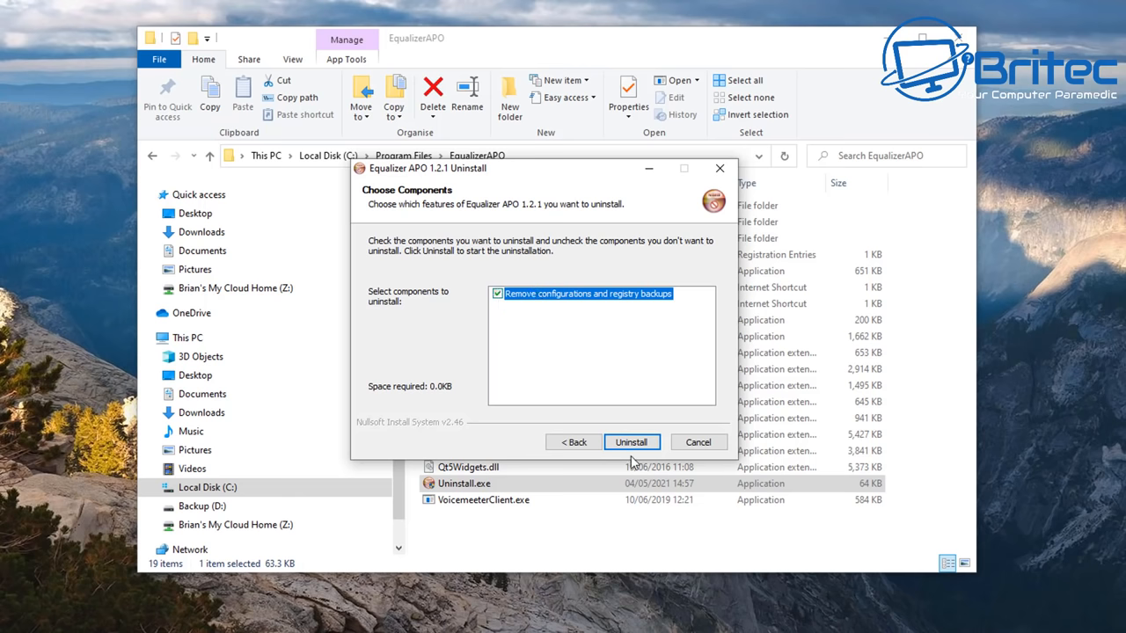
click(632, 441)
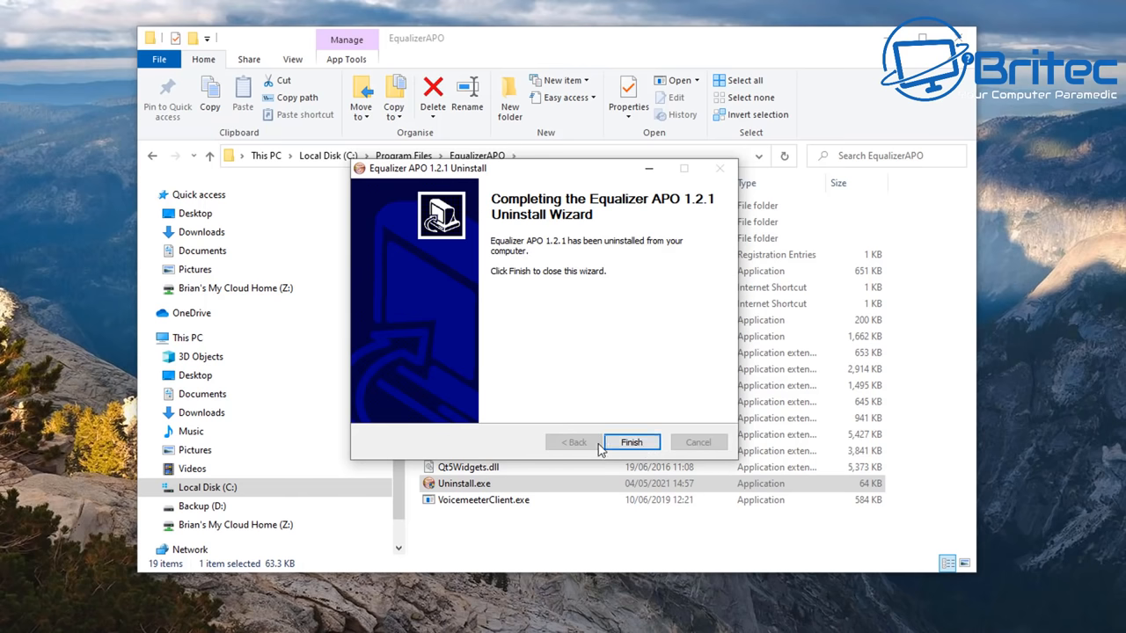
click(631, 442)
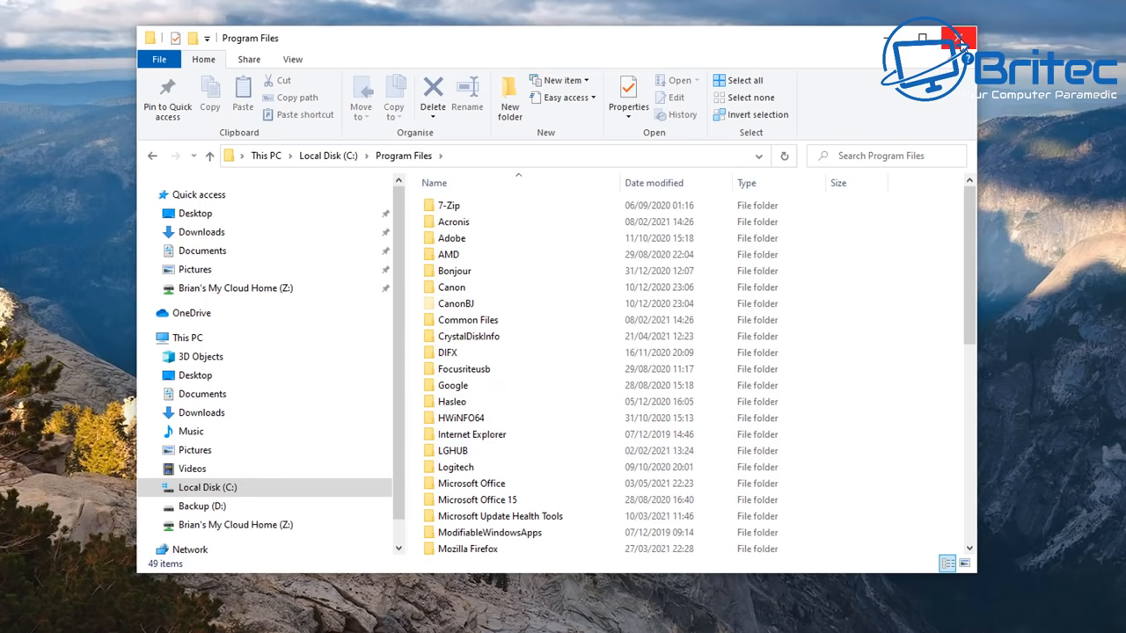
click(960, 38)
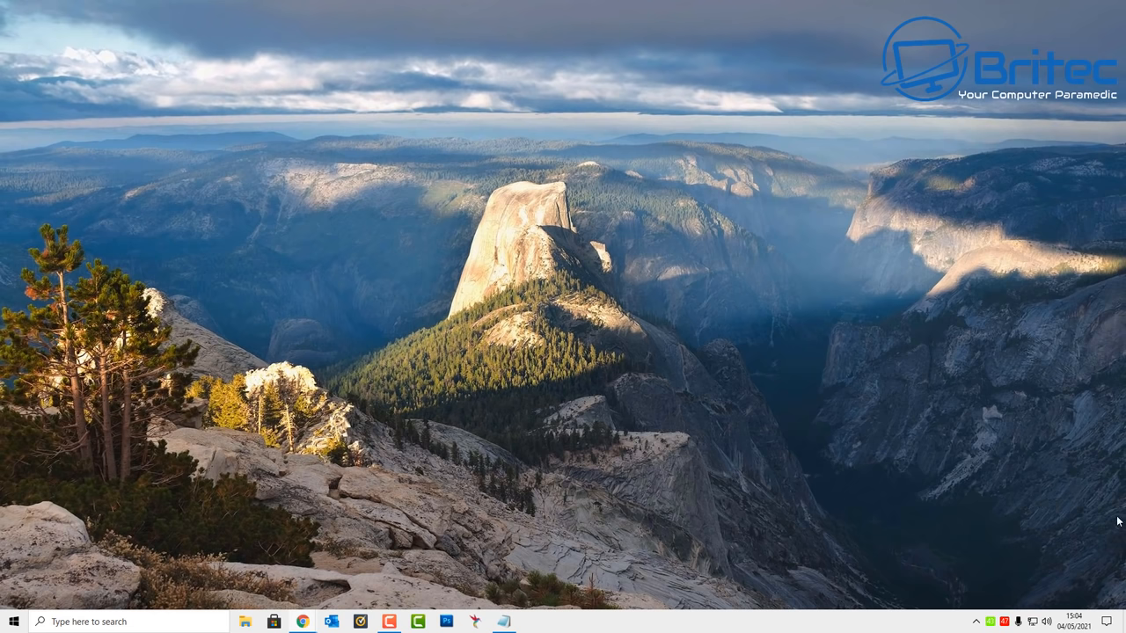